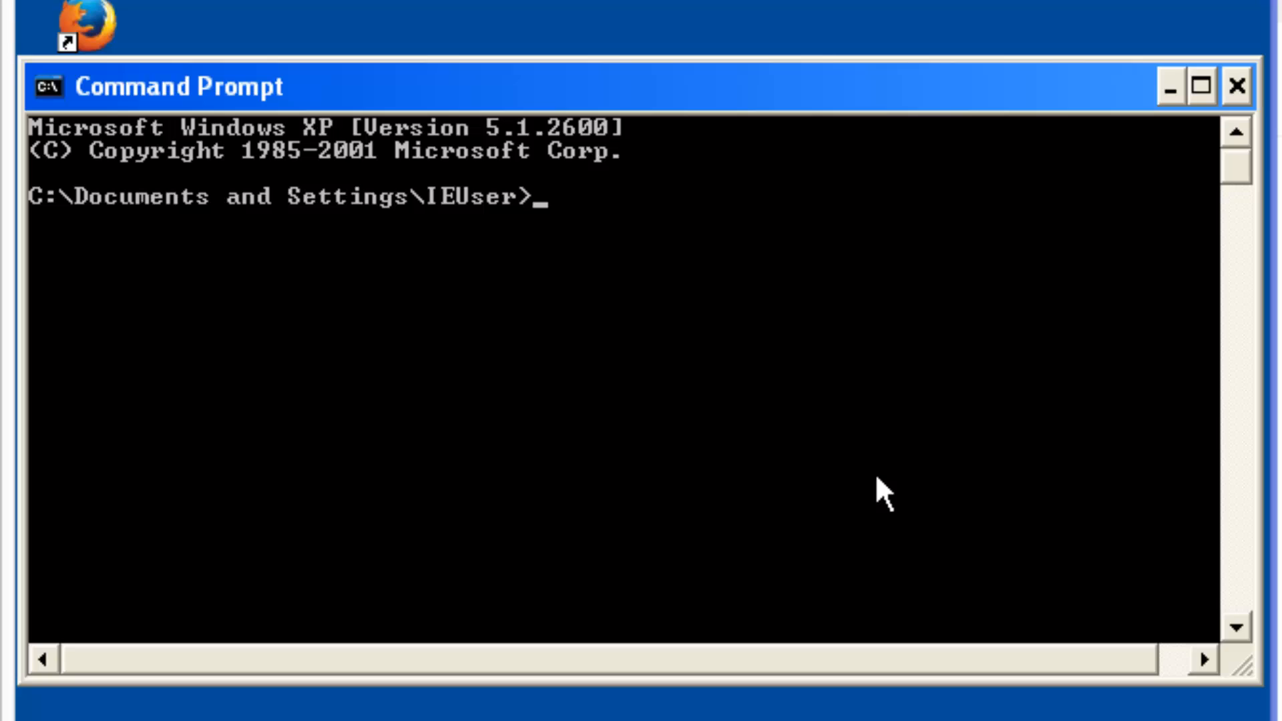
Verify the installs: javac -version reports 1.7.0_51 and mvn --version reports Maven 3.1.1
type("javac -")
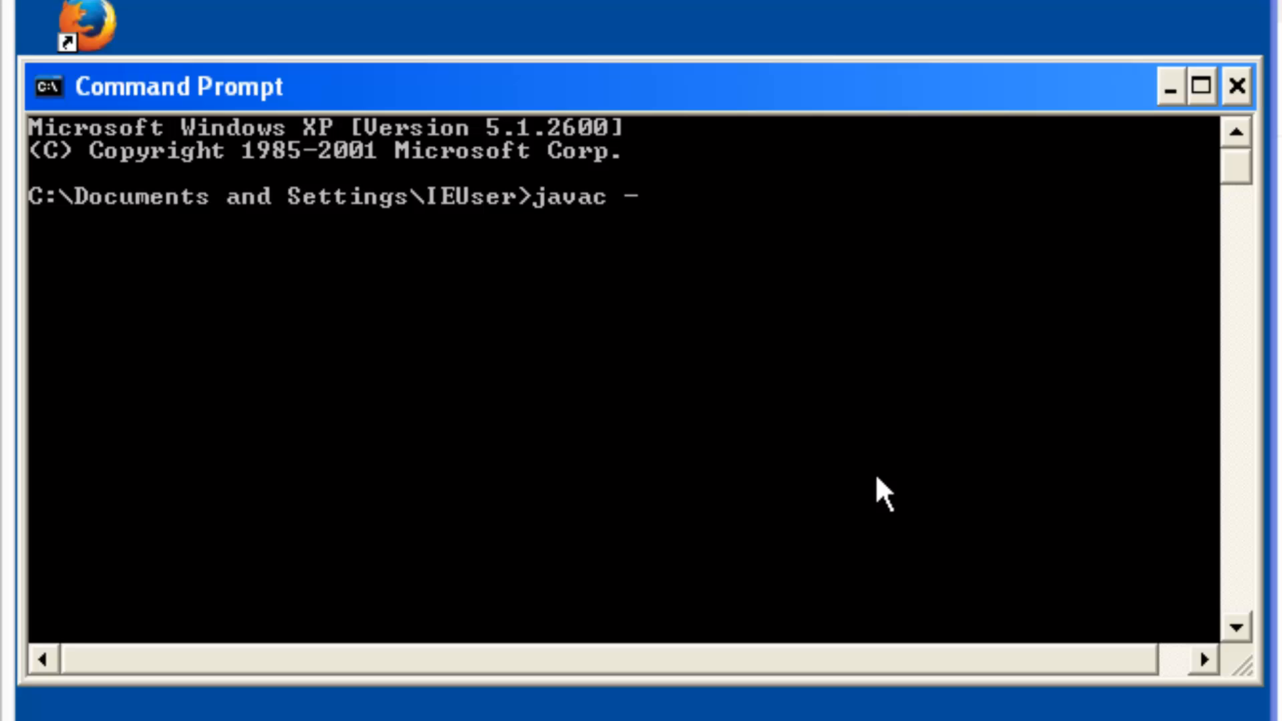
type("version")
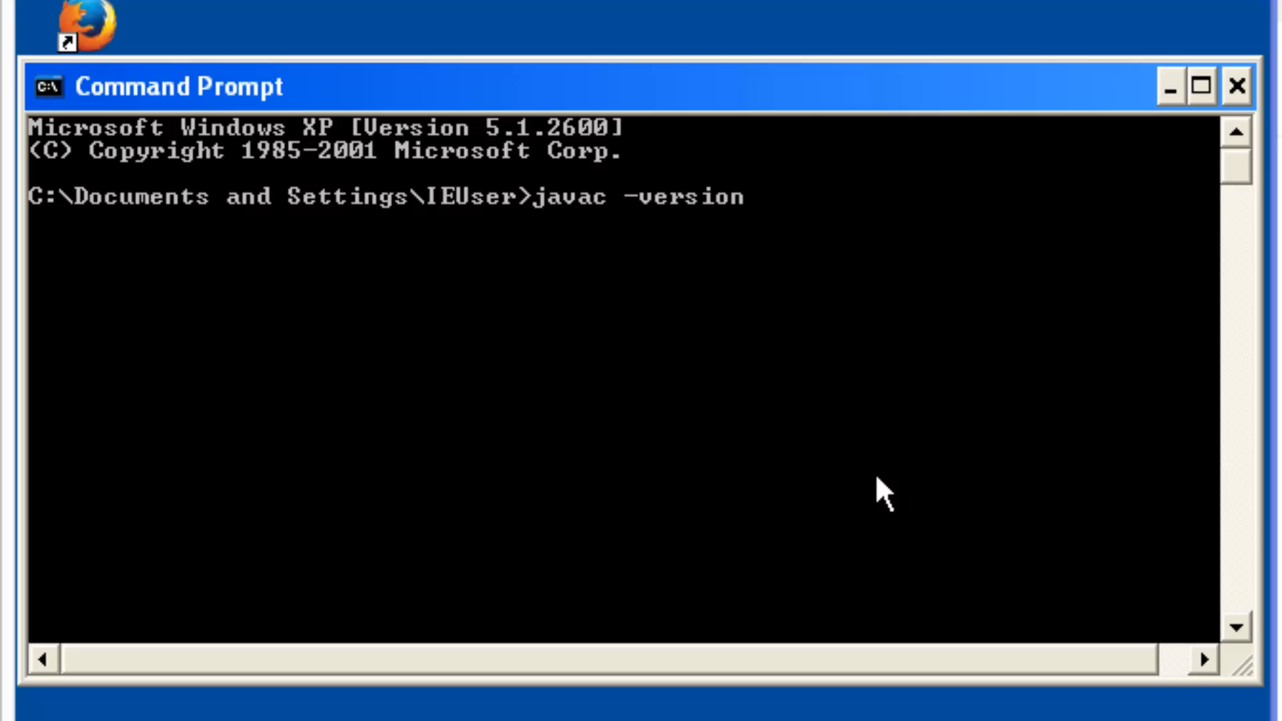
key("Return")
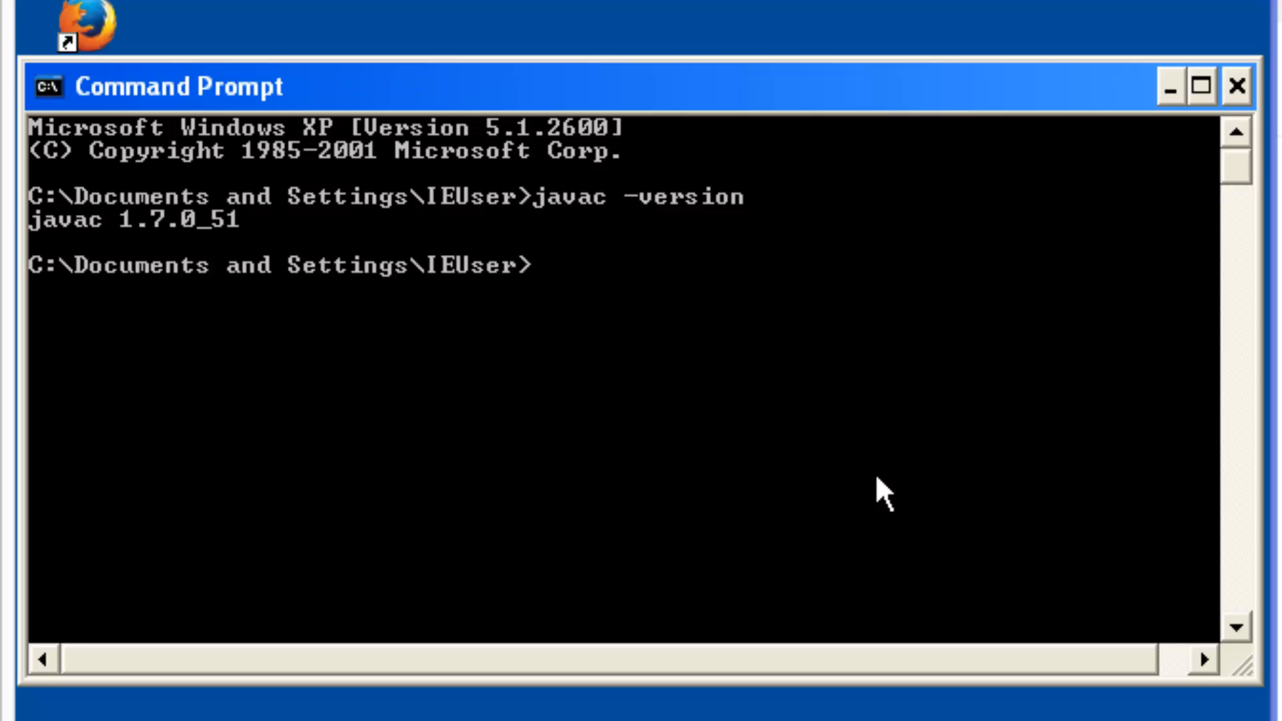
type("mvn")
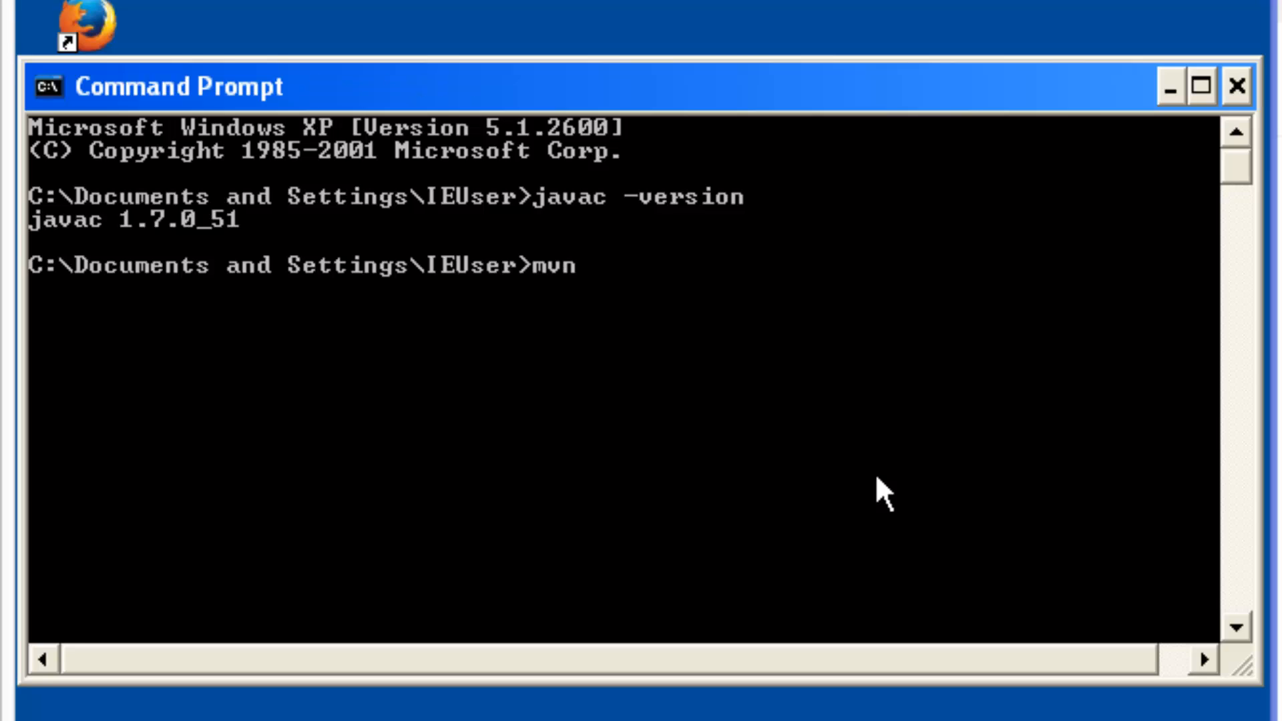
type("--version")
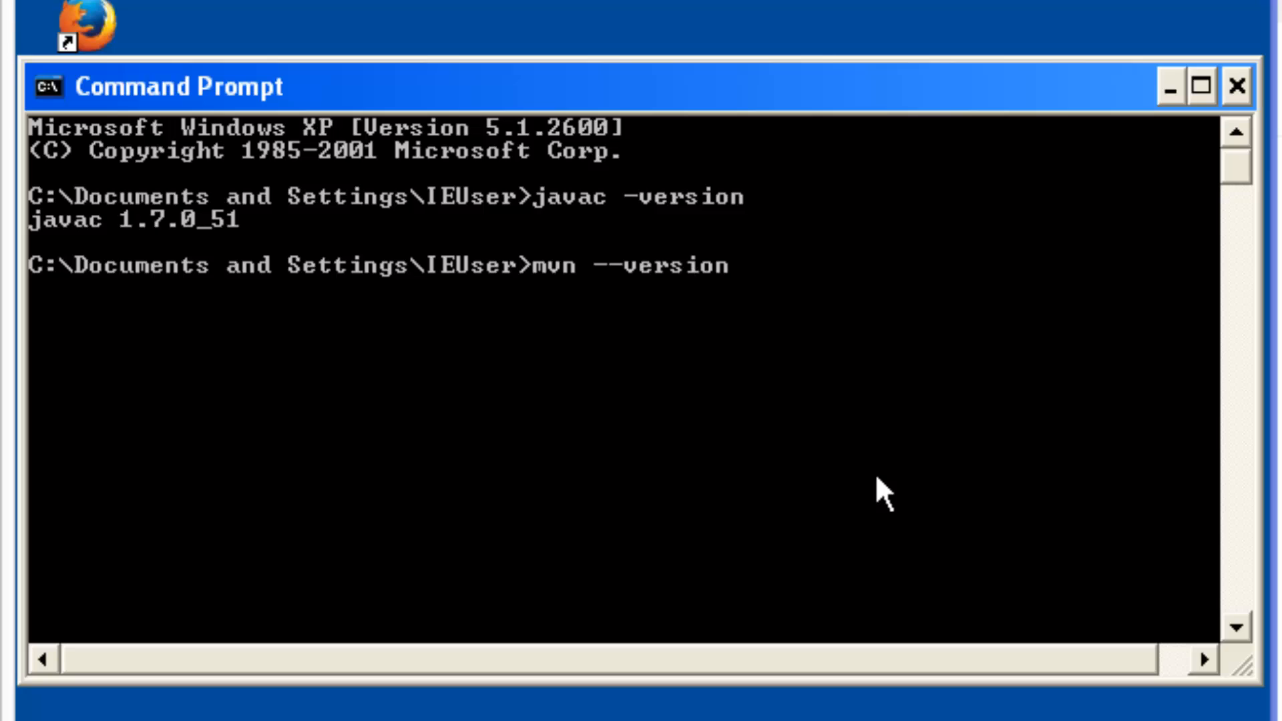
key("Return")
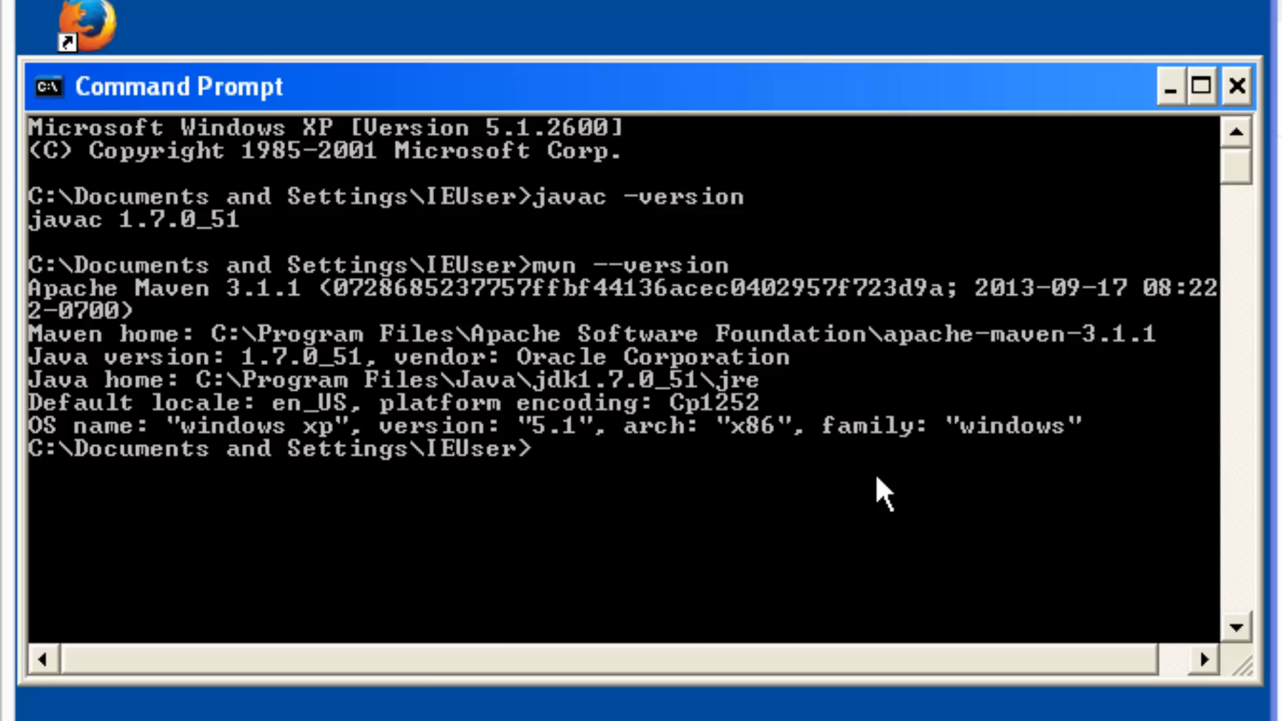
mouse_move(908, 478)
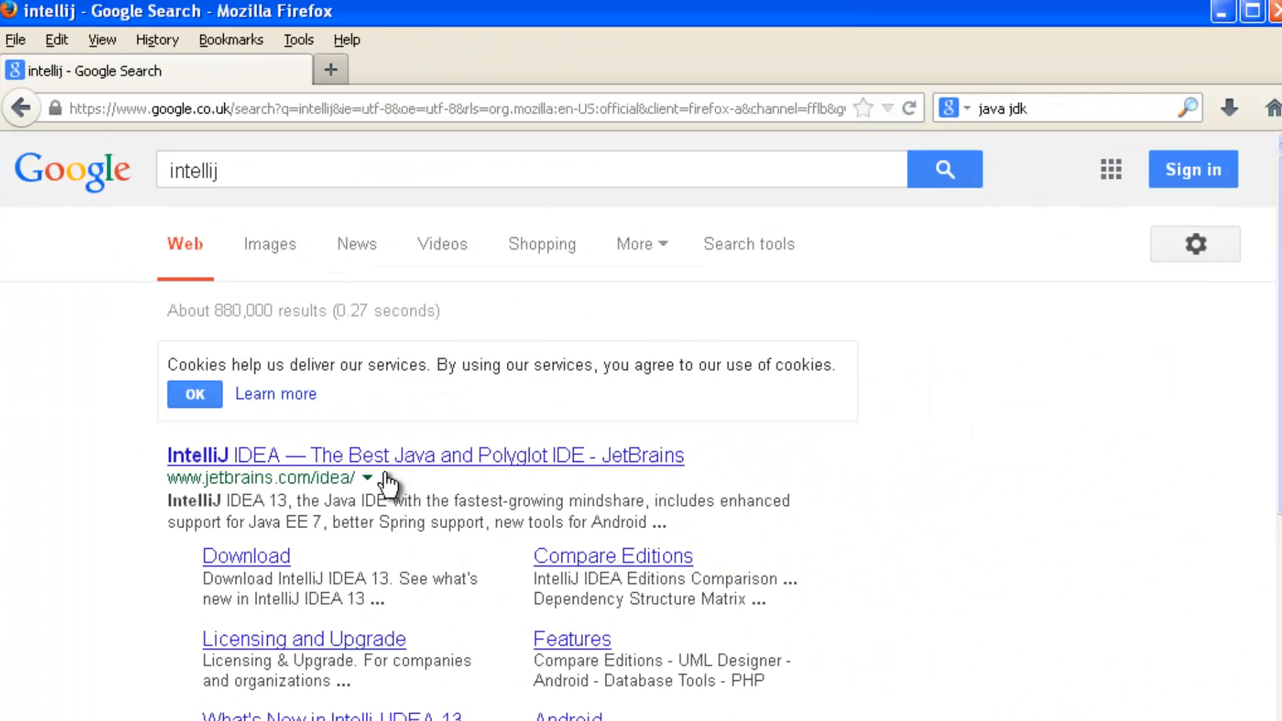
Reach the IntelliJ IDEA download page from the JetBrains search result
left_click(425, 455)
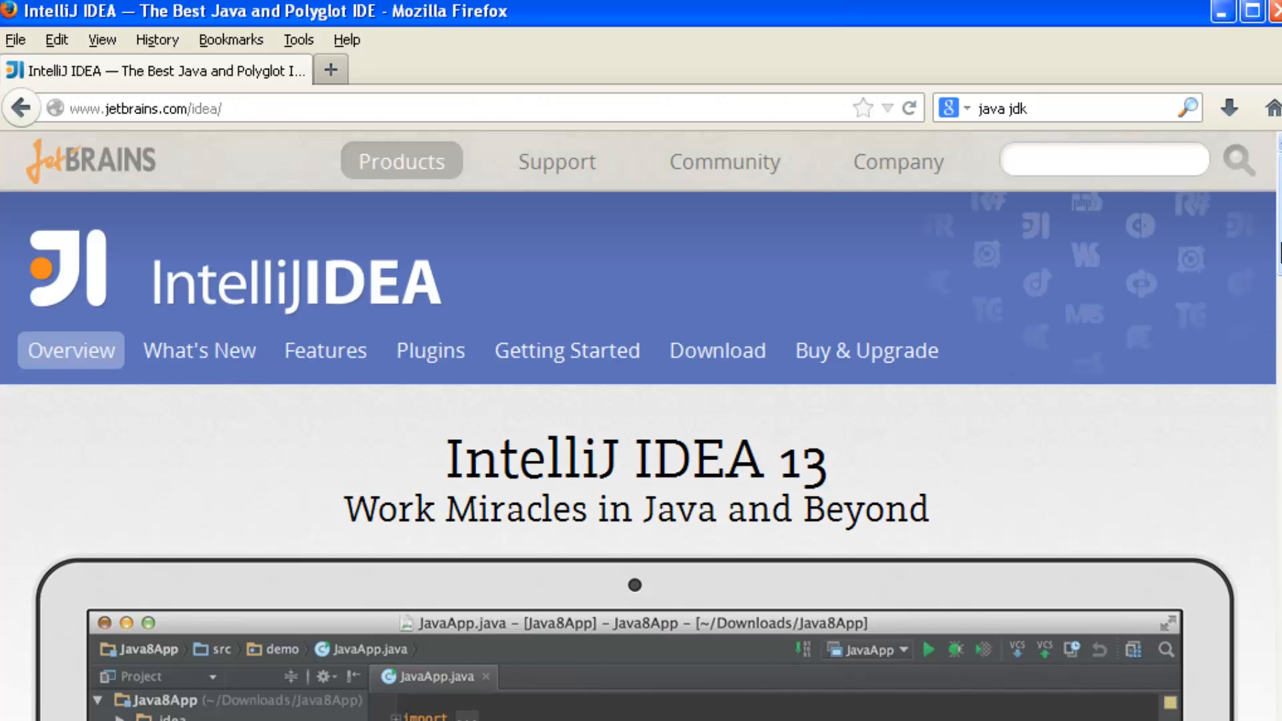
scroll("down", 3)
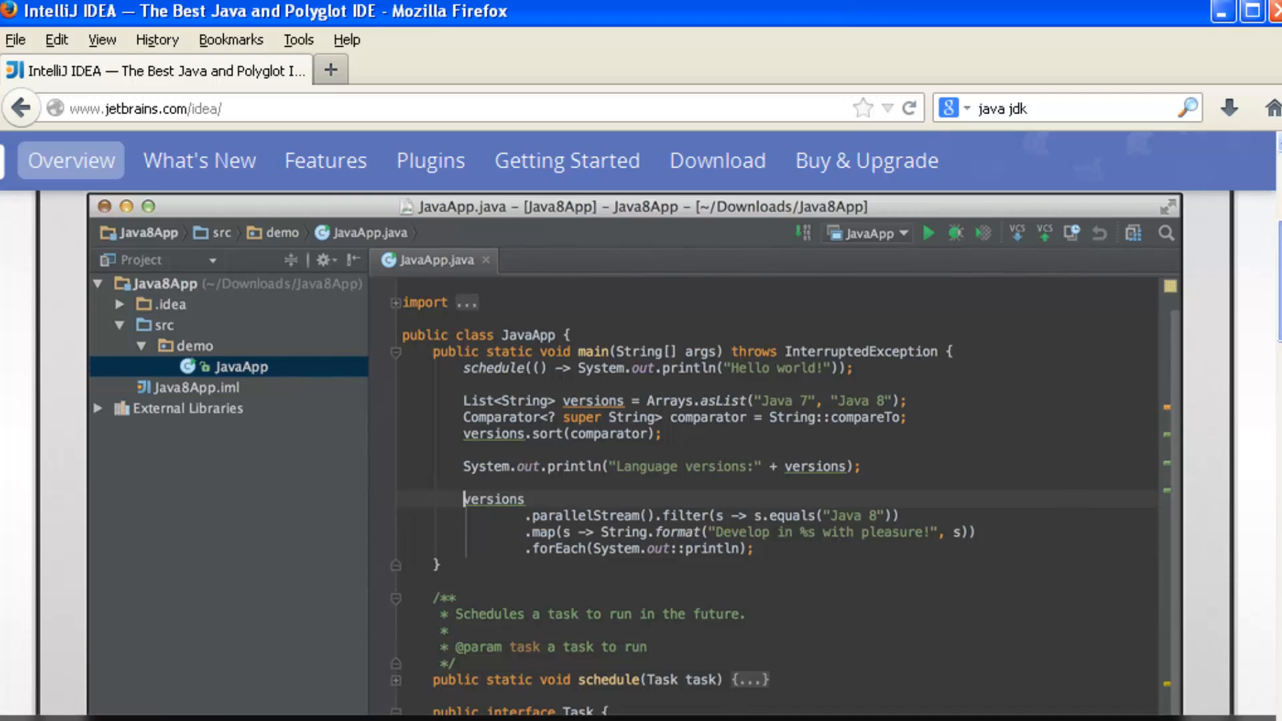
scroll("up", 3)
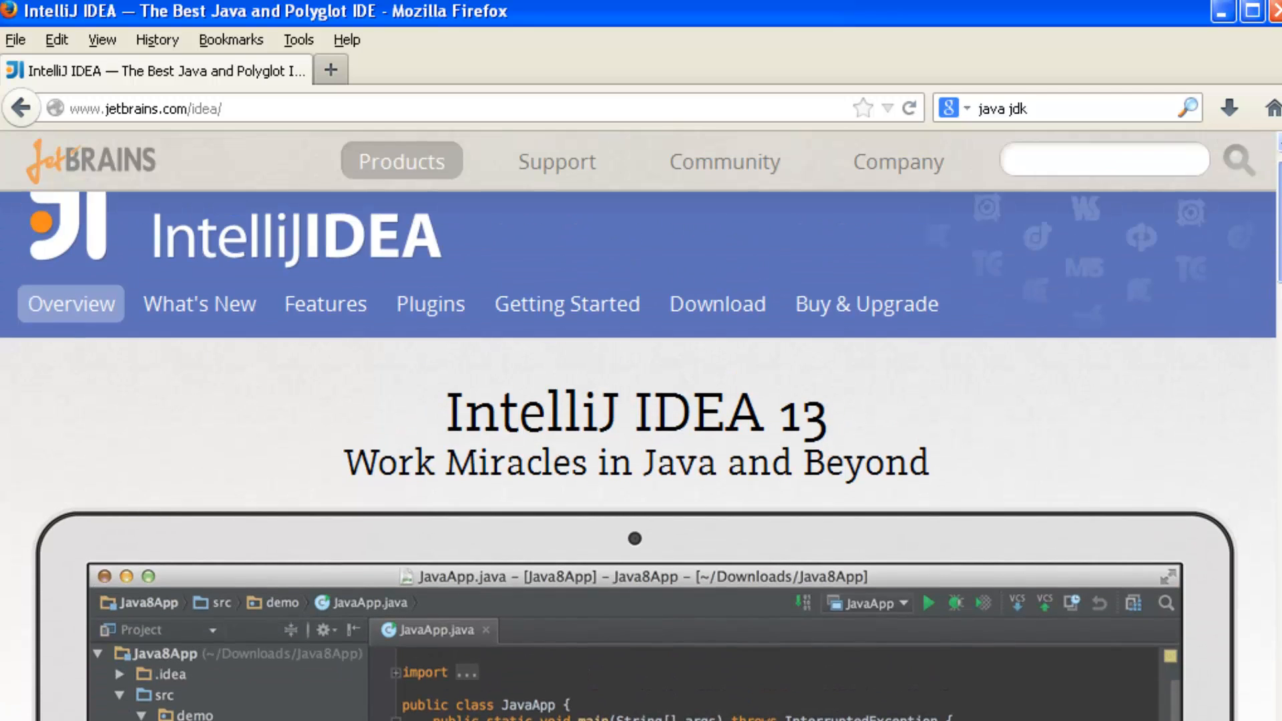
left_click(715, 303)
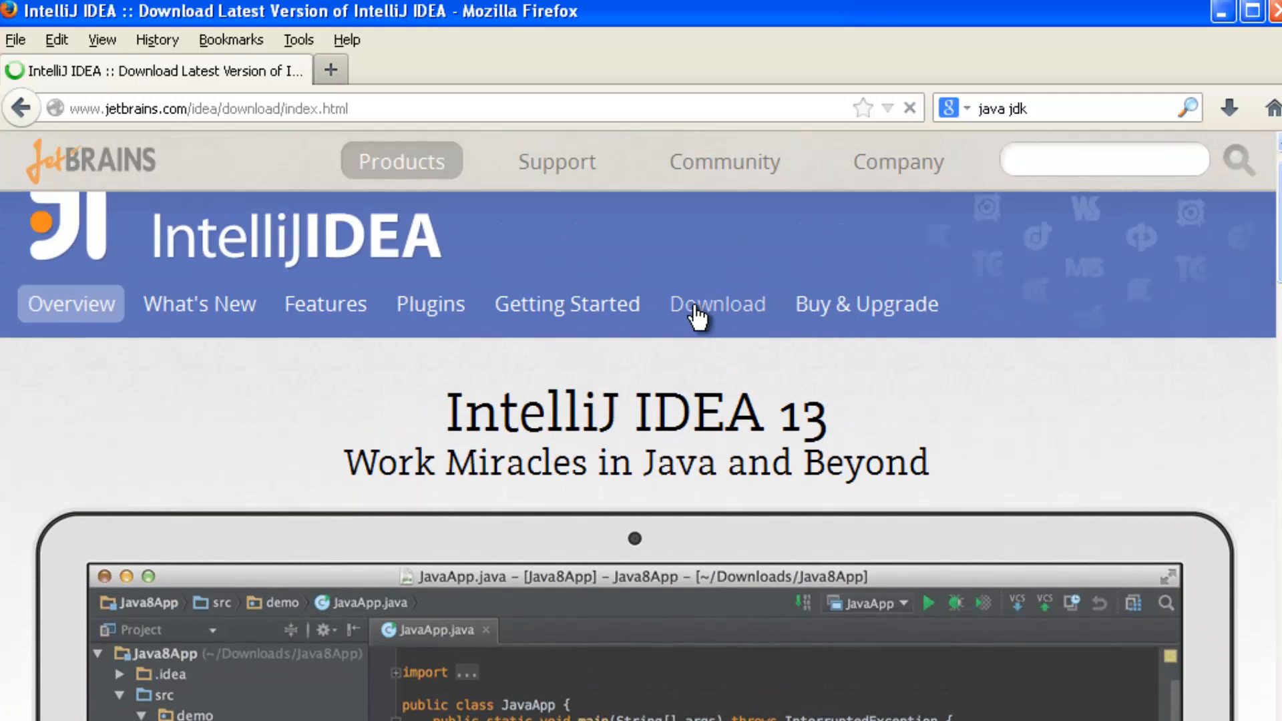
left_click(716, 303)
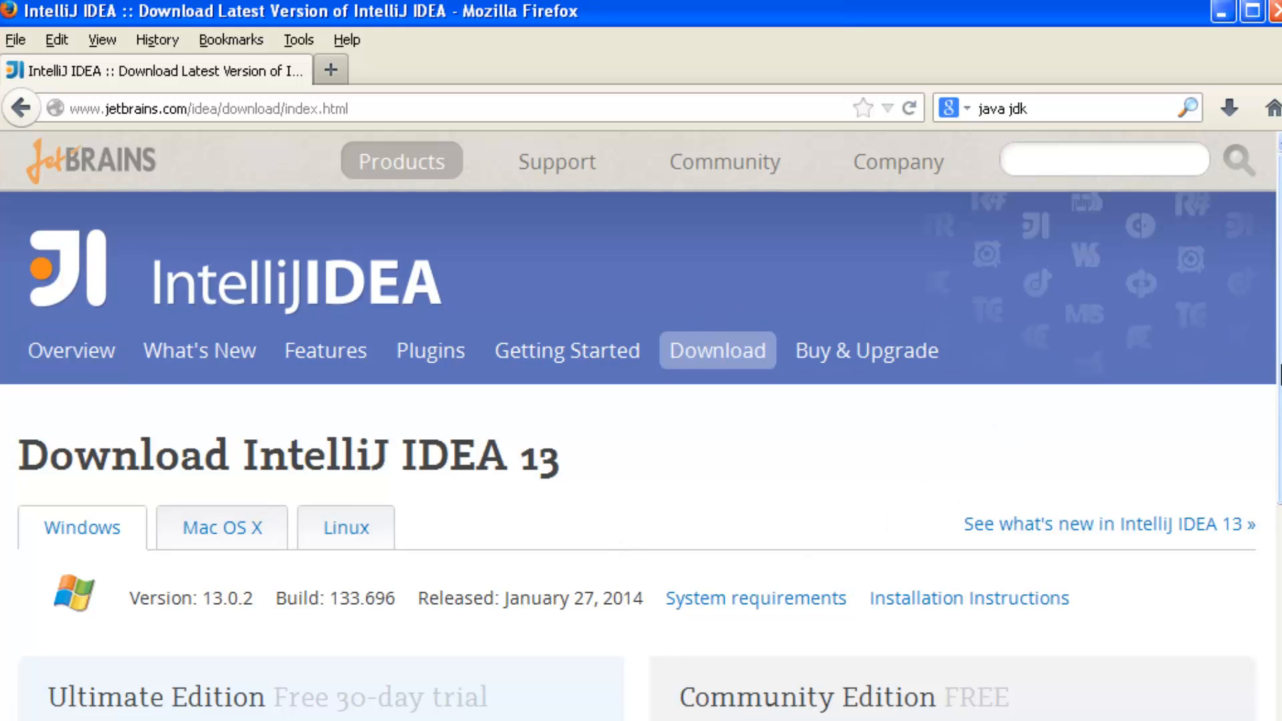
scroll("down", 3)
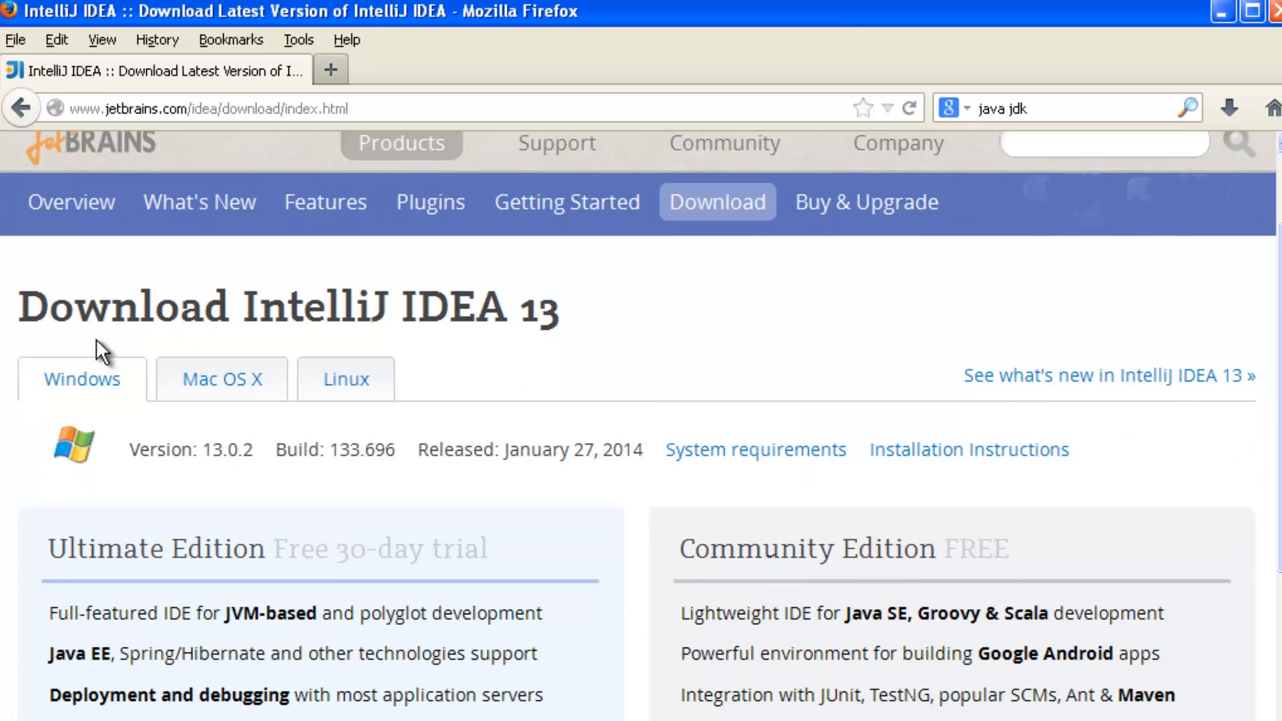
mouse_move(843, 432)
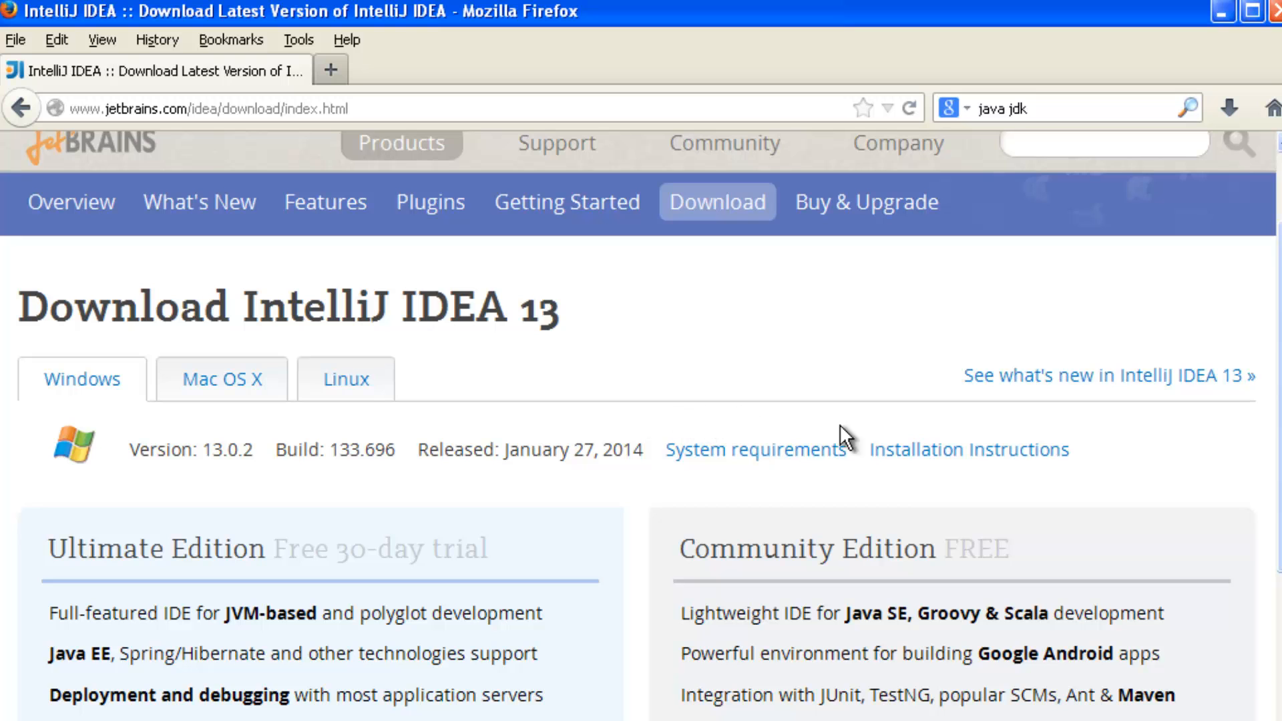
scroll("down", 3)
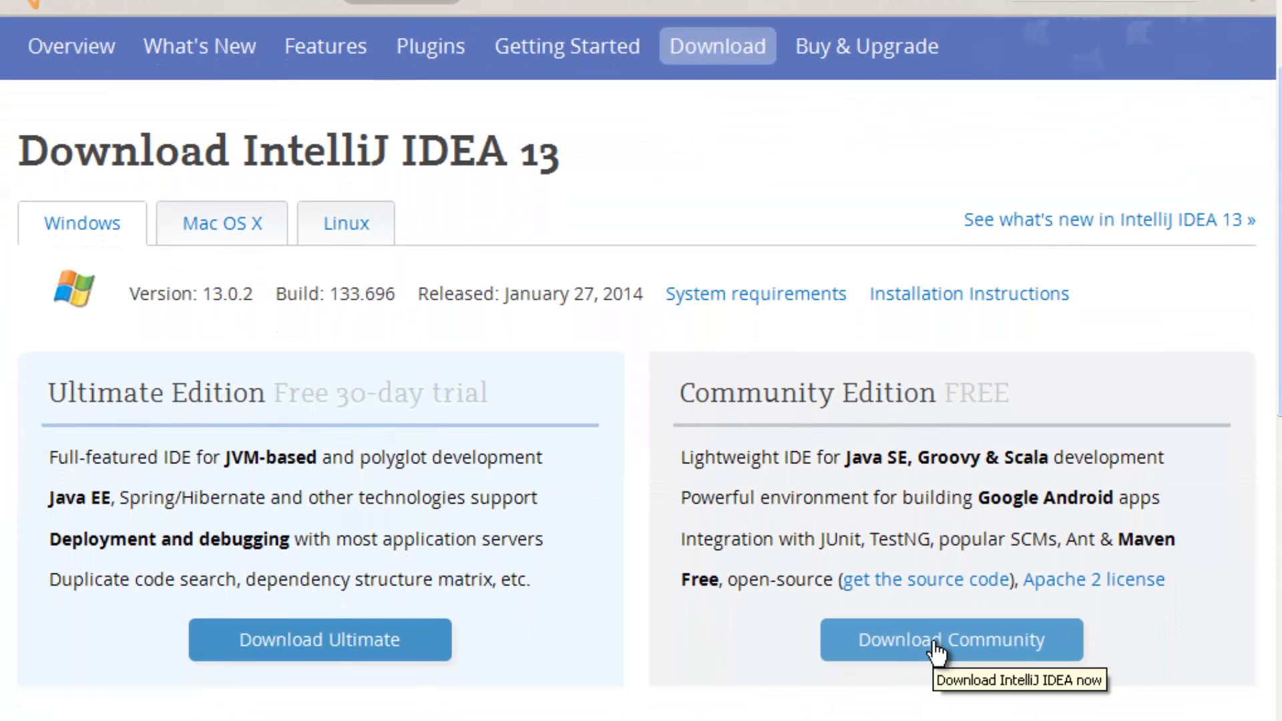
Download the Community Edition installer ideaIC-13.0.2.exe and save it, then show the downloads list
left_click(951, 640)
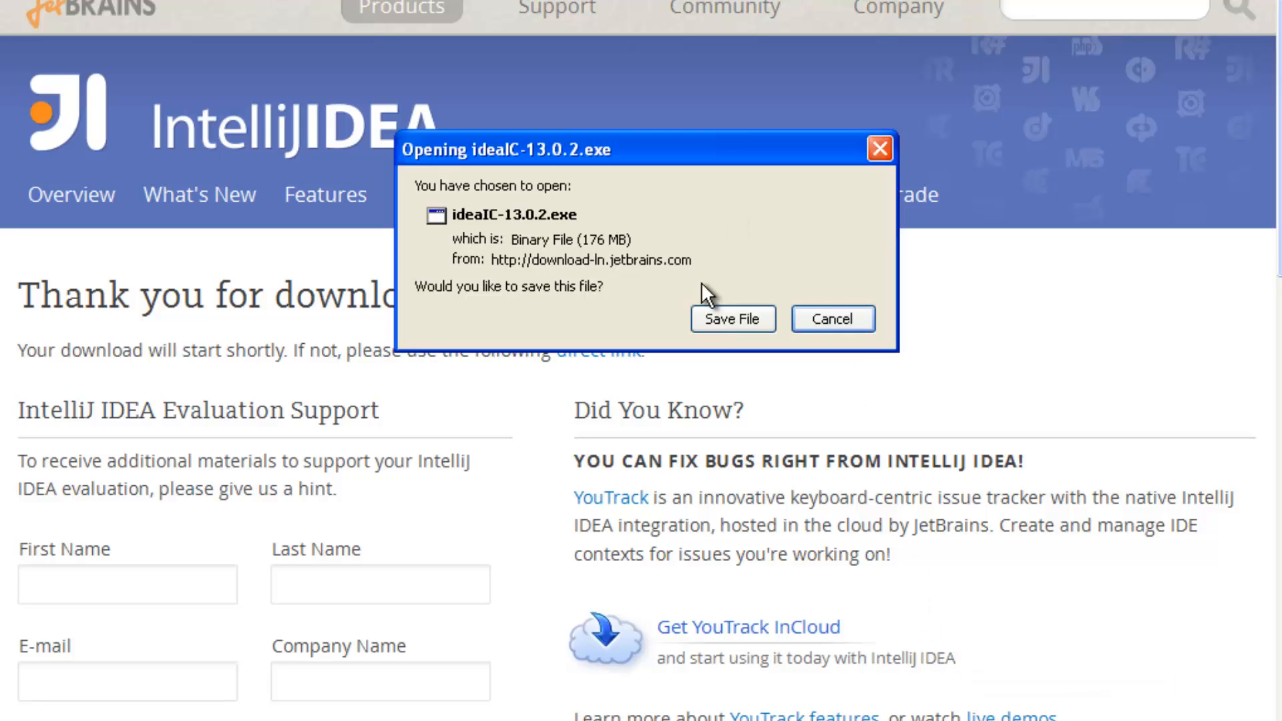
left_click(732, 319)
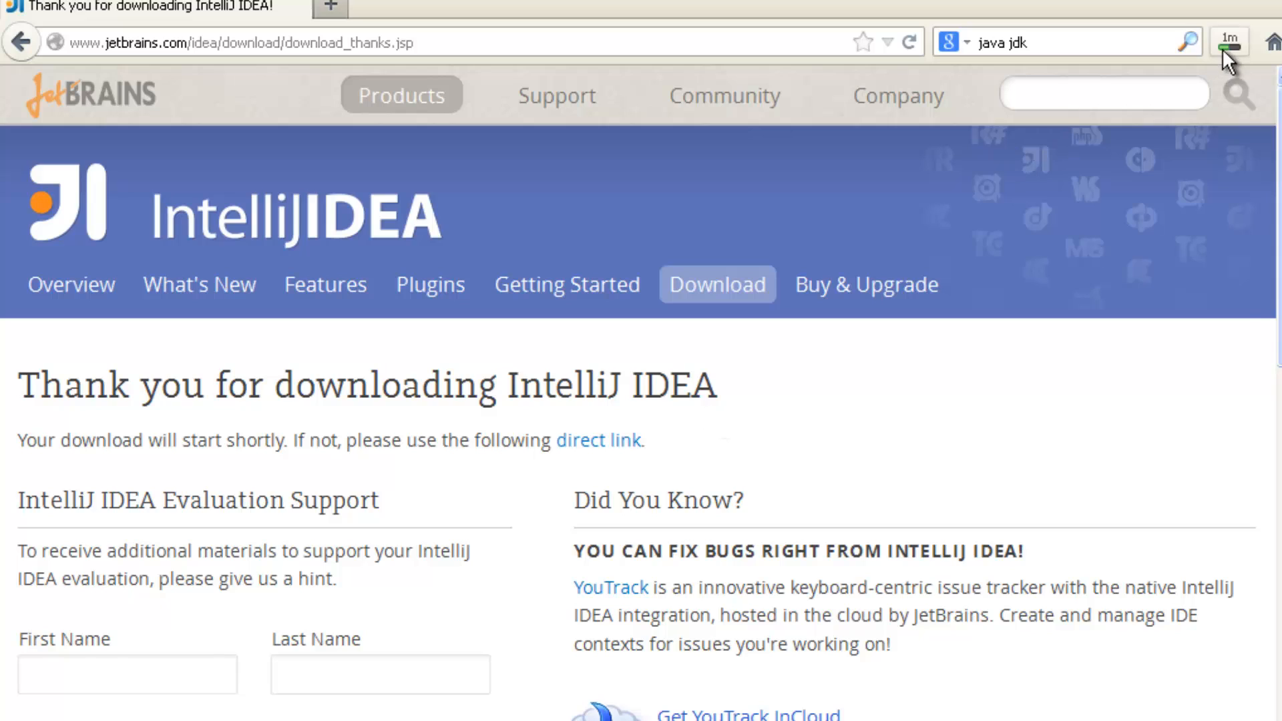
left_click(1229, 41)
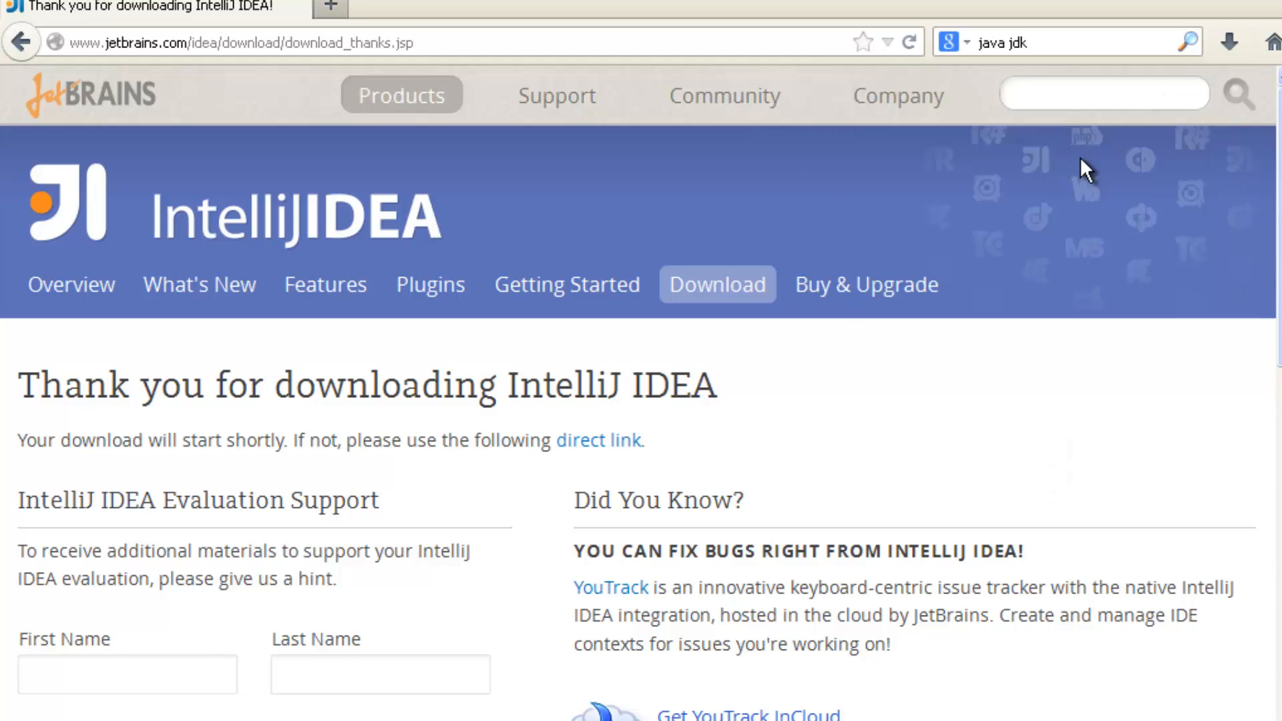
mouse_move(1080, 180)
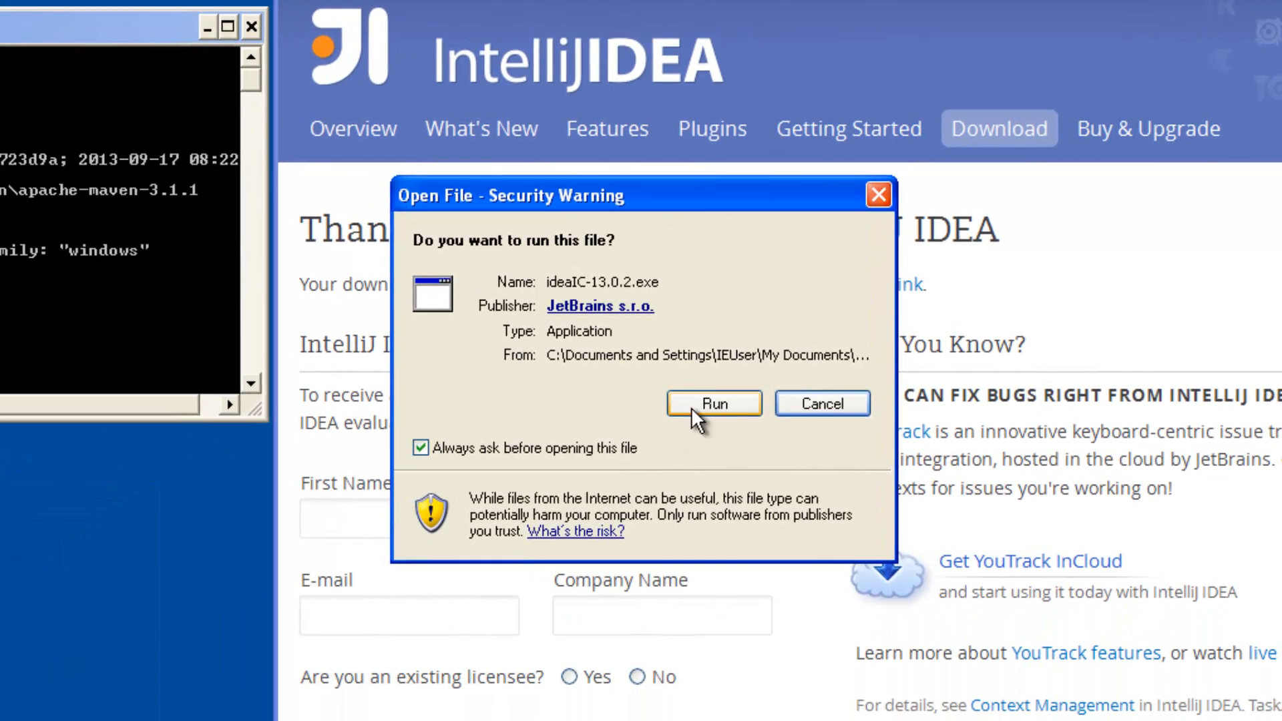
Run the installer with default folder, desktop shortcut, launch at finish, and import no previous settings
left_click(712, 404)
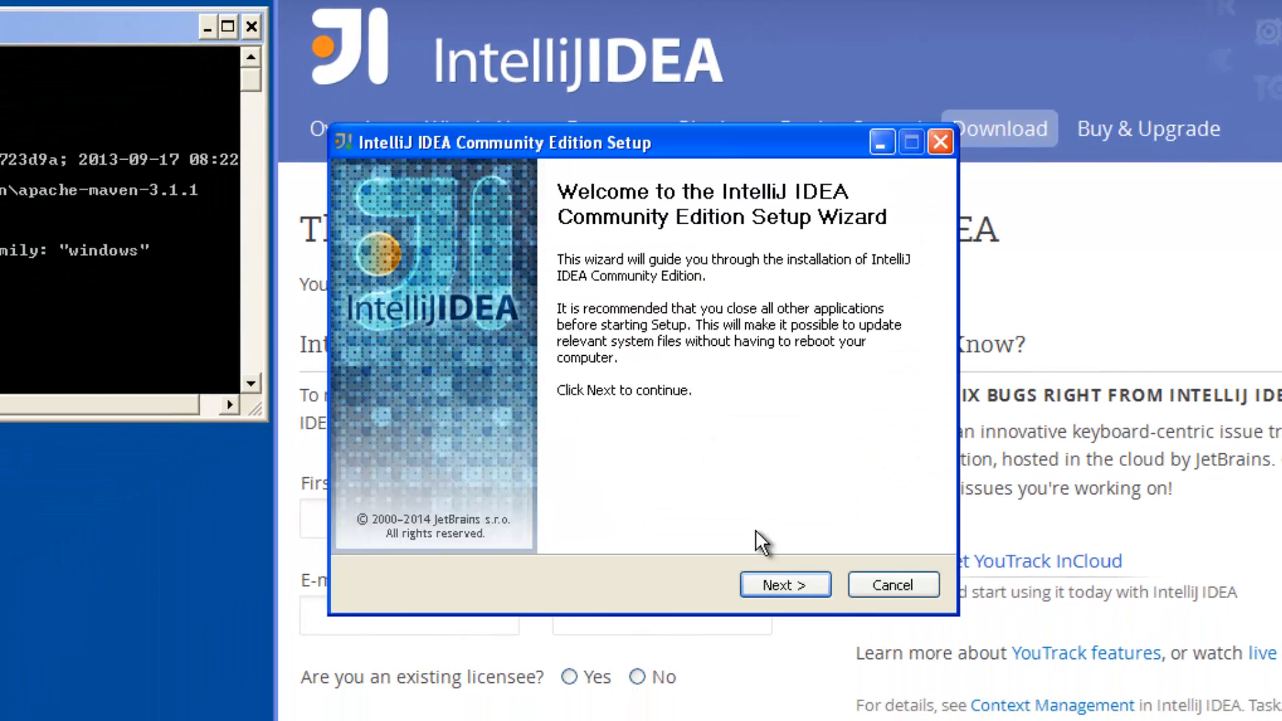
left_click(783, 583)
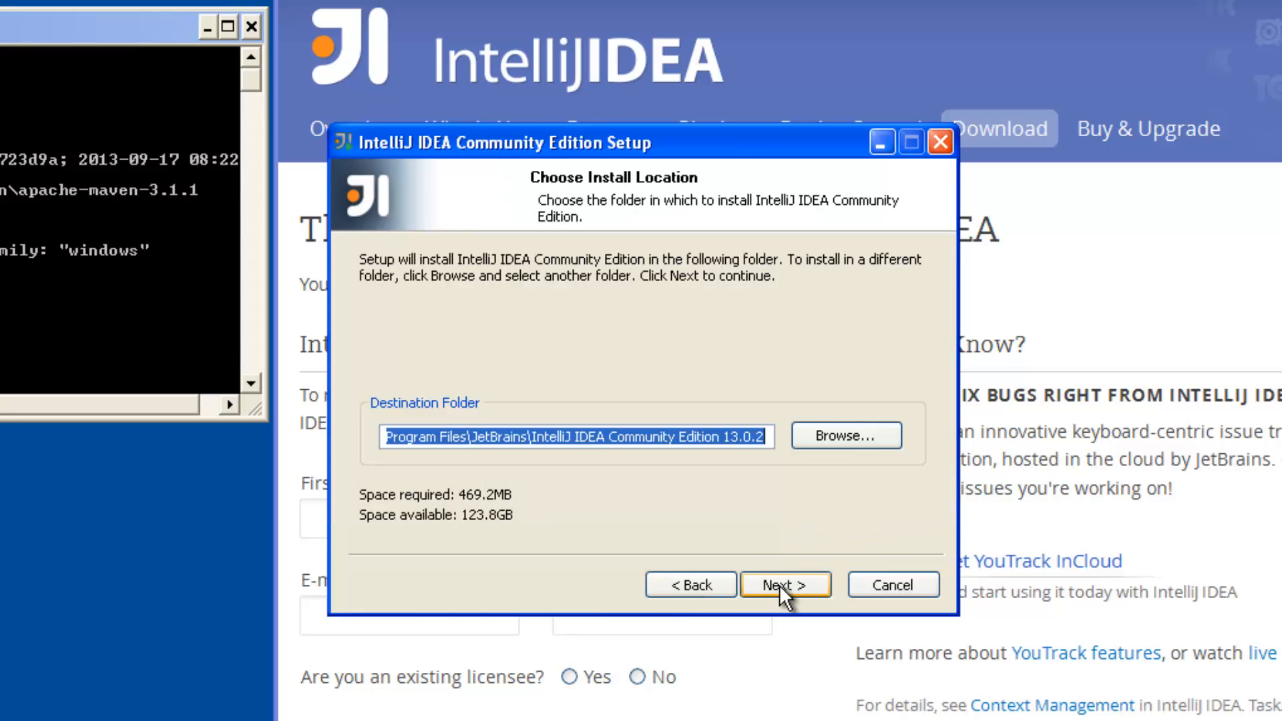
left_click(784, 585)
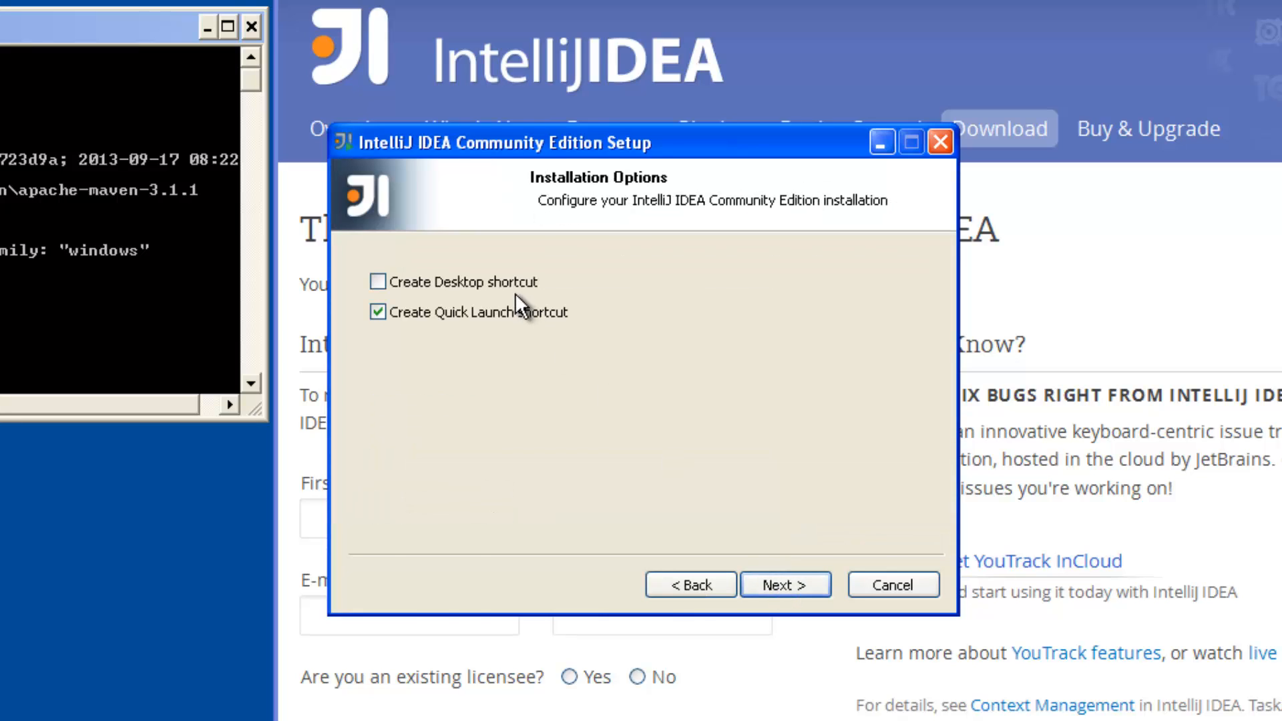
left_click(378, 282)
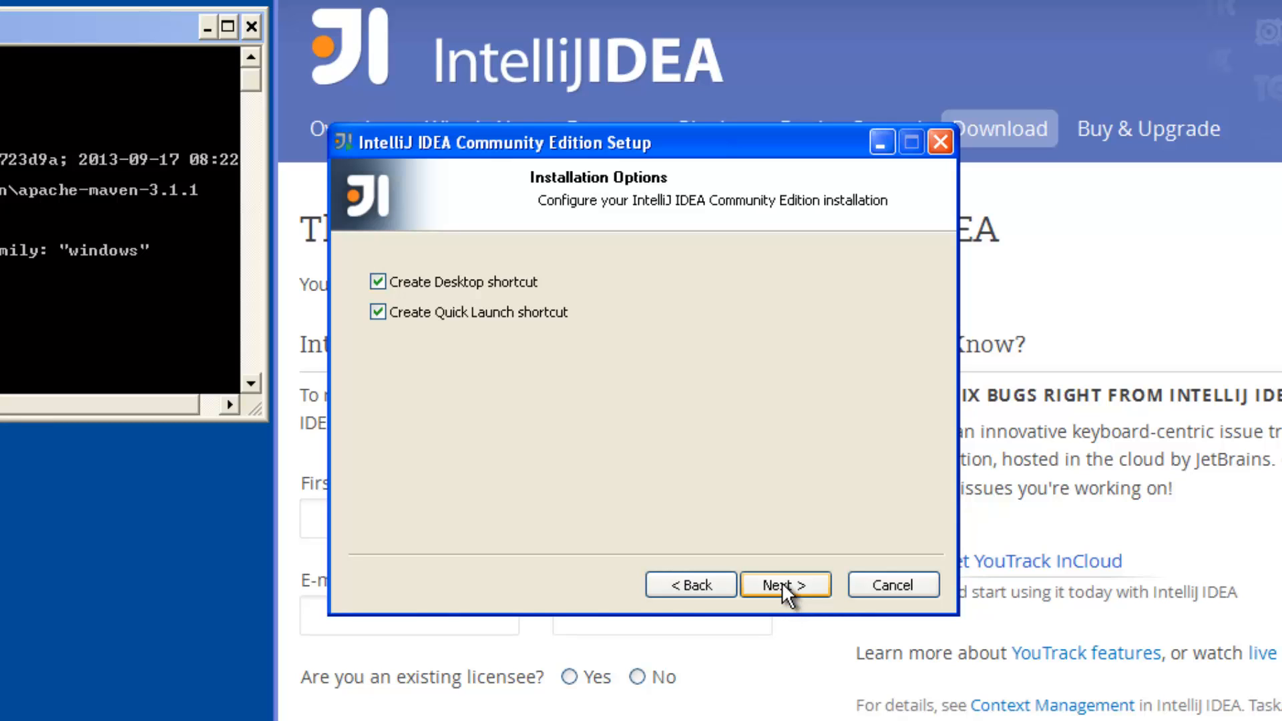
left_click(784, 584)
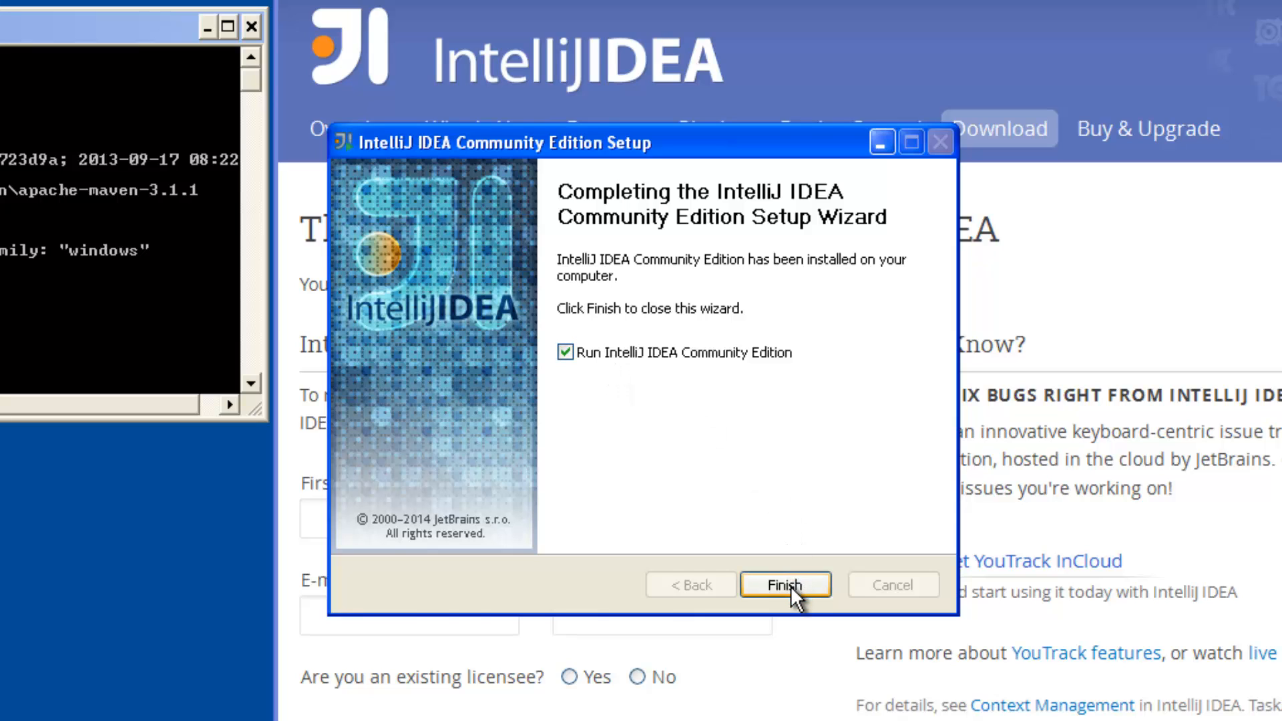
left_click(784, 585)
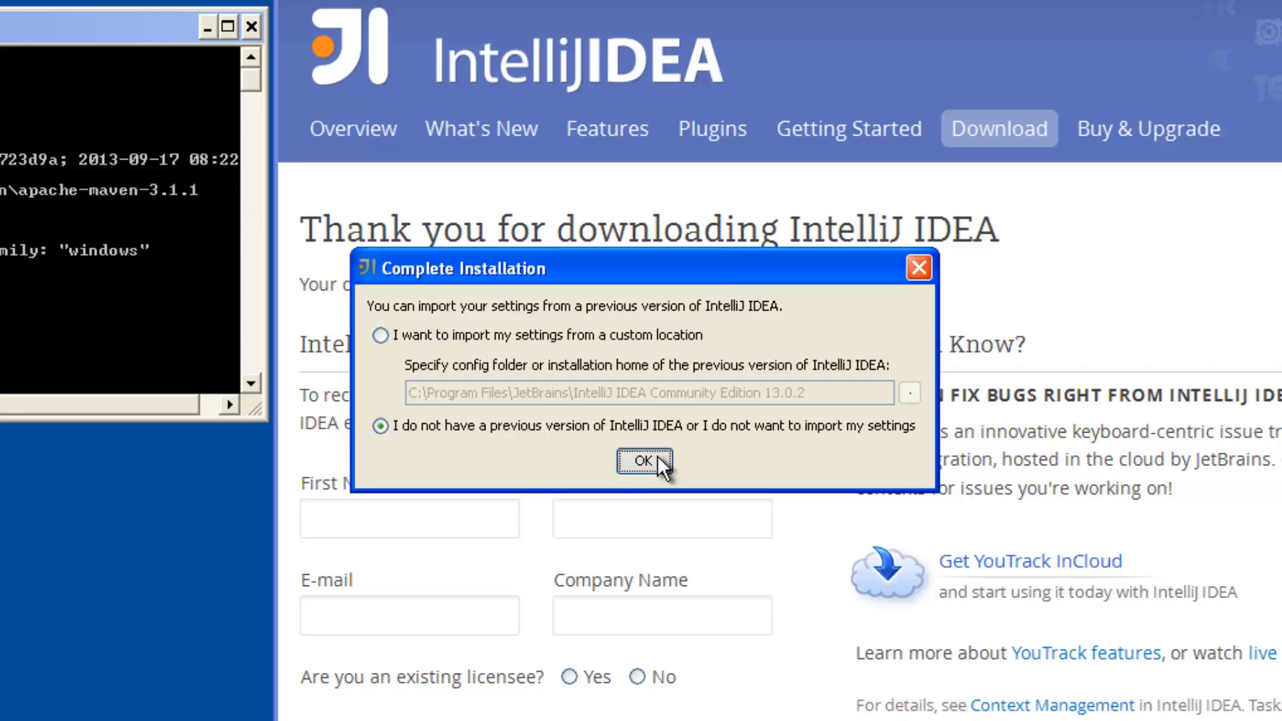
left_click(642, 461)
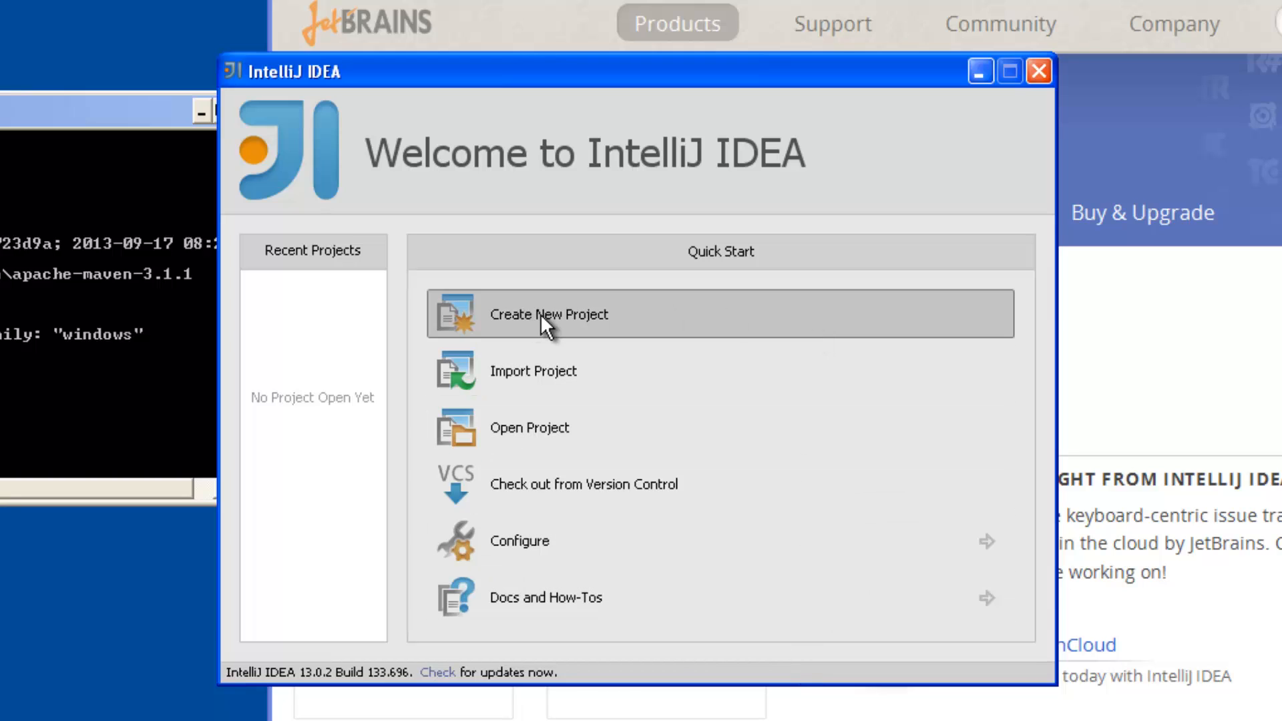
mouse_move(533, 328)
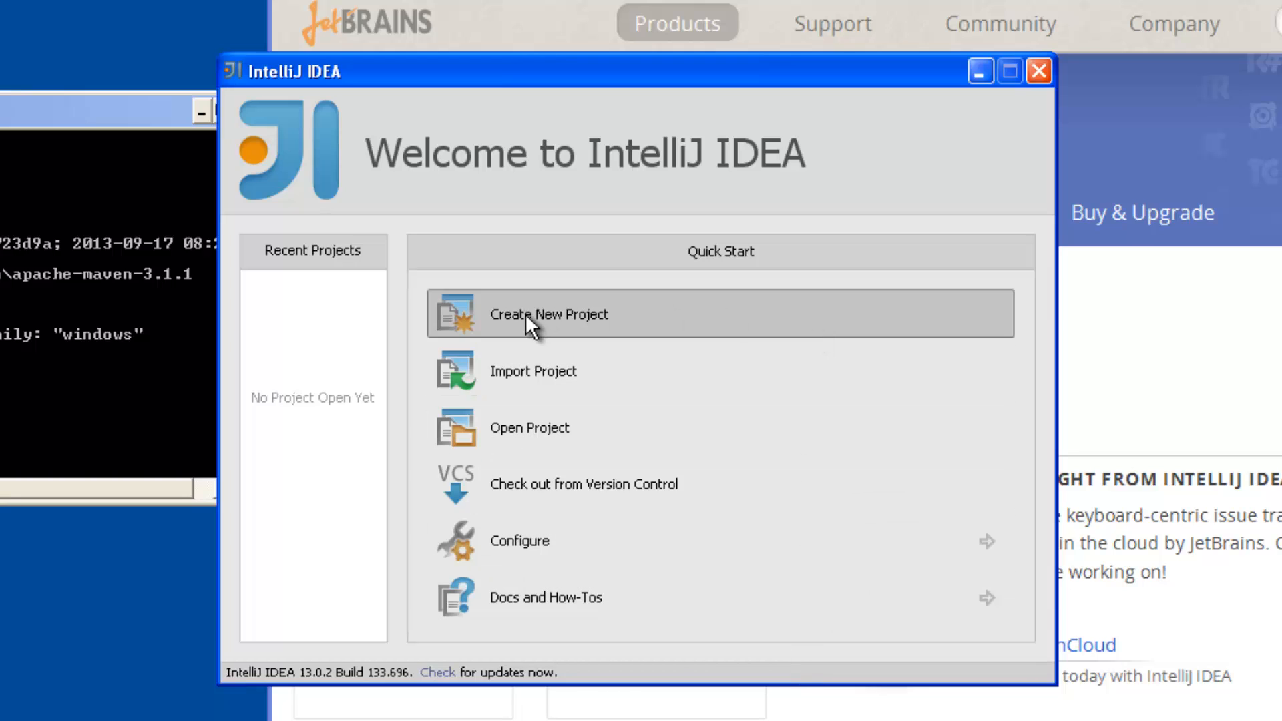
Unblock both firewall alerts and start adding a new JDK for the Maven project
left_click(549, 314)
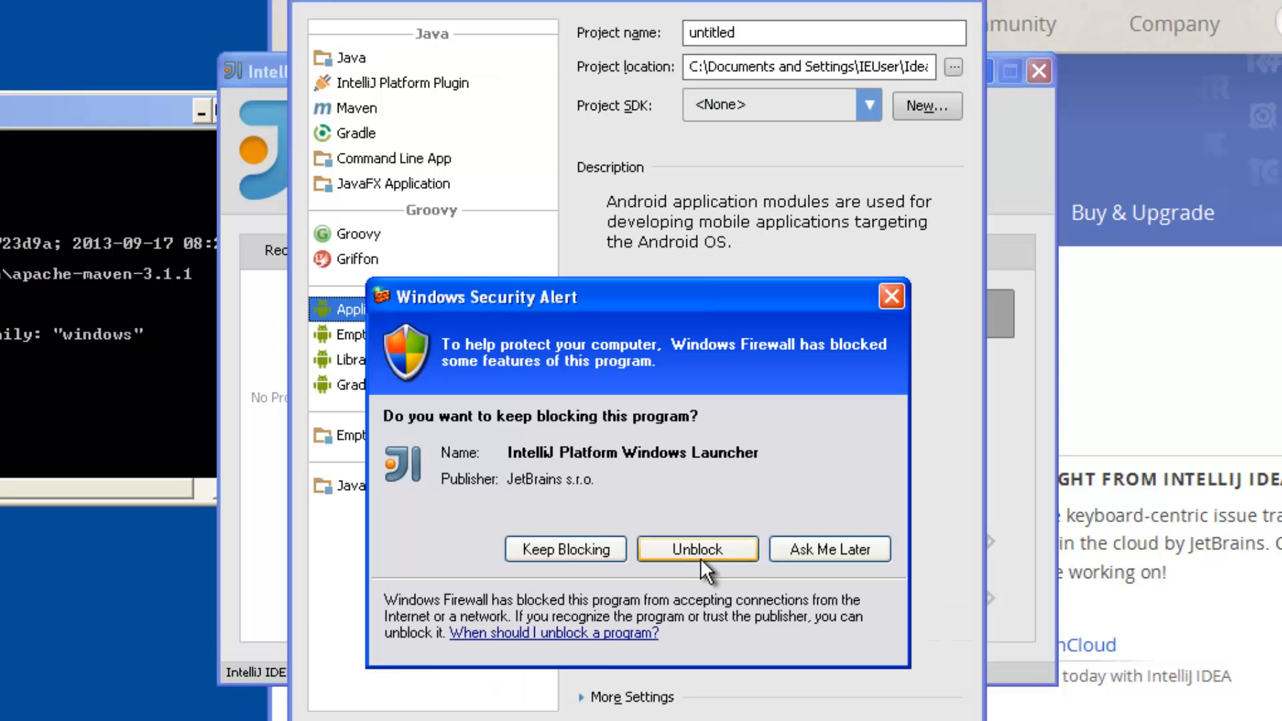
left_click(697, 549)
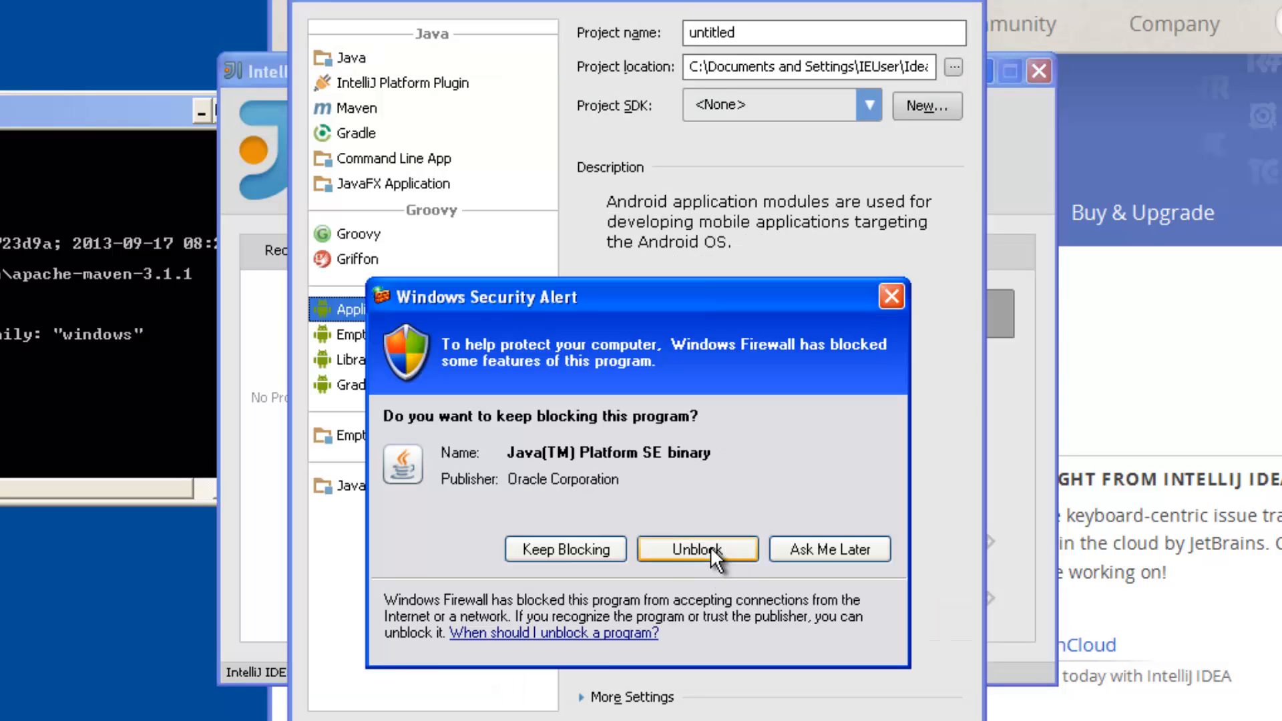
left_click(697, 549)
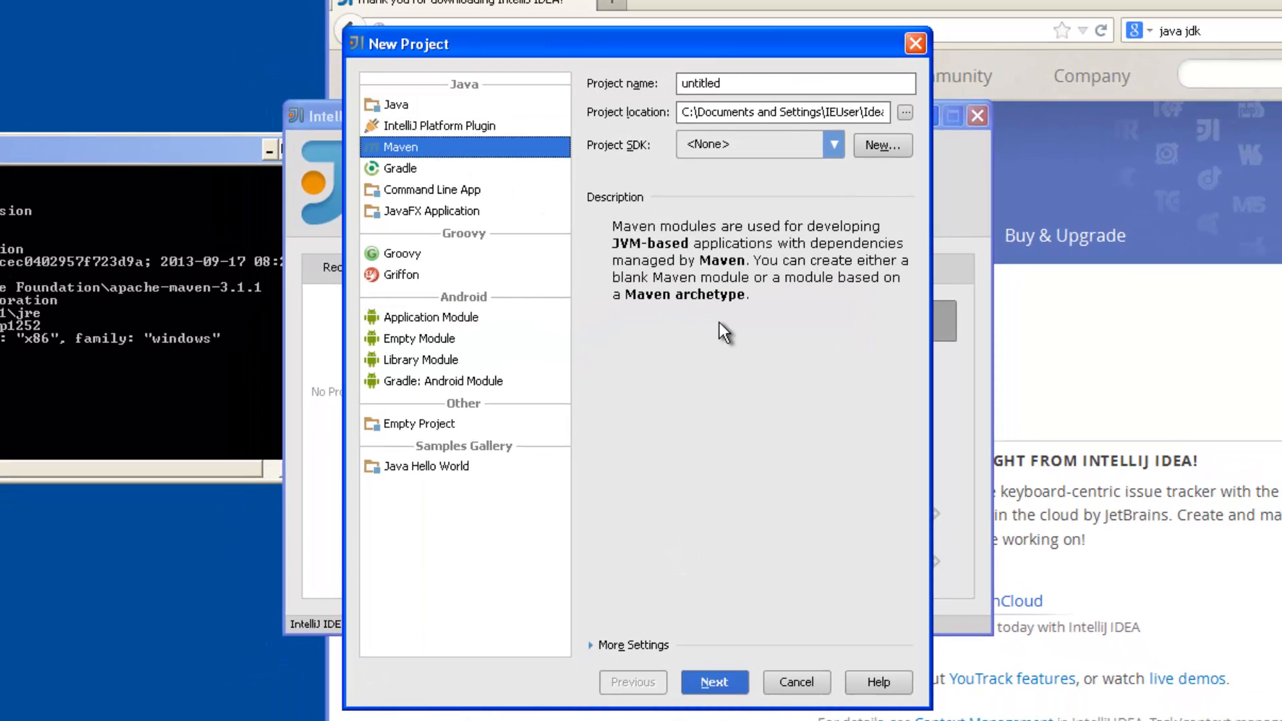
mouse_move(798, 181)
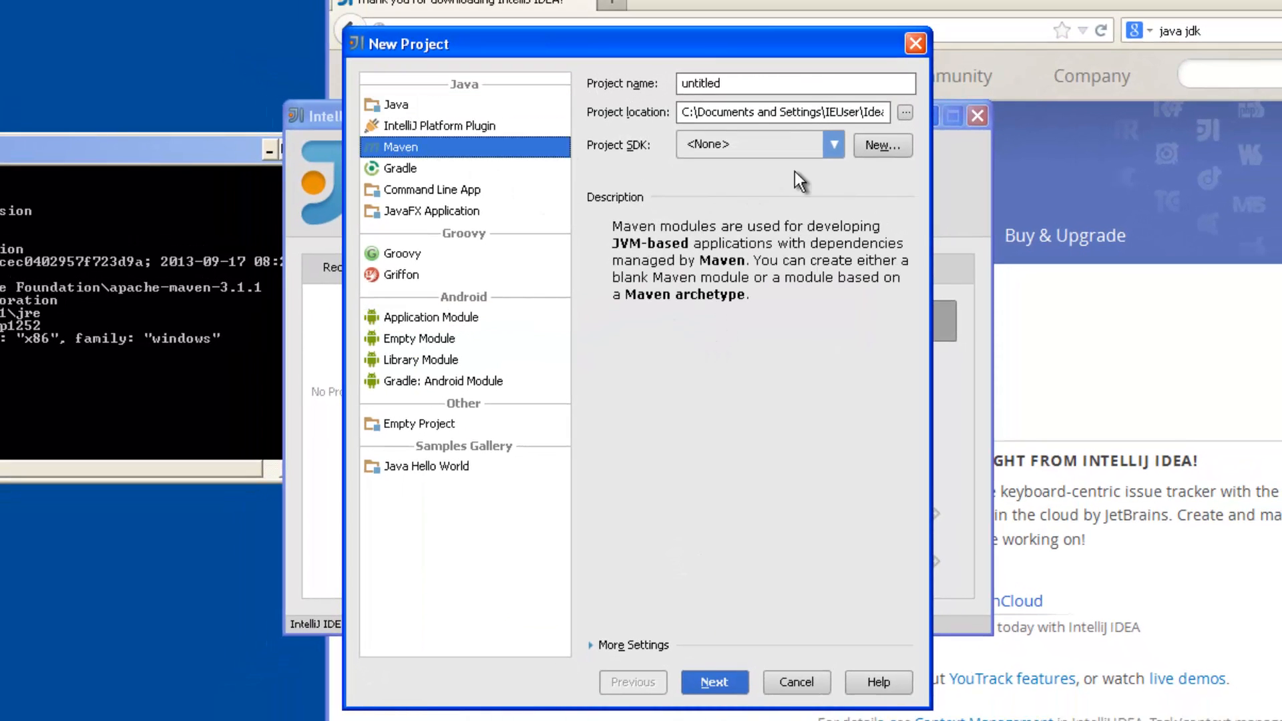
mouse_move(816, 263)
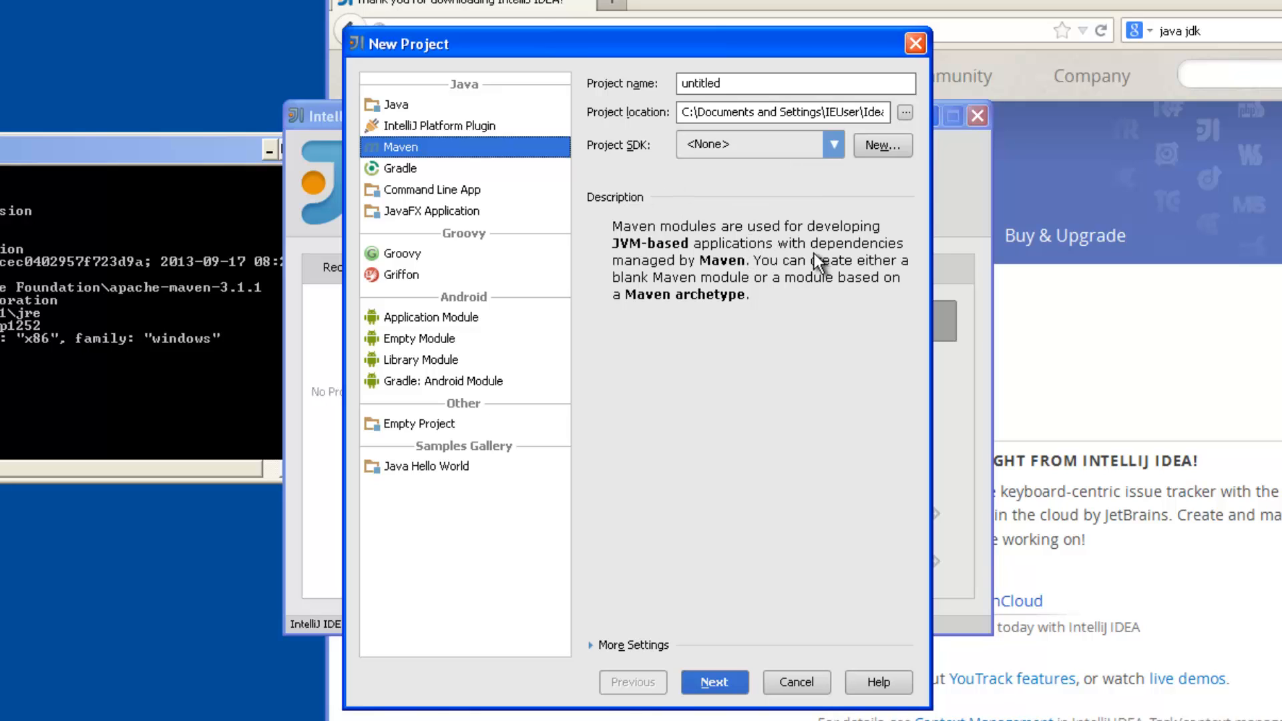
left_click(834, 144)
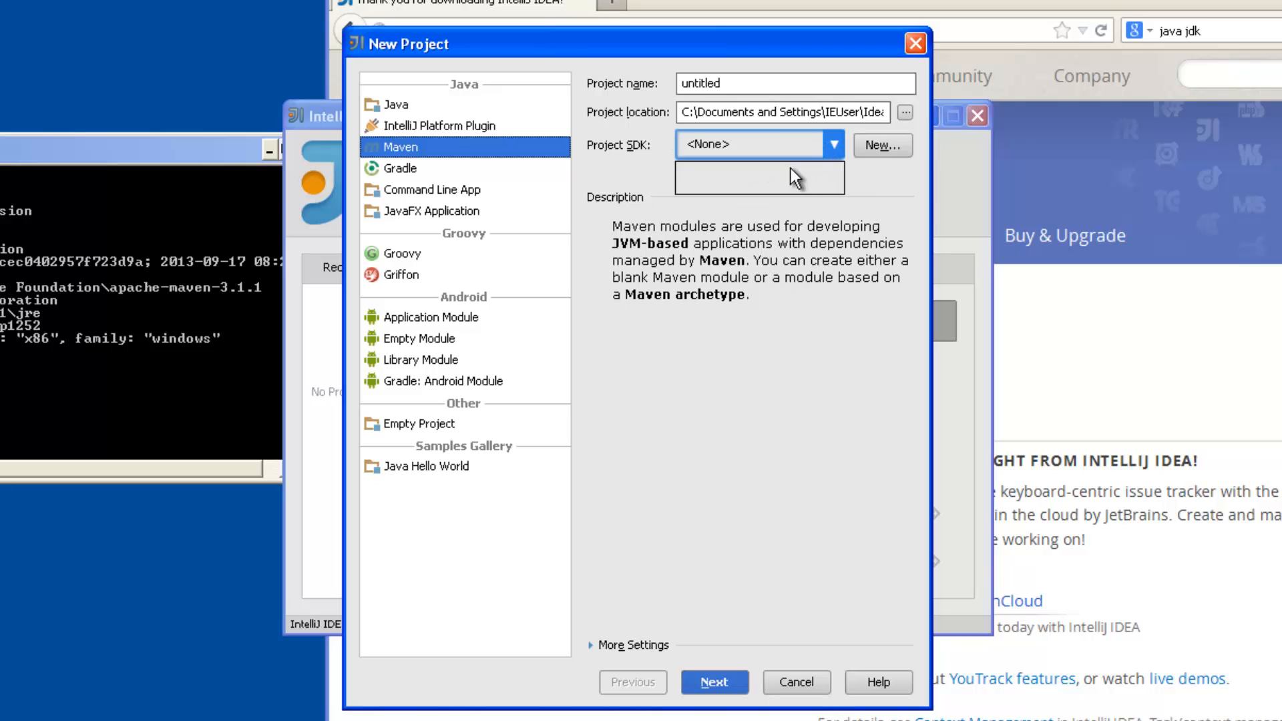
mouse_move(728, 254)
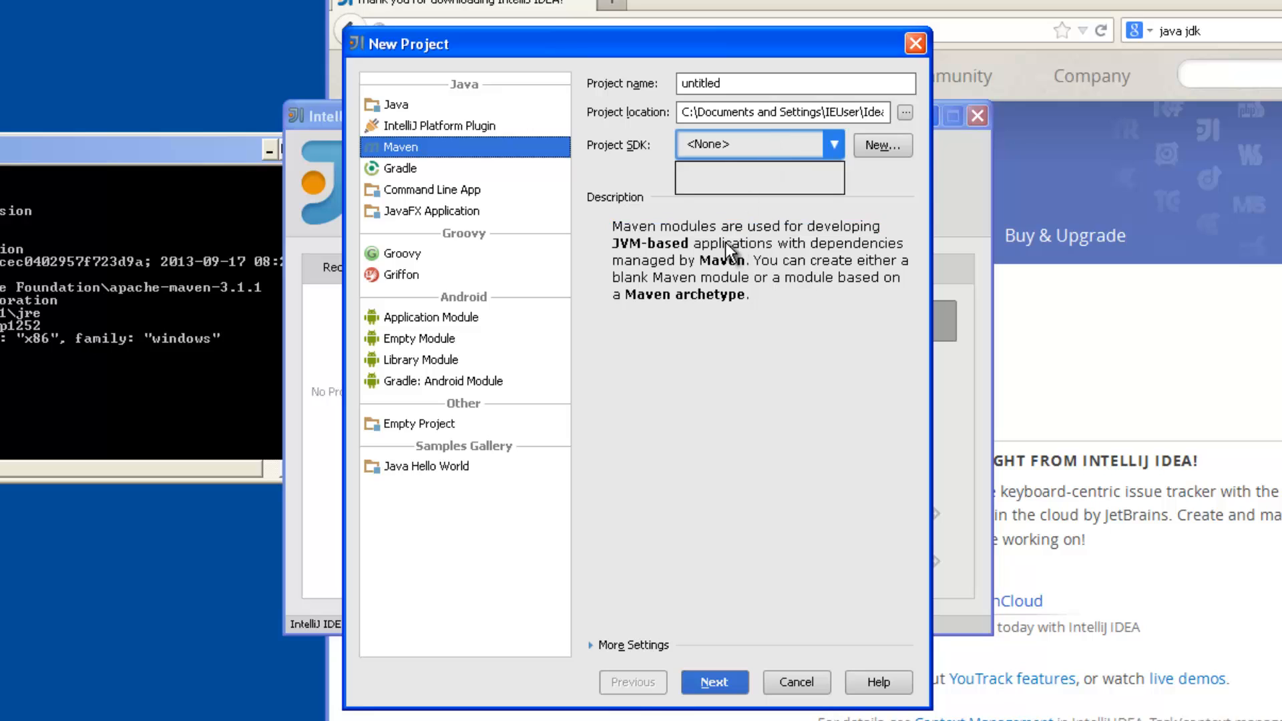
mouse_move(831, 253)
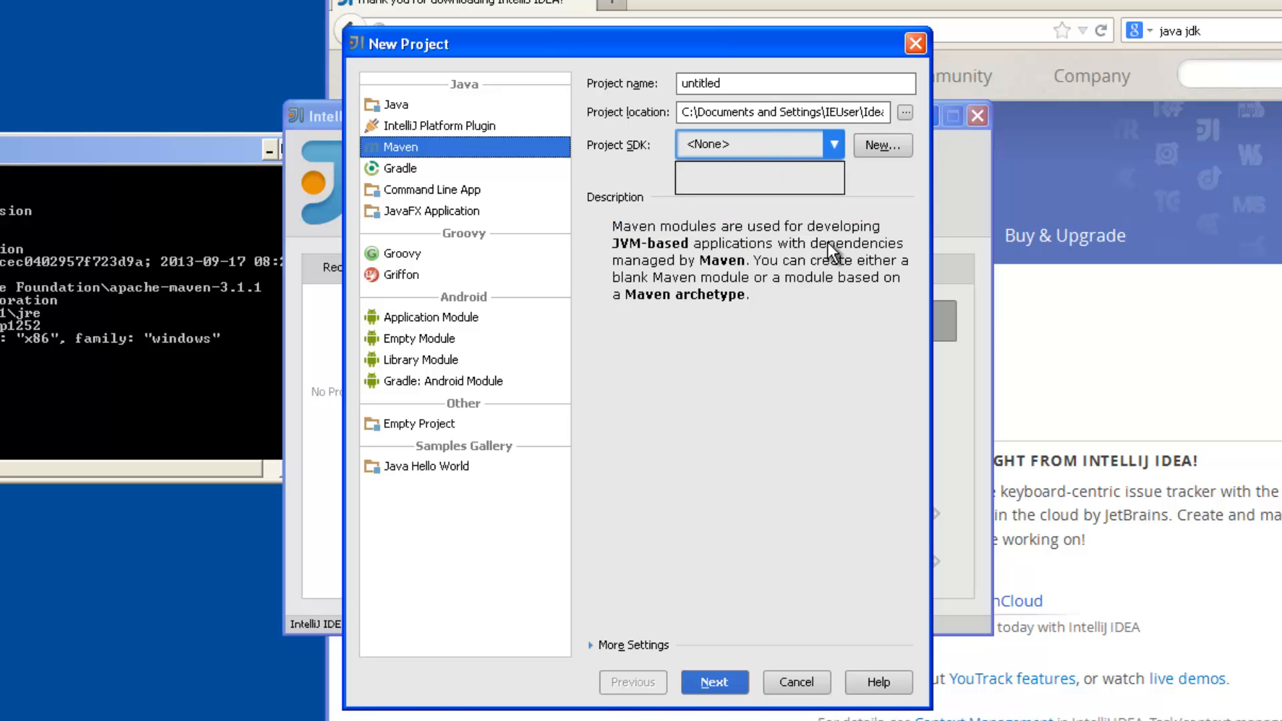
left_click(880, 144)
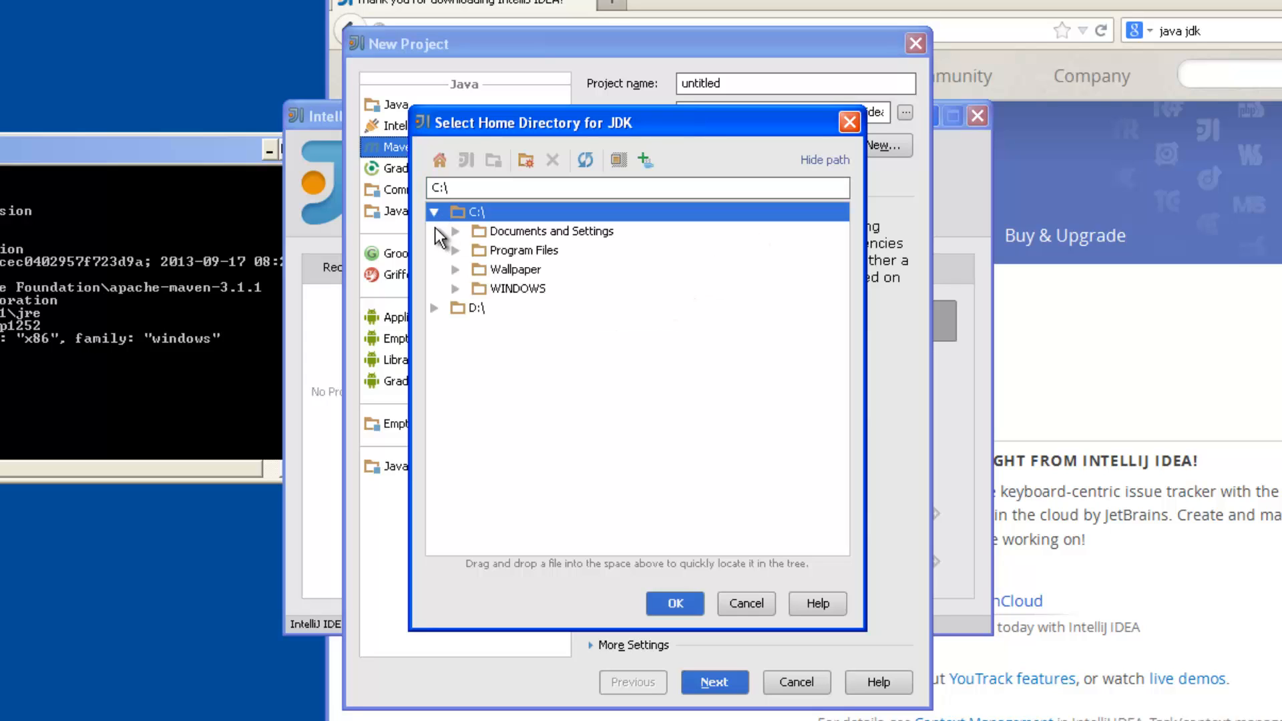
Select C:\Program Files\Java\jdk1.7.0_51 as the project JDK home
left_click(457, 249)
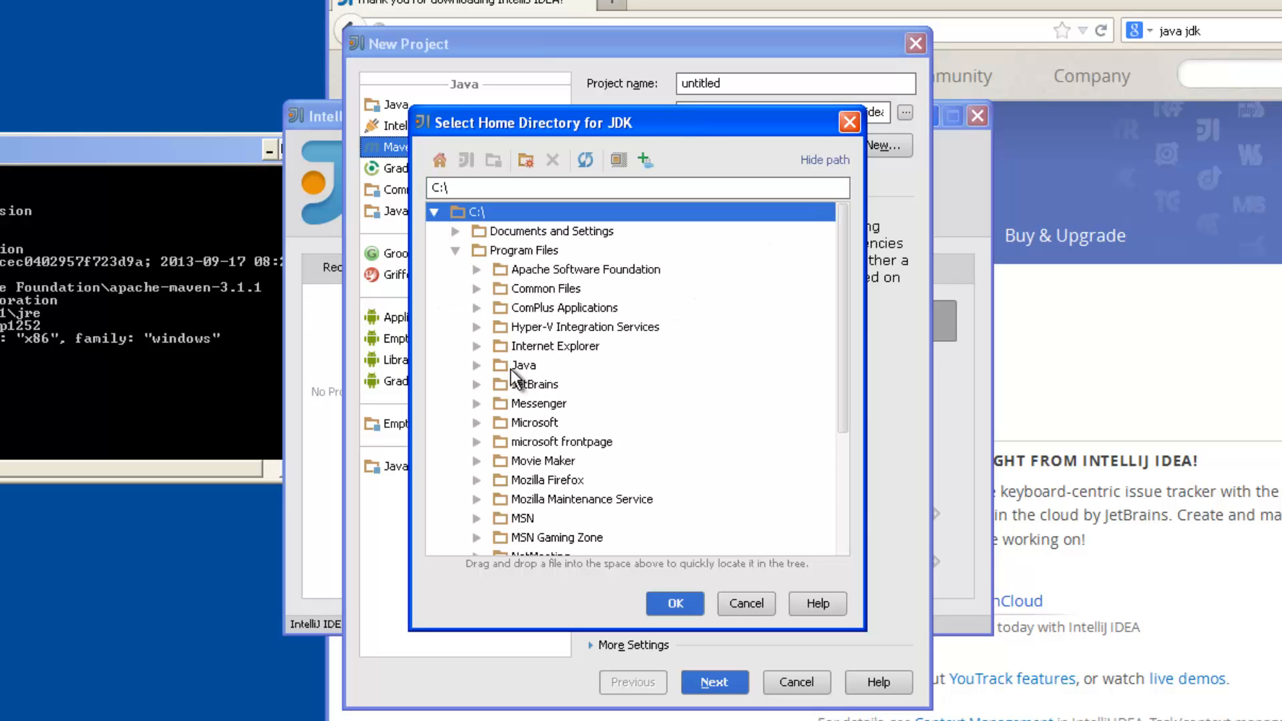
left_click(478, 364)
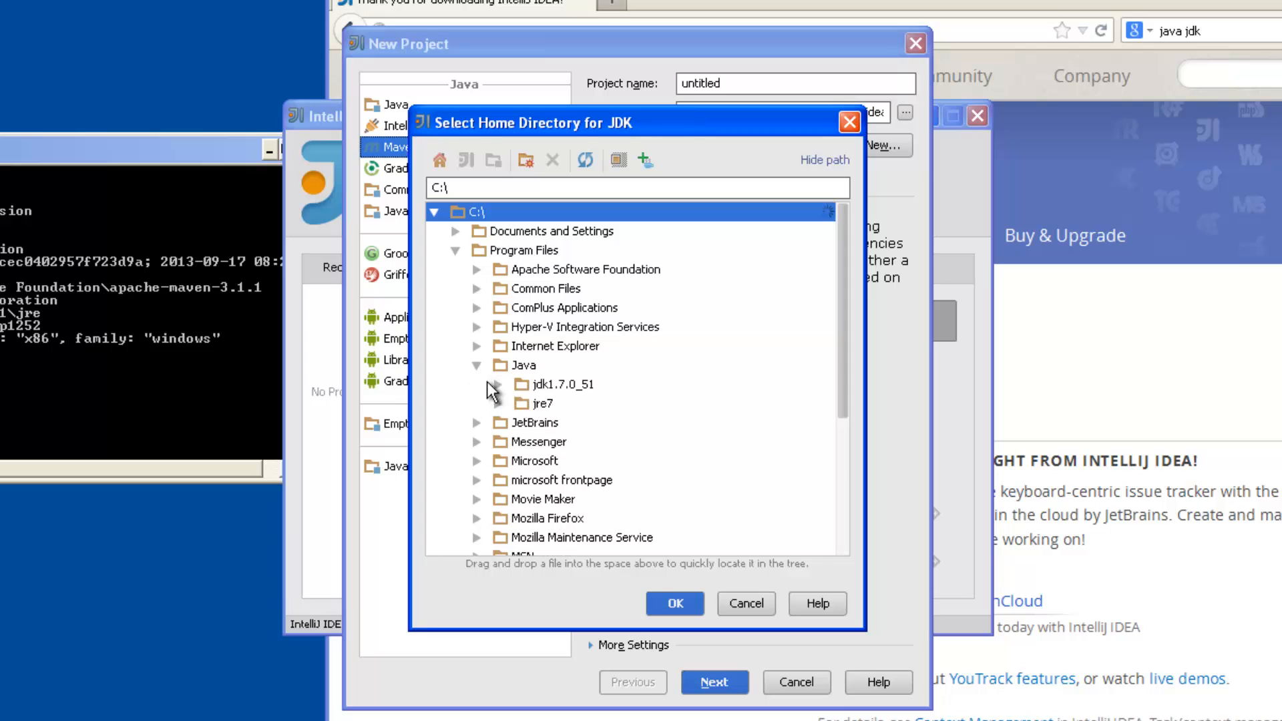
left_click(560, 384)
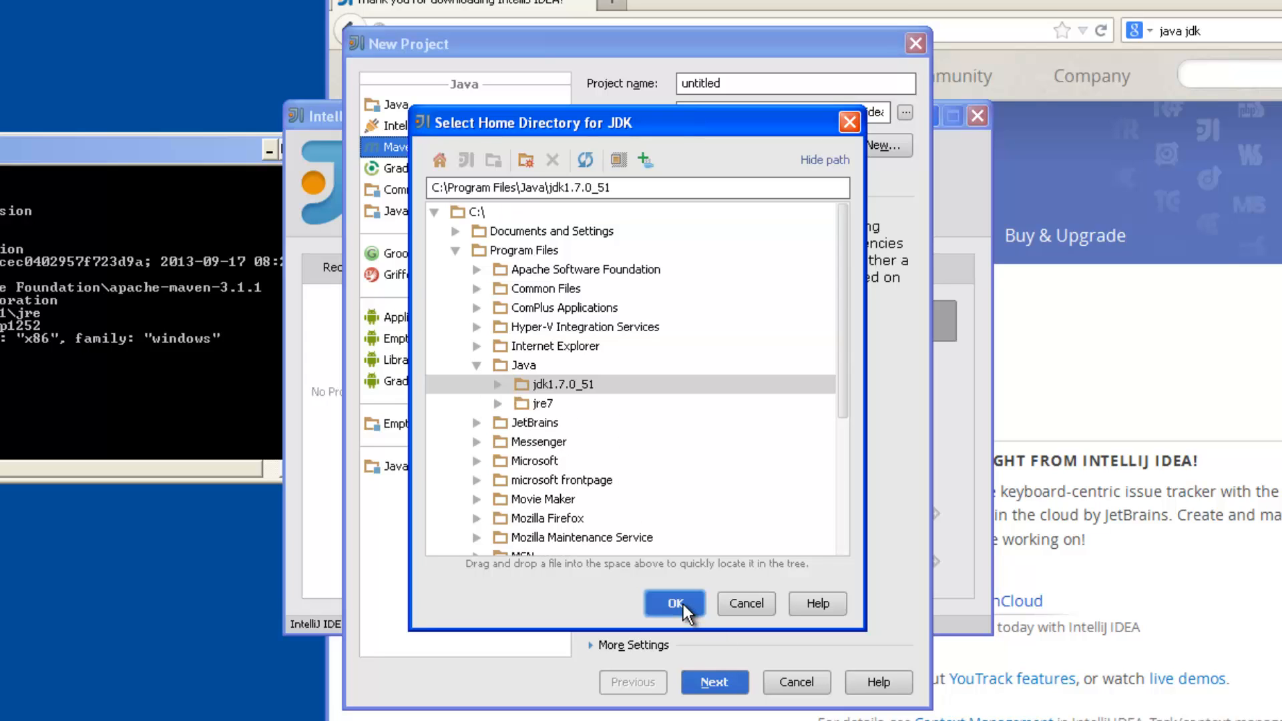
left_click(673, 602)
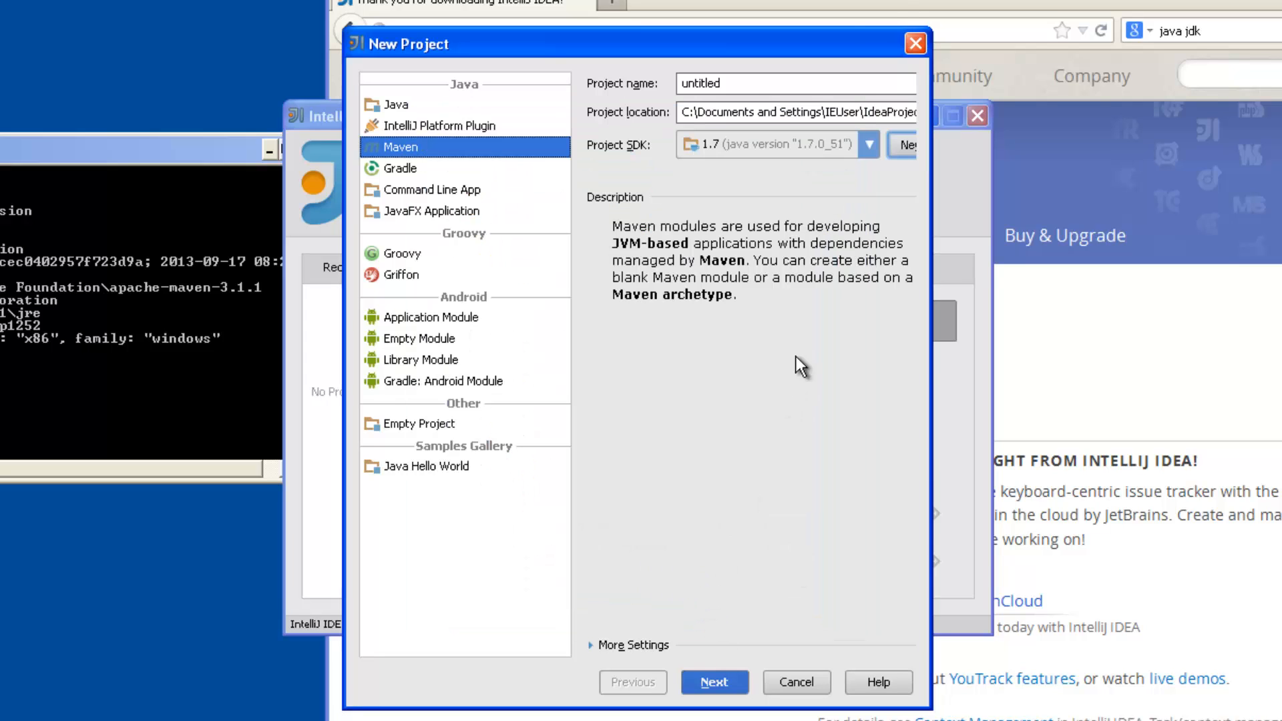
mouse_move(691, 216)
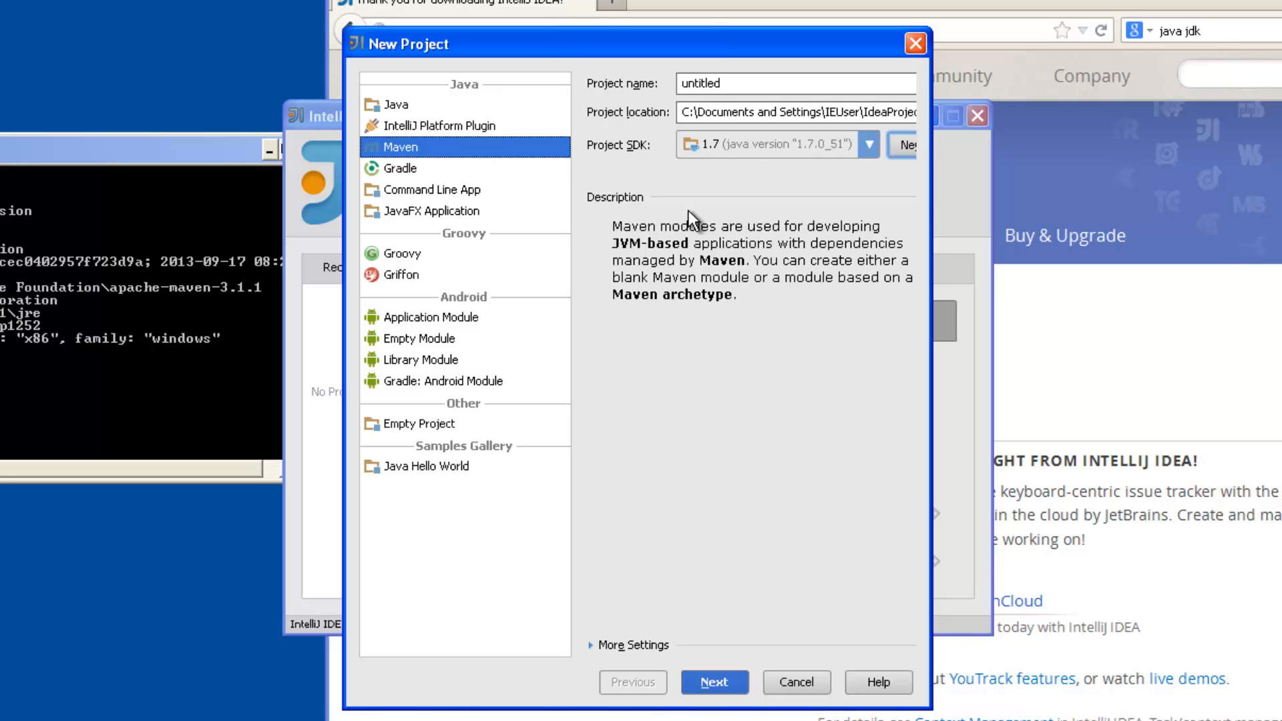
mouse_move(664, 498)
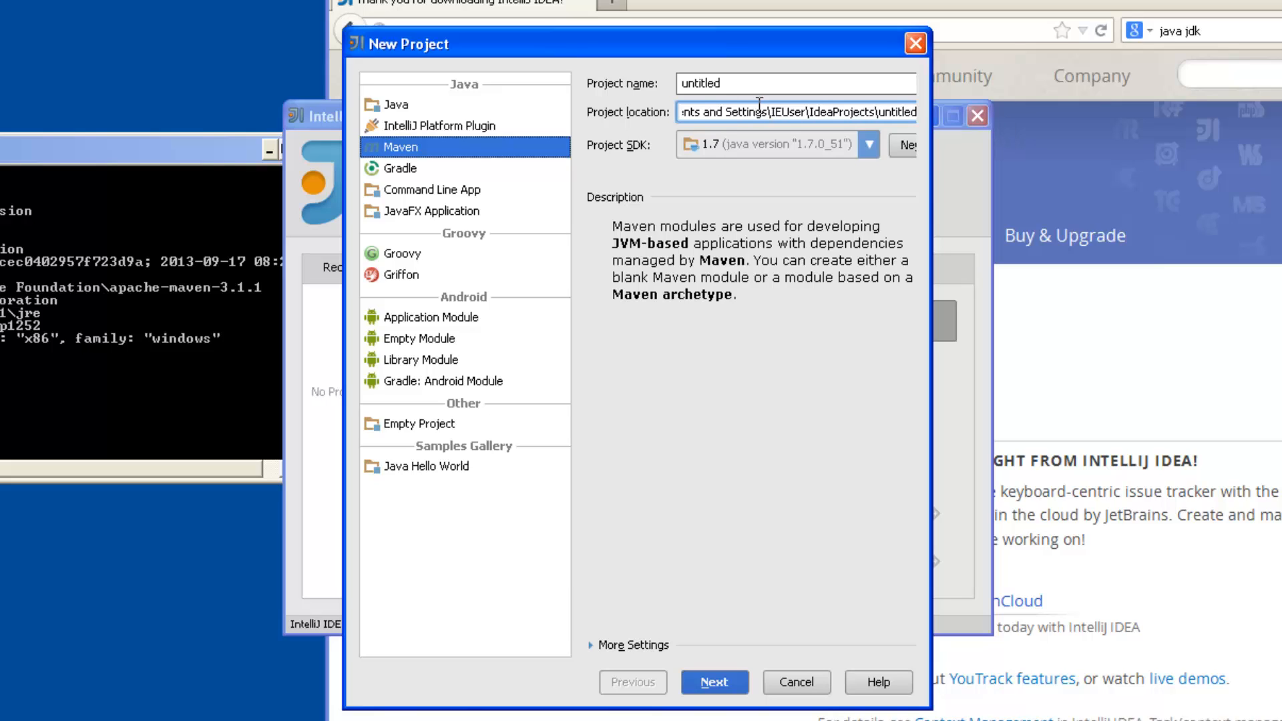
Name the project myFirstSeleniumTest and continue to the Maven coordinates page
type("m")
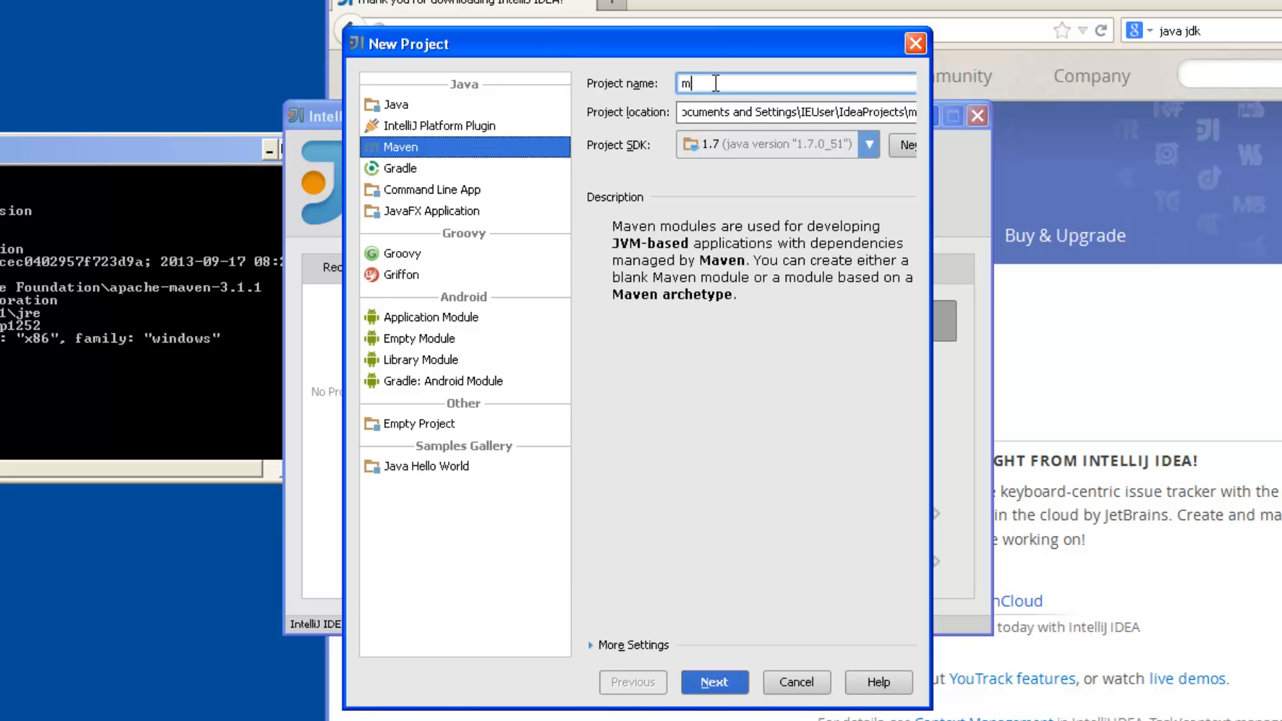
type("yFirstSelen")
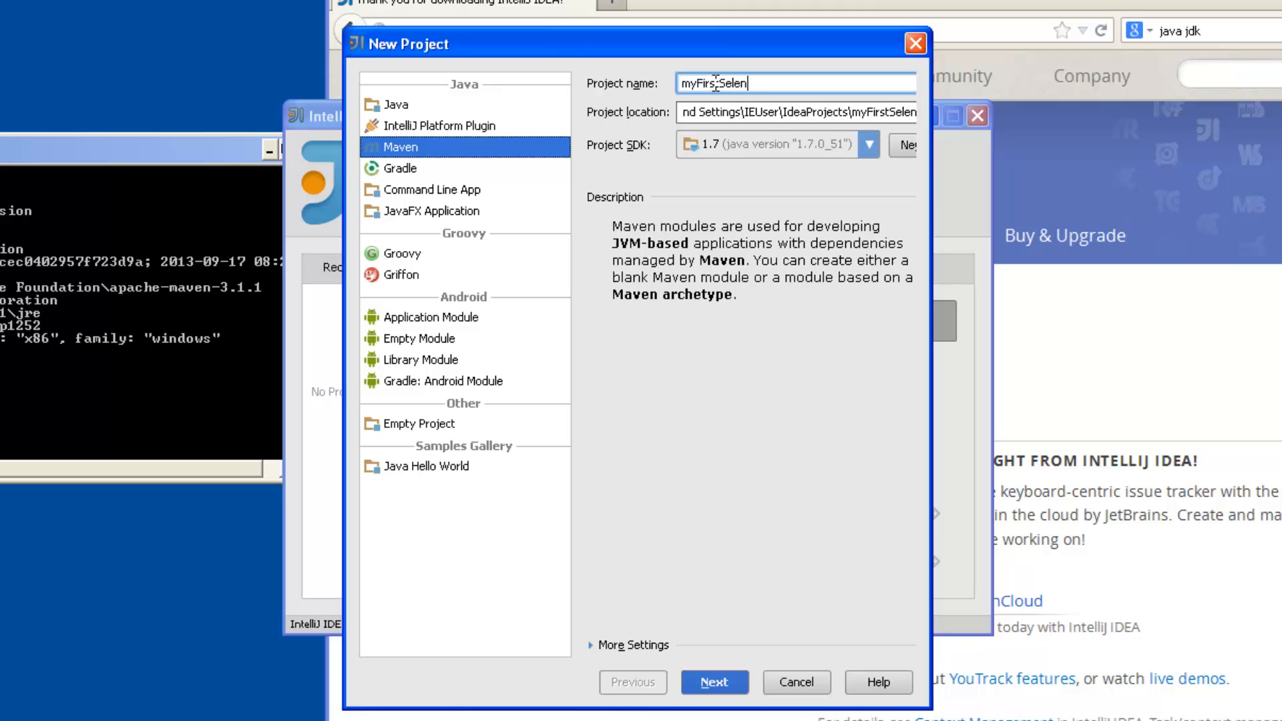
type("iumTest")
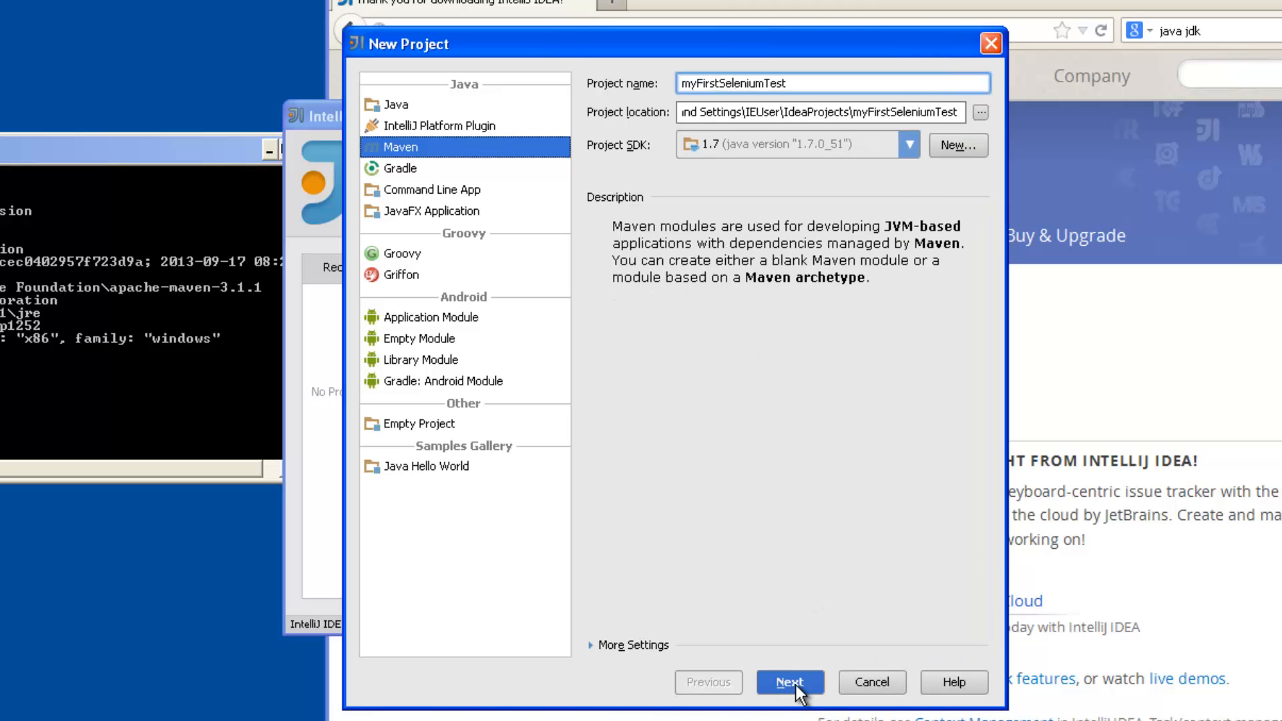
left_click(788, 683)
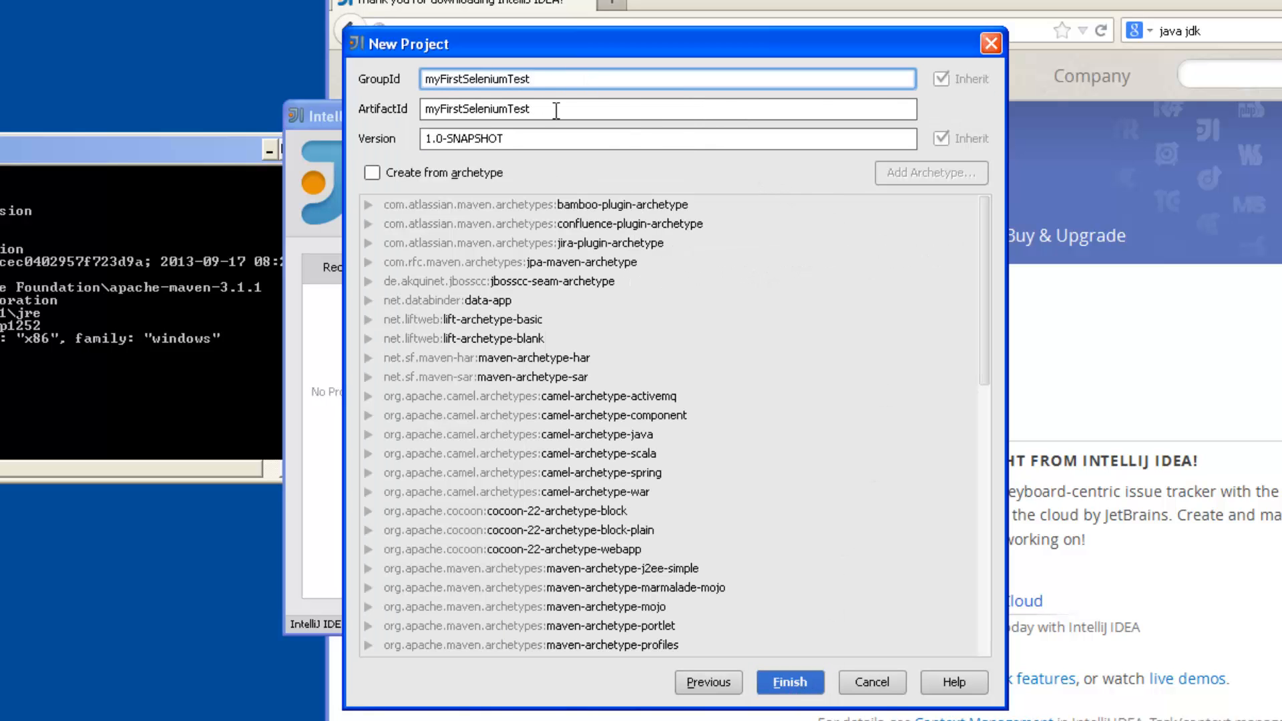
mouse_move(680, 309)
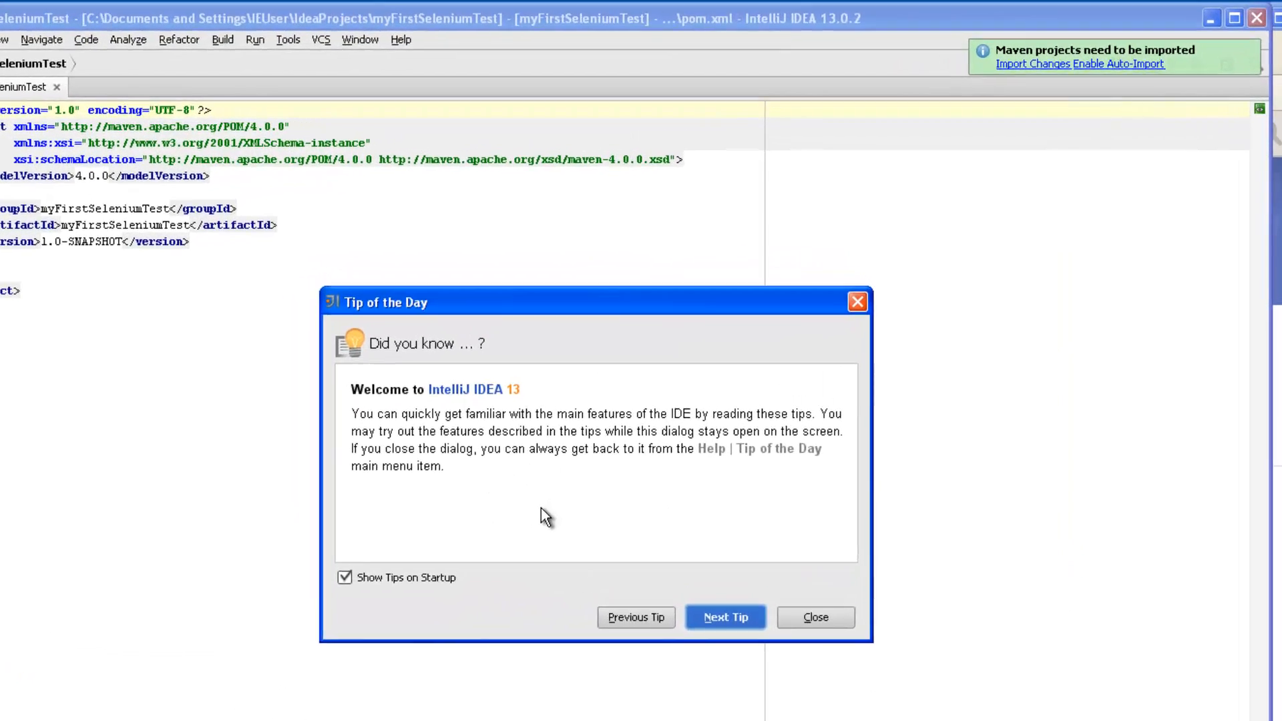
Dismiss the Tip of the Day dialog over the new project
left_click(815, 617)
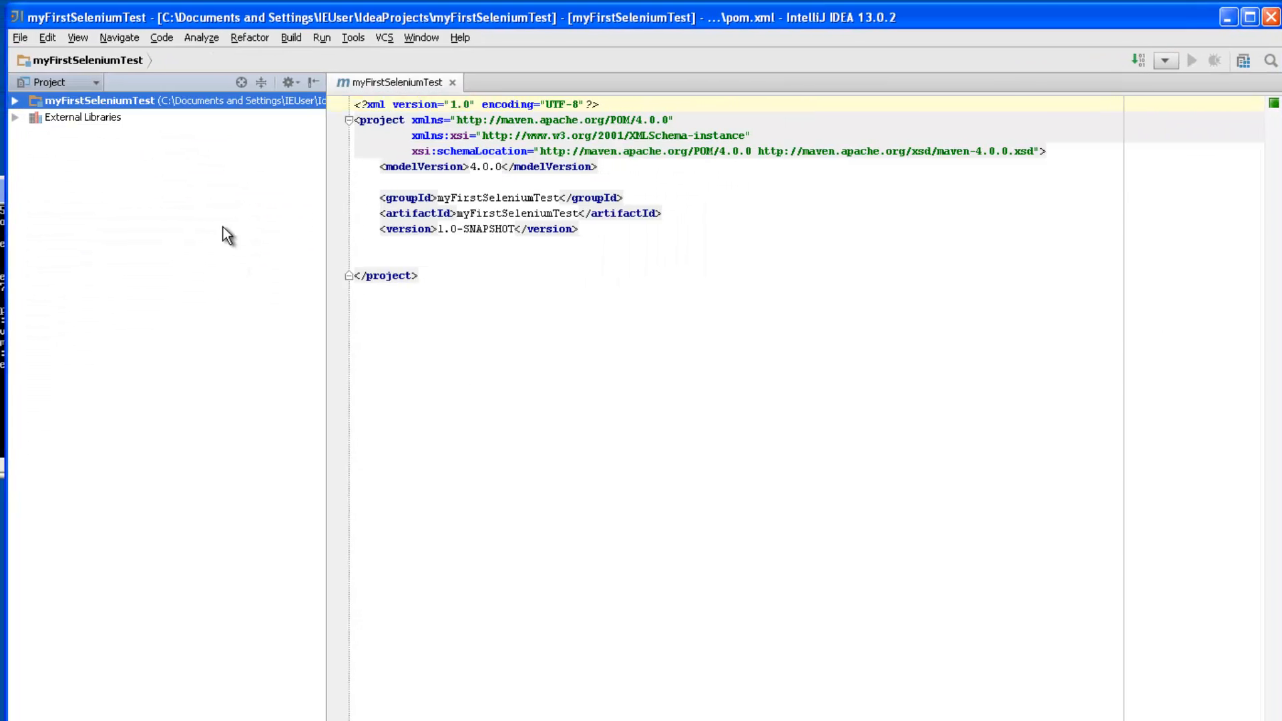
Expand the myFirstSeleniumTest project tree to show src/main and src/test/java
left_click(13, 117)
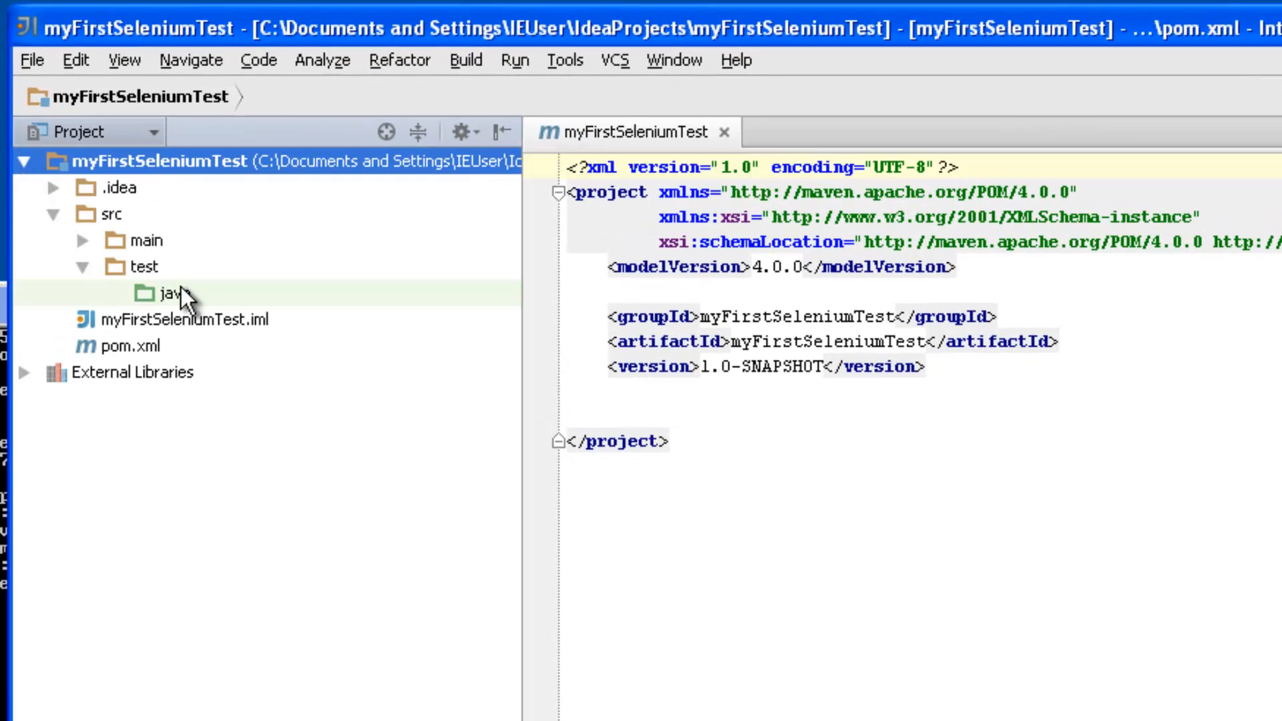
mouse_move(121, 355)
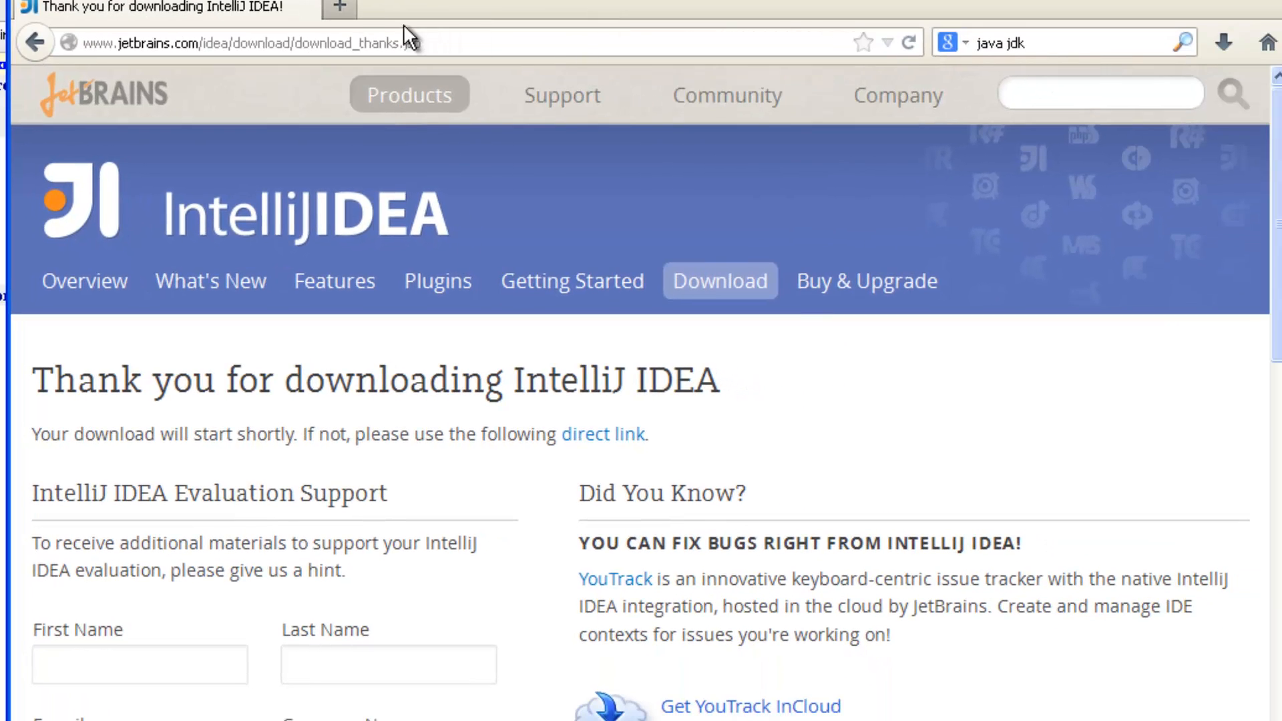
Consult junit.org's Download and Install guide in a new browser tab
left_click(338, 8)
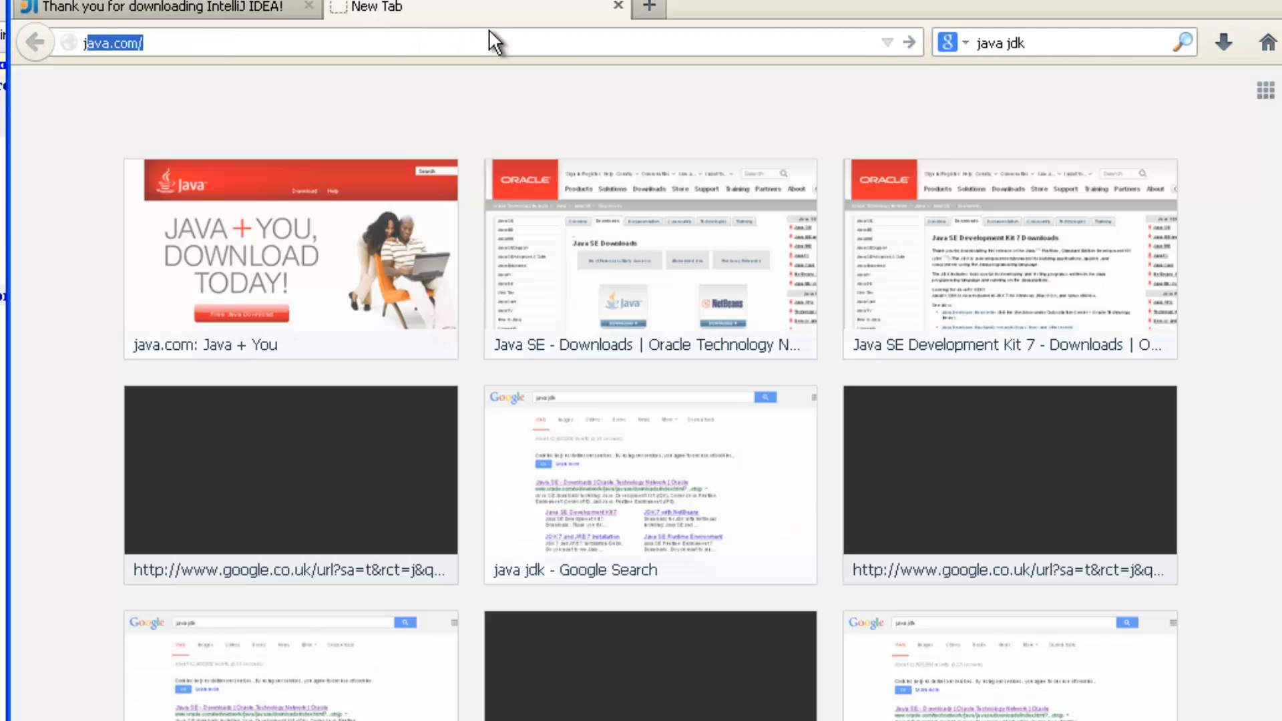
type("junit.org")
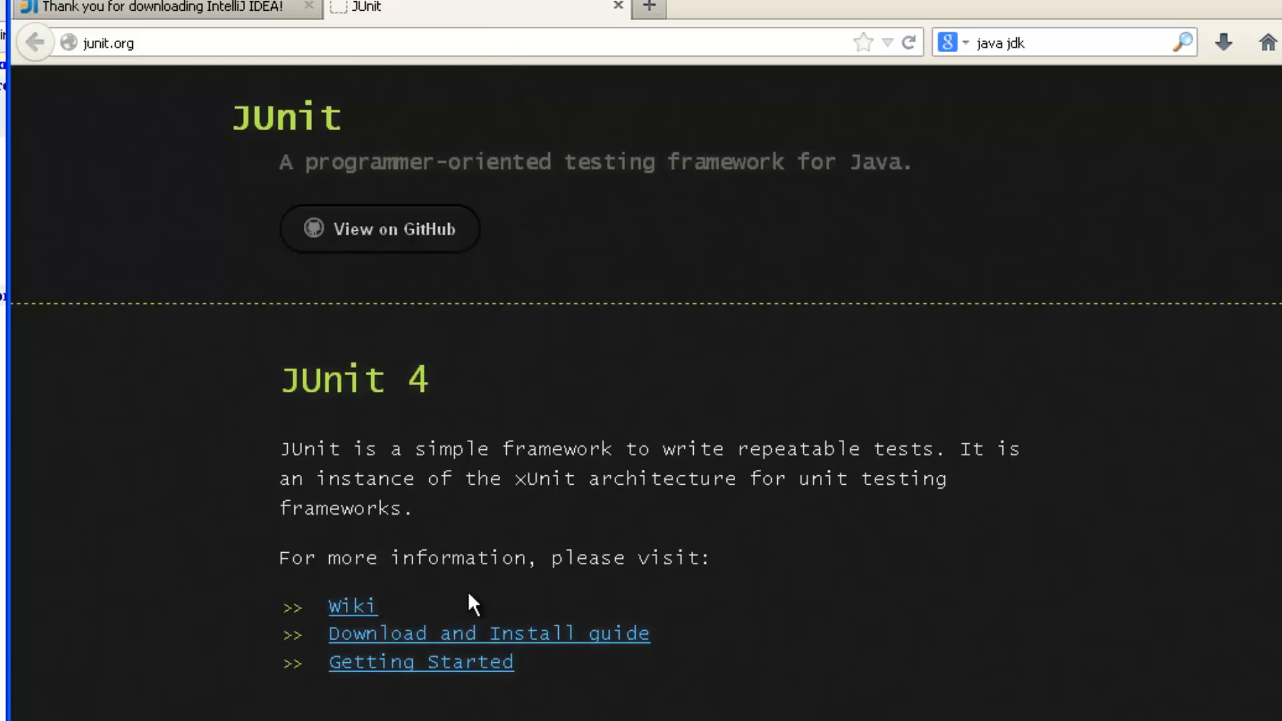
left_click(488, 633)
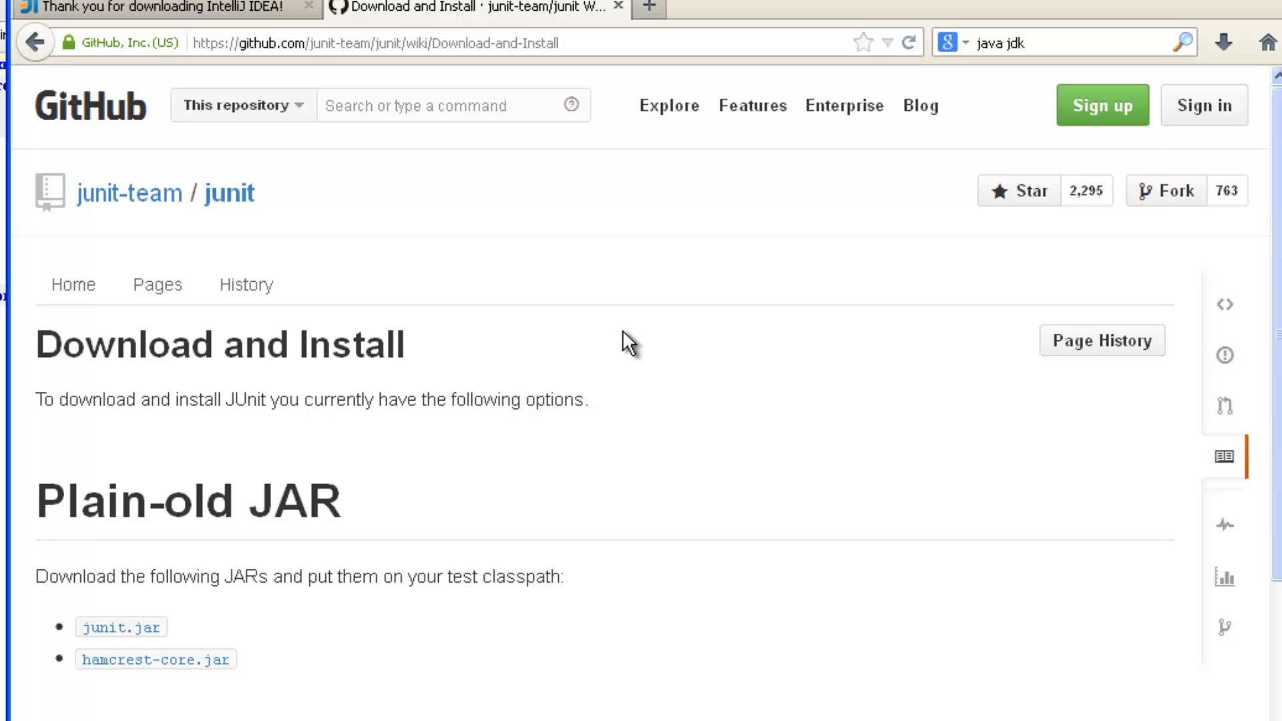
scroll("down", 3)
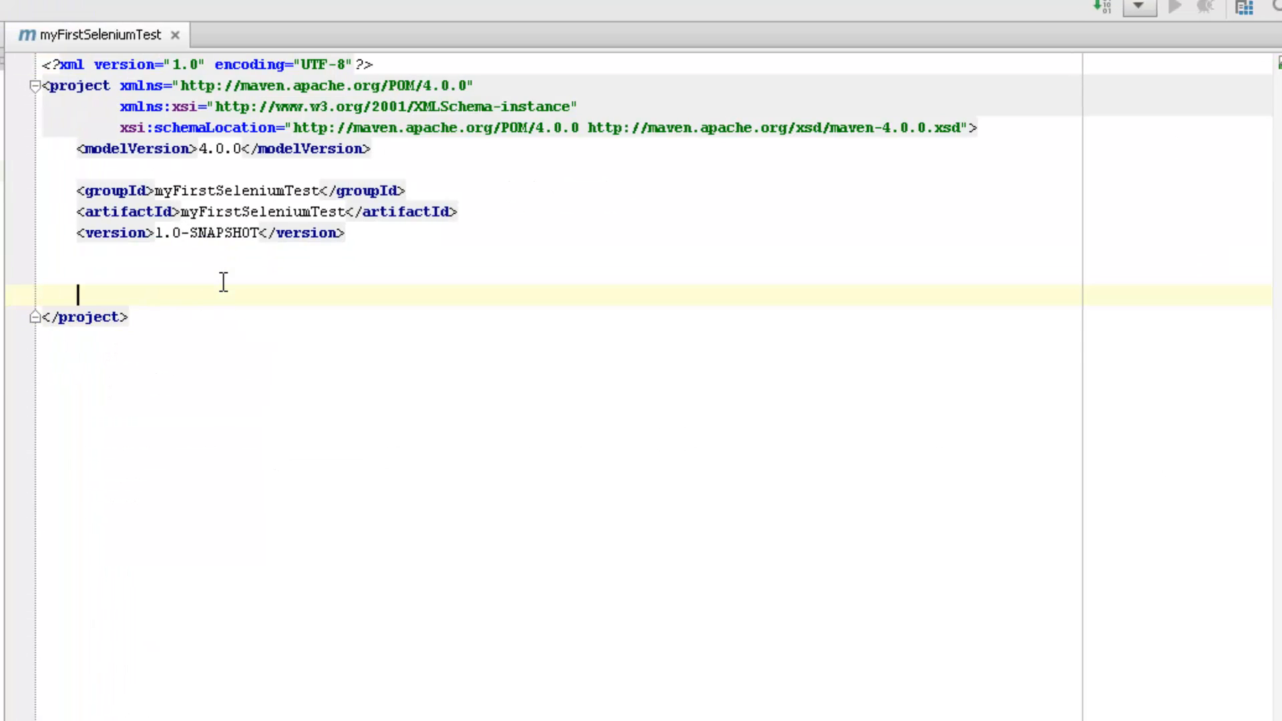
Add a dependencies block with the junit 4.11 test-scope dependency to pom.xml
type("<depen")
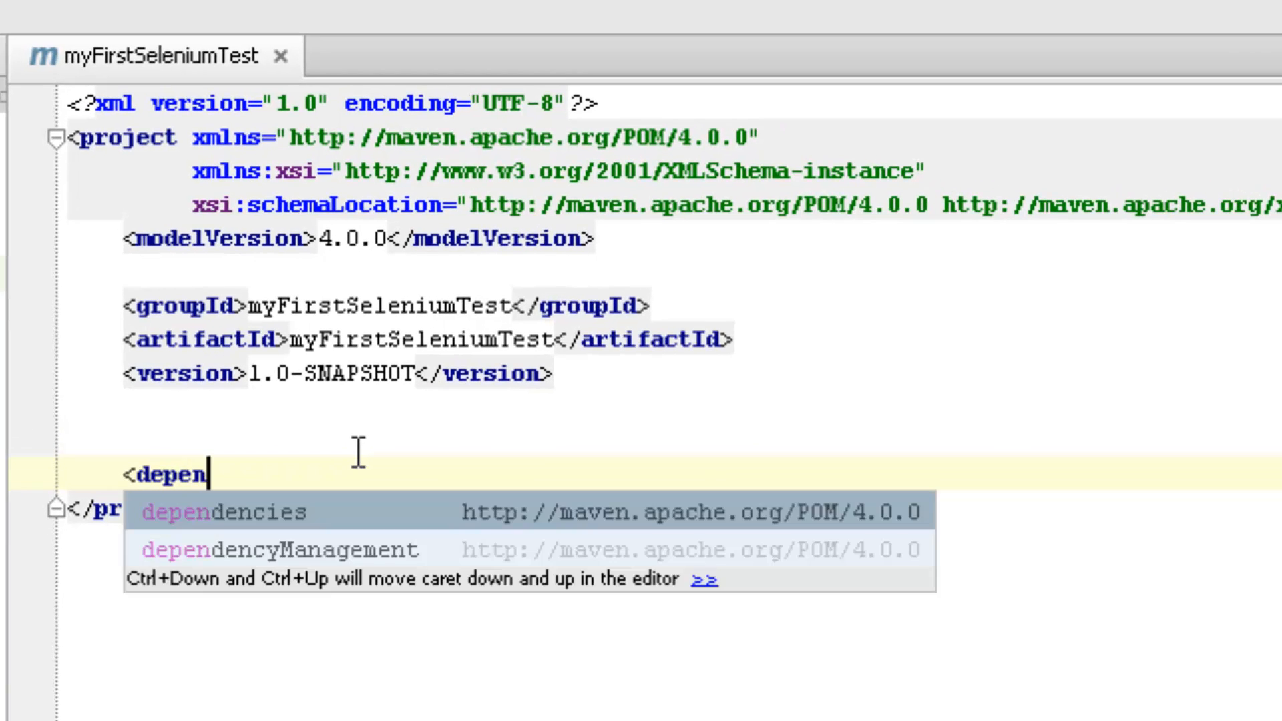
left_click(246, 512)
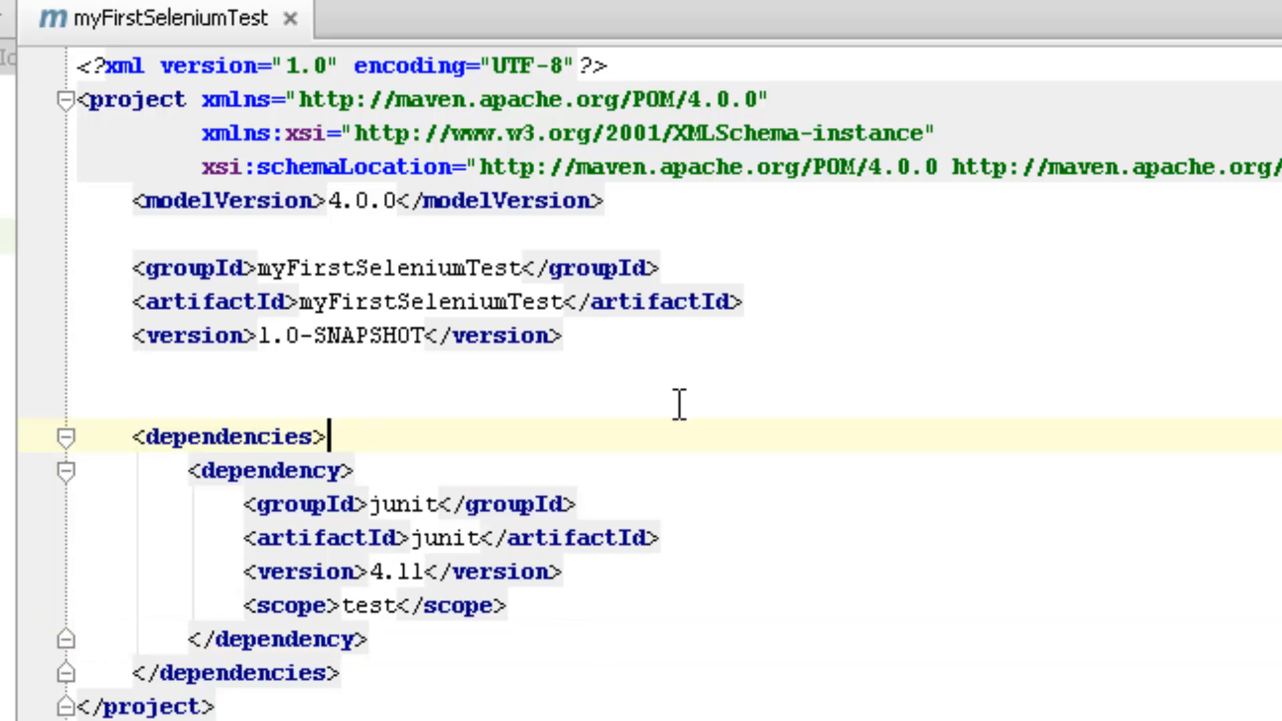
key("enter")
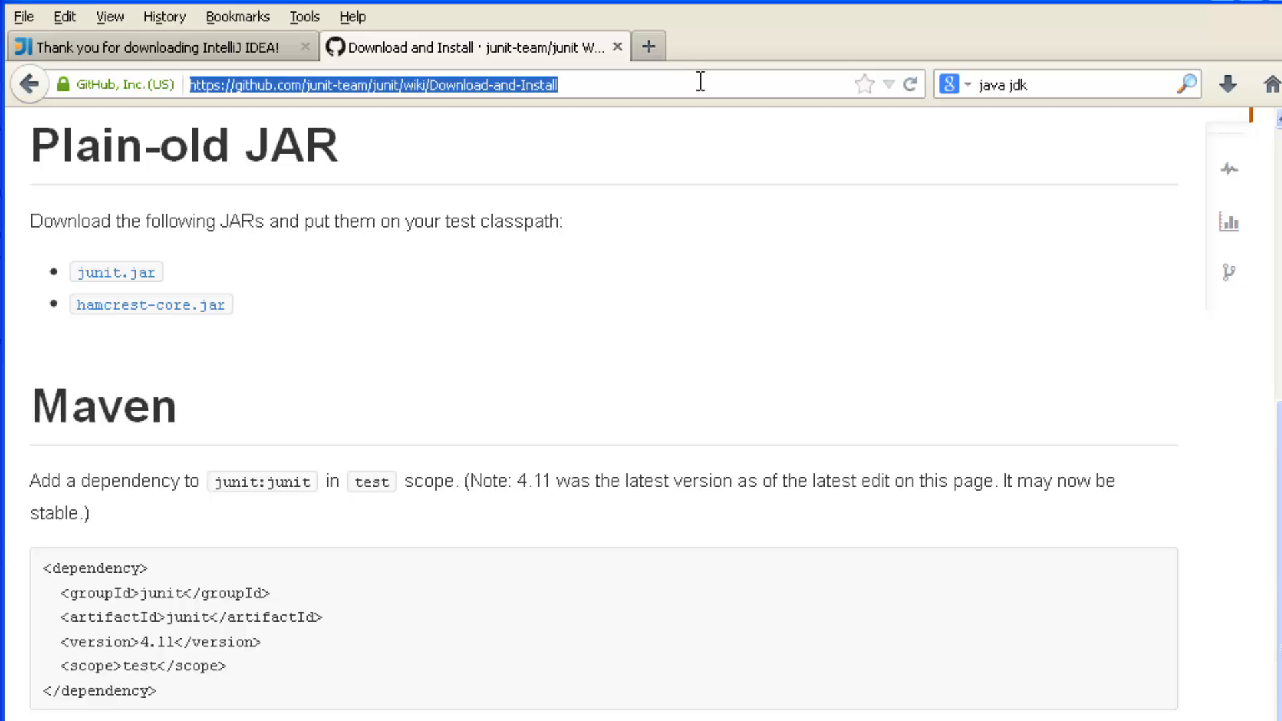
Load seleniumhq.org and reach the Maven Information page with the selenium-java 2.39.0 dependency
type("selen")
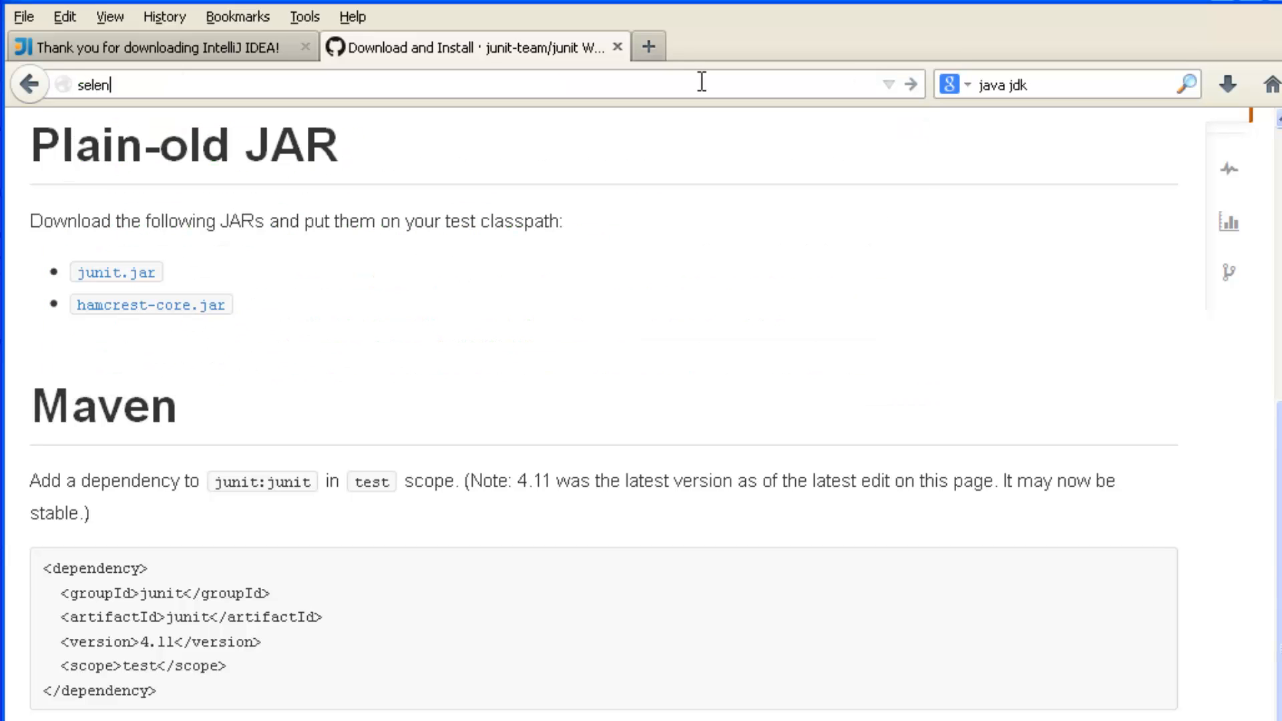
type("iumhq")
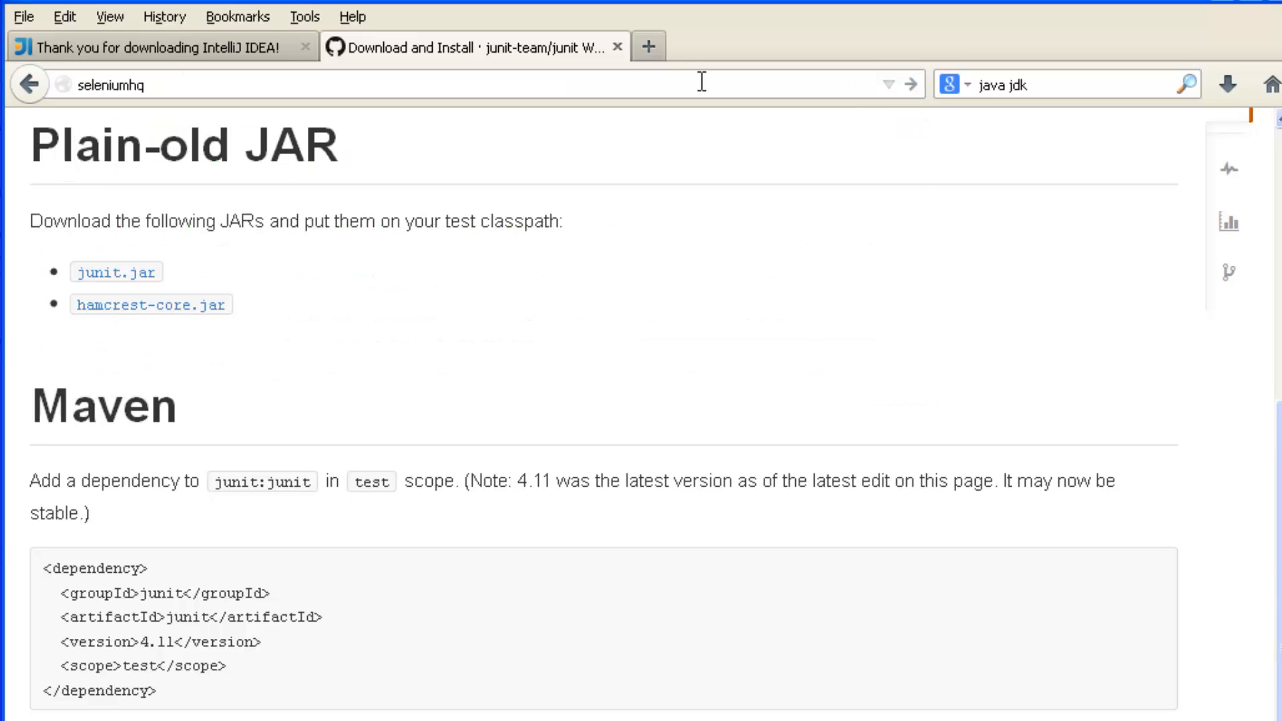
key("Return")
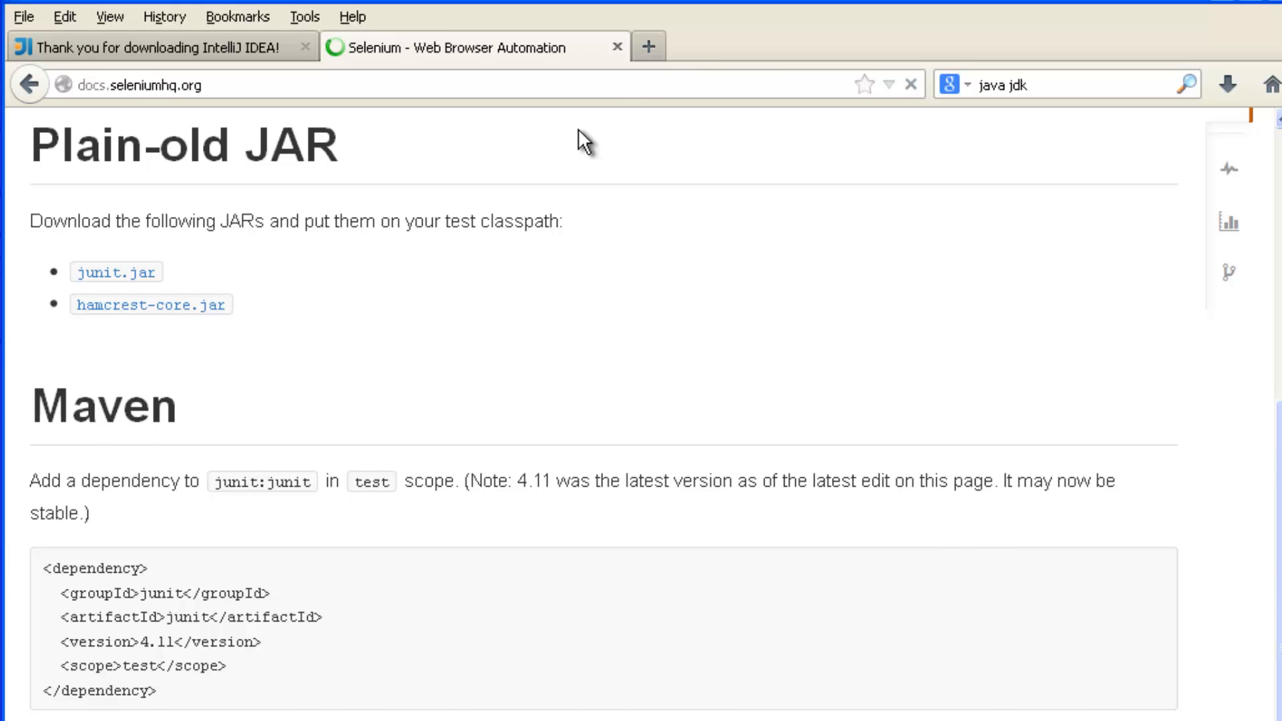
left_click(788, 203)
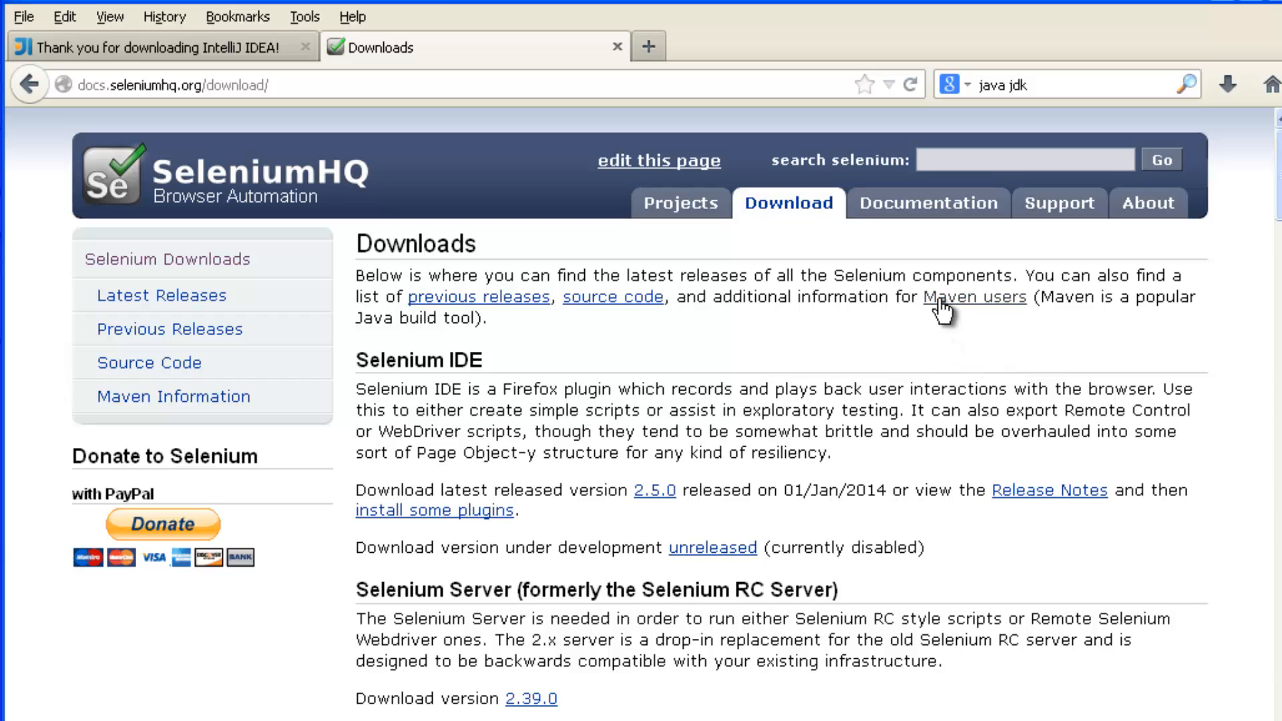
left_click(975, 297)
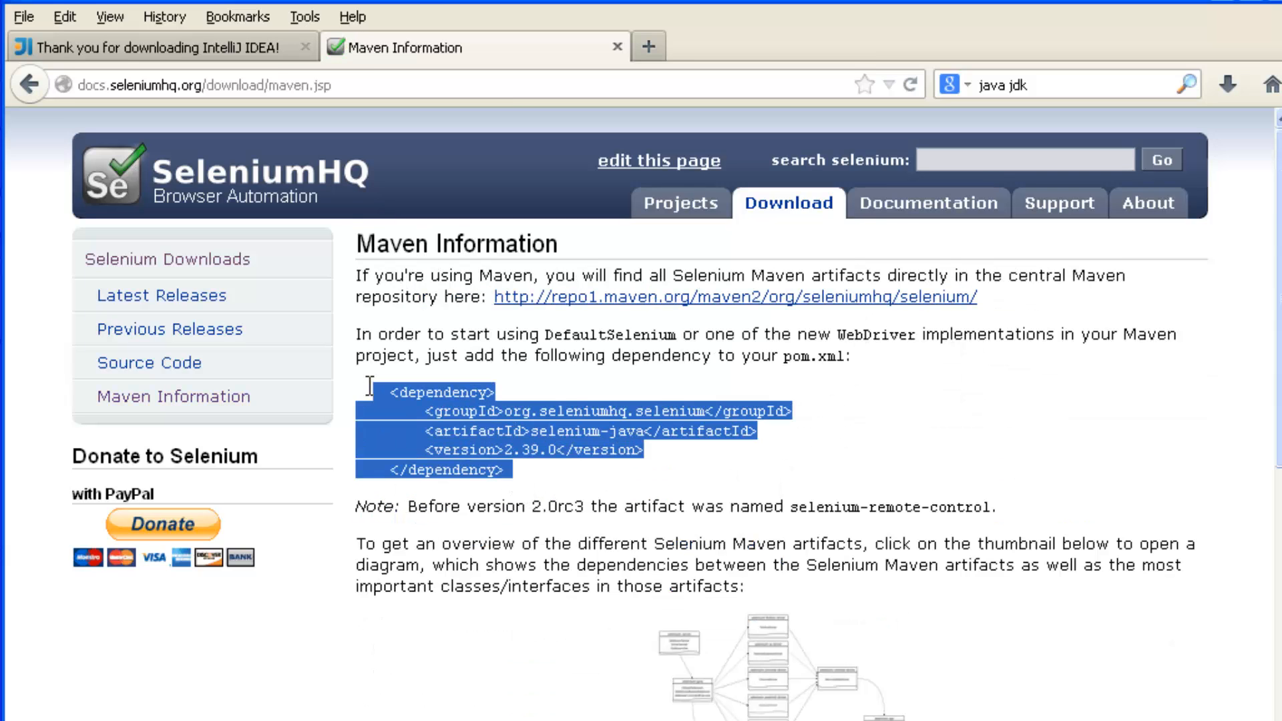
mouse_move(216, 369)
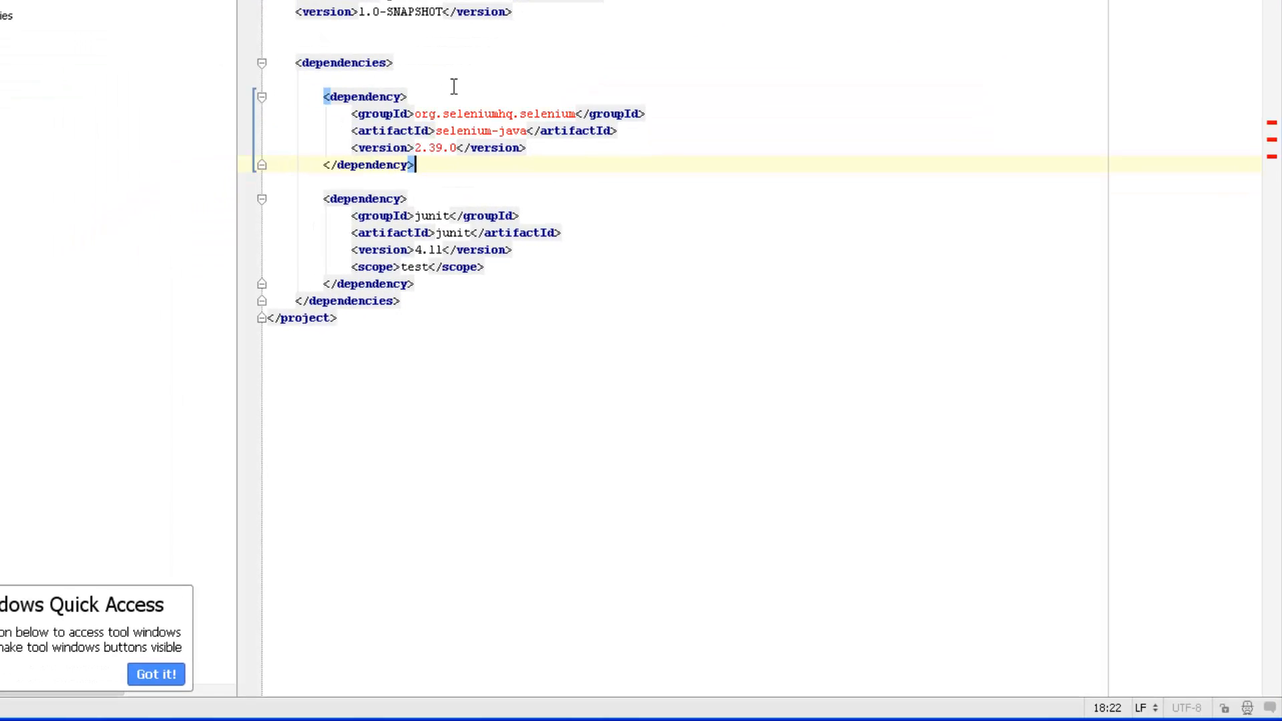
mouse_move(524, 99)
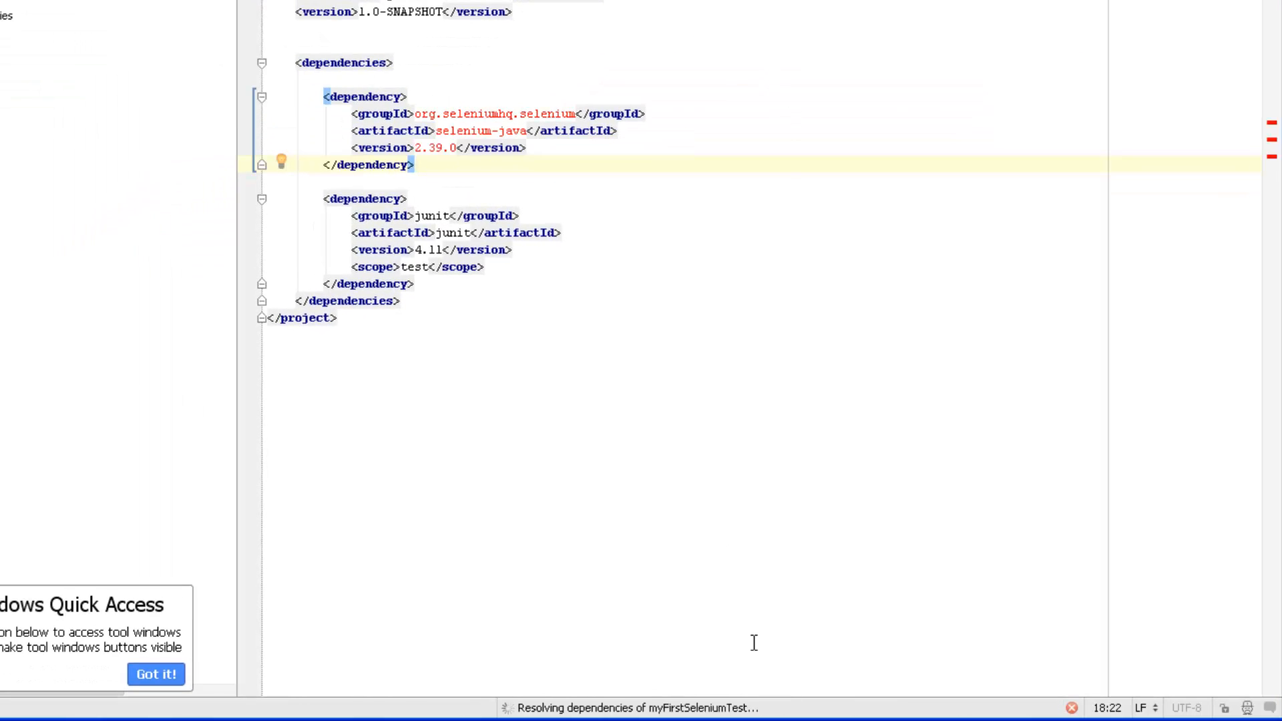
mouse_move(836, 682)
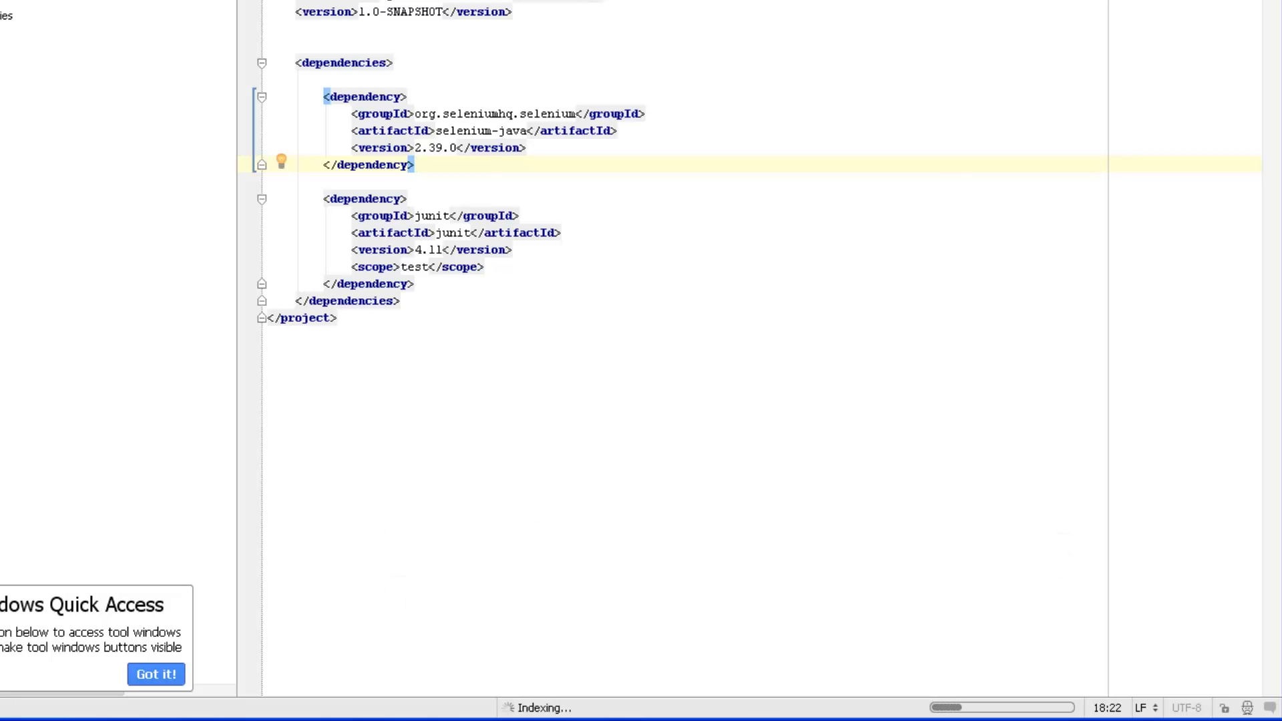
mouse_move(470, 277)
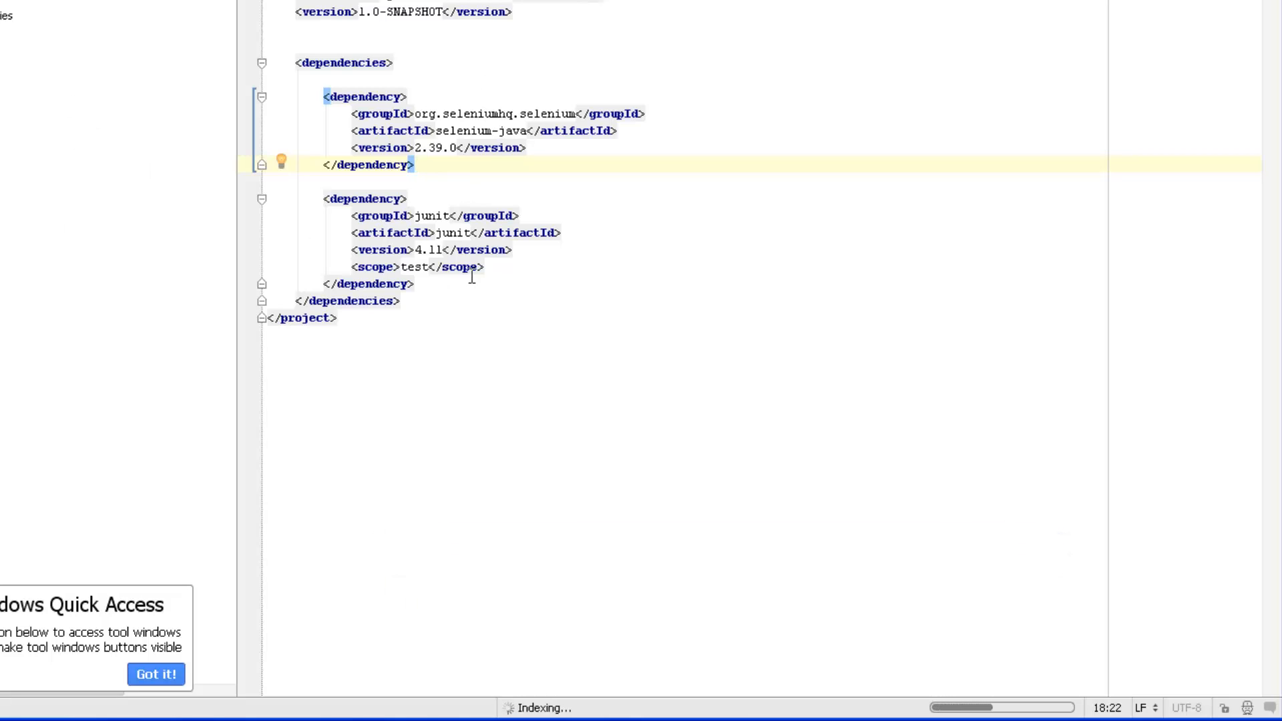
Add a blank line after the junit dependency block in pom.xml
left_click(466, 283)
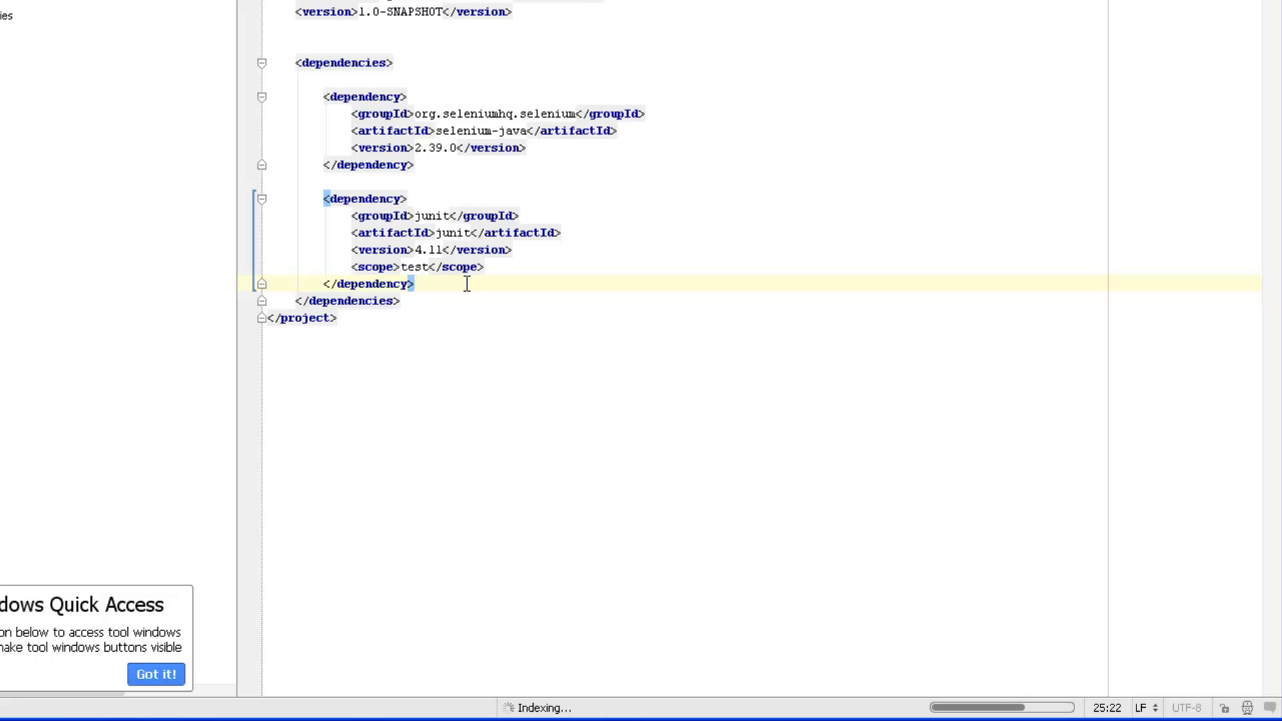
key("Return")
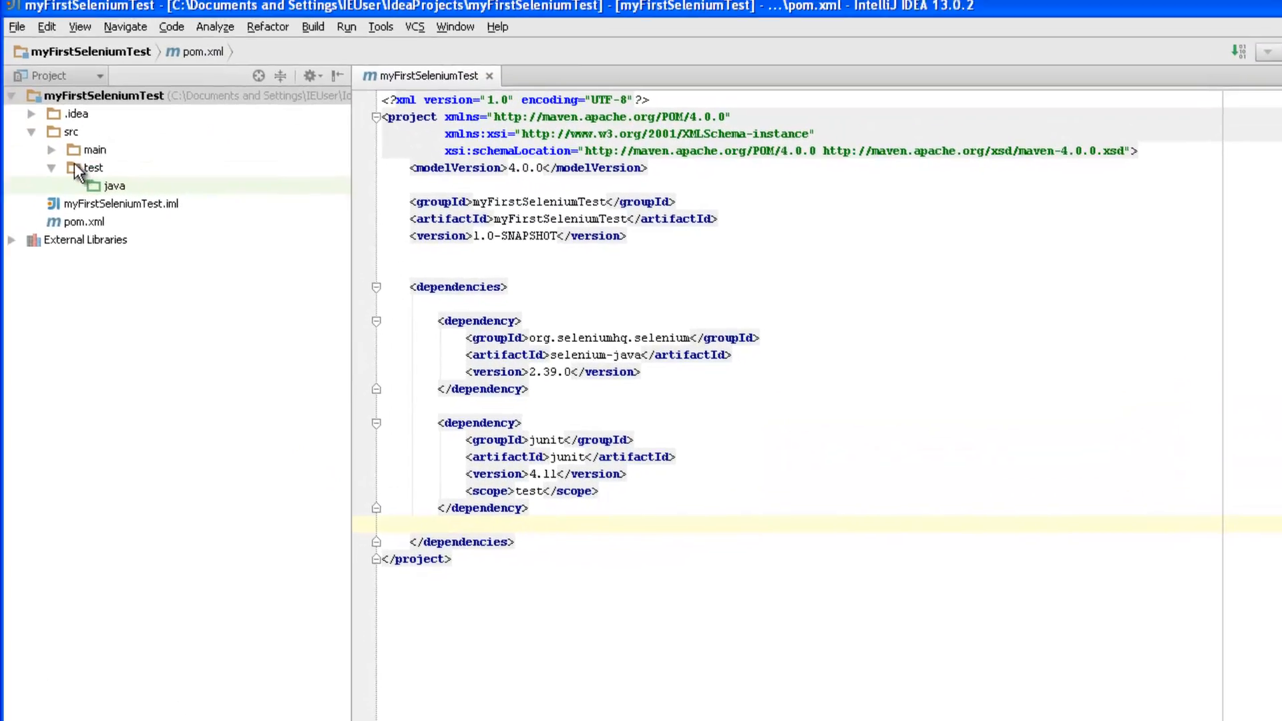
Create a new Java class named MyFirstTest in the src/test/java folder
left_click(116, 208)
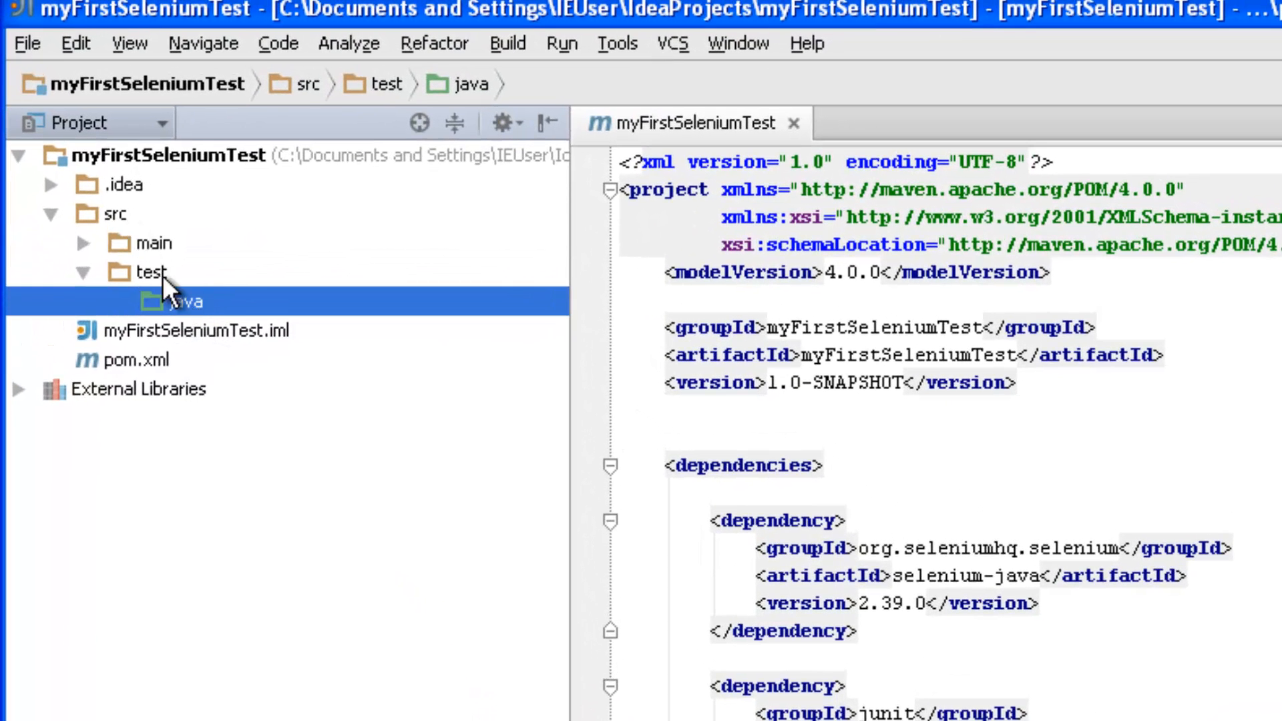
right_click(186, 300)
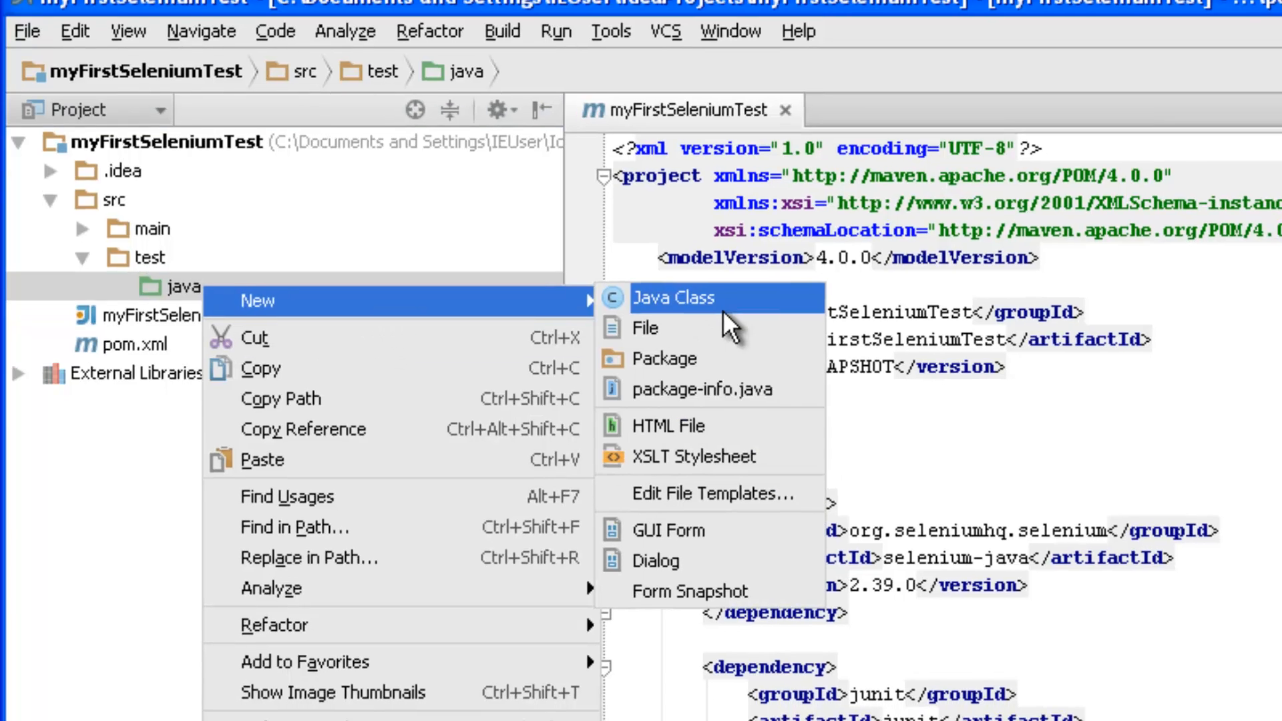
left_click(673, 297)
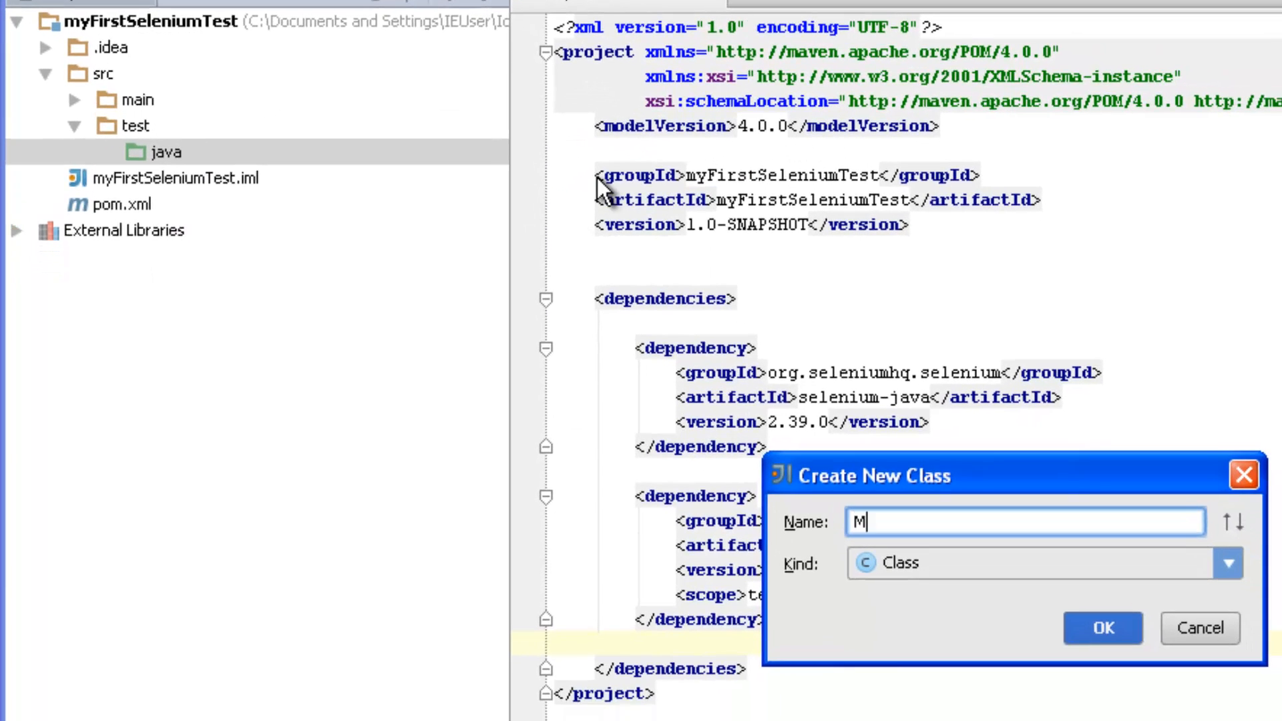
type("yFirstTest")
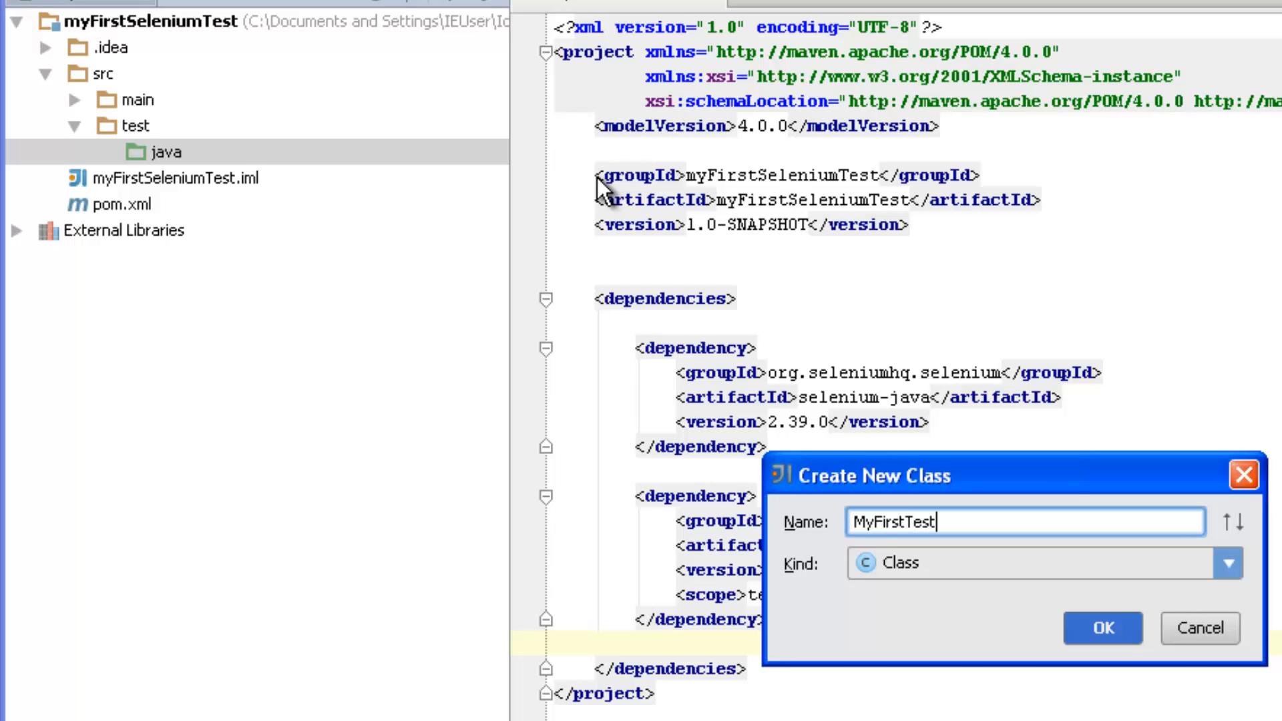
double_click(920, 522)
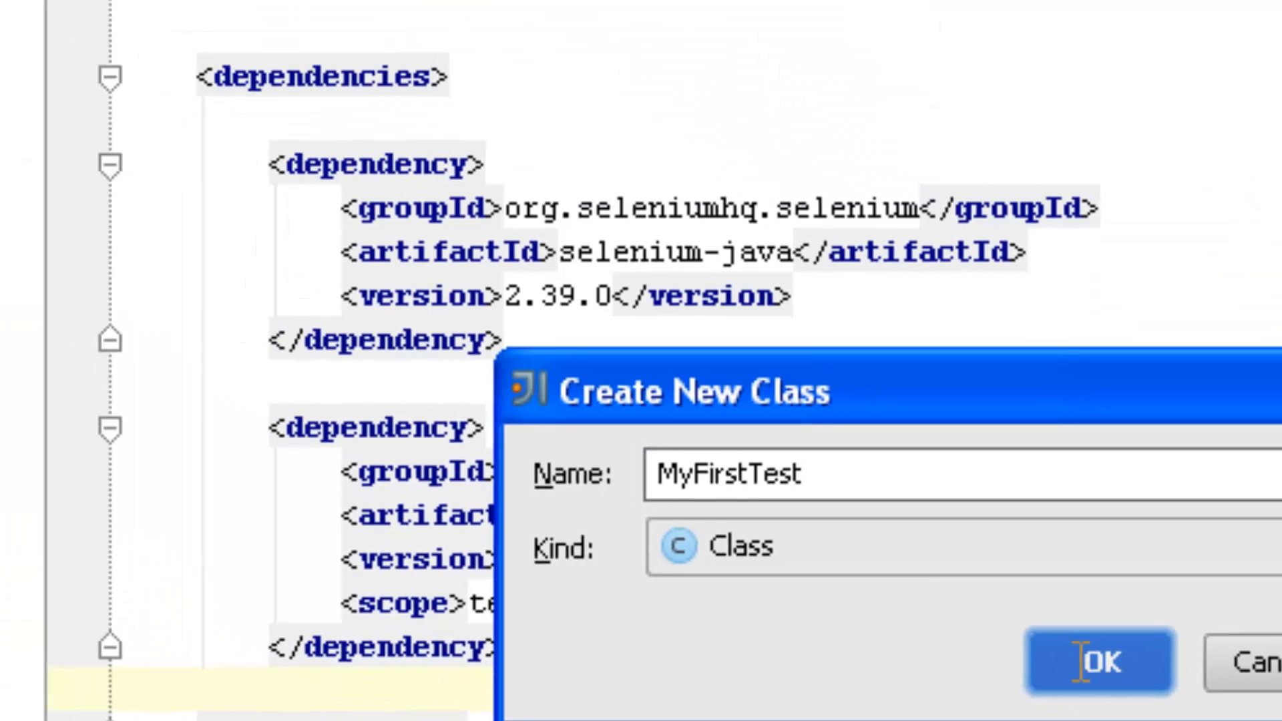
left_click(1097, 661)
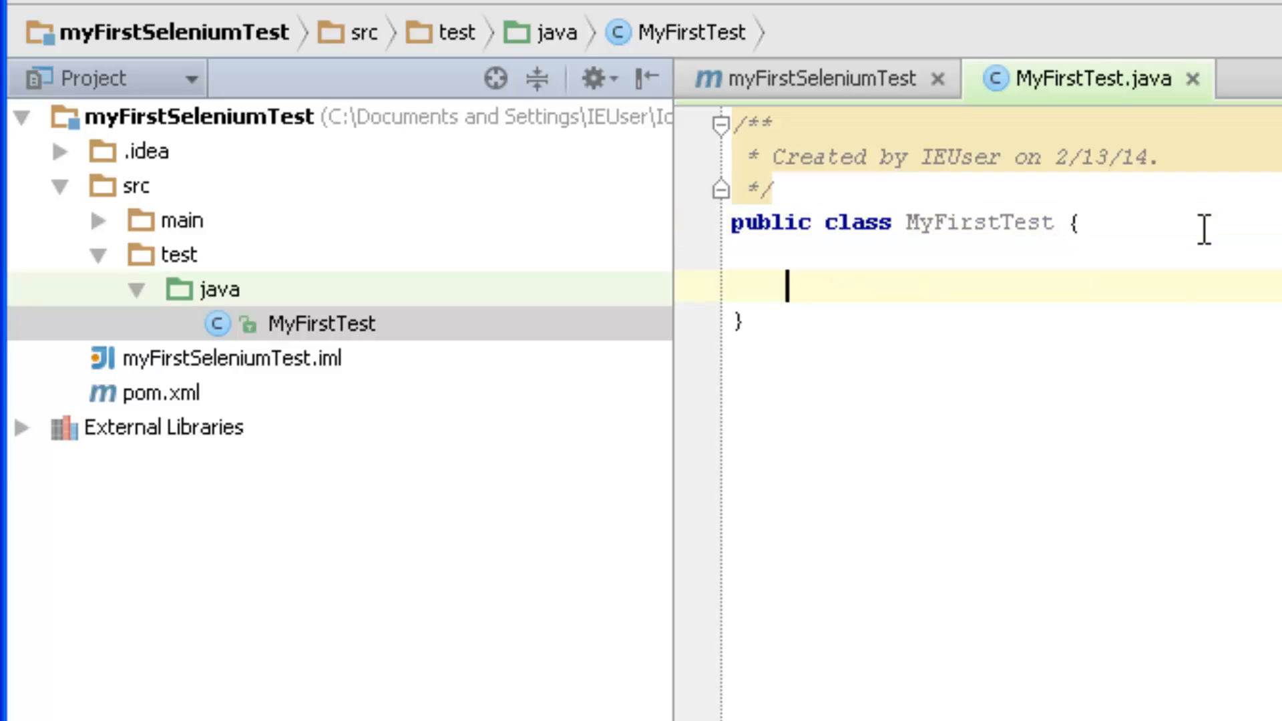
mouse_move(740, 130)
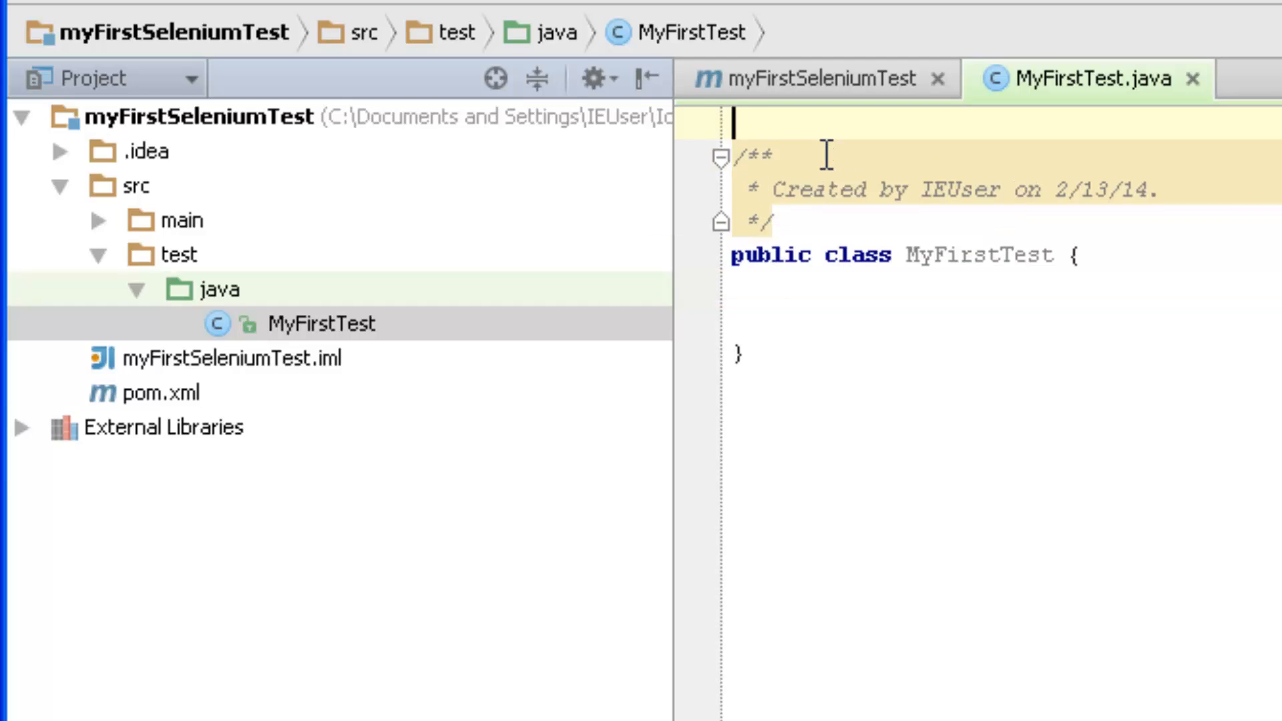
Declare package com.eviltester.webdriver and move MyFirstTest into it under src/test
type("package")
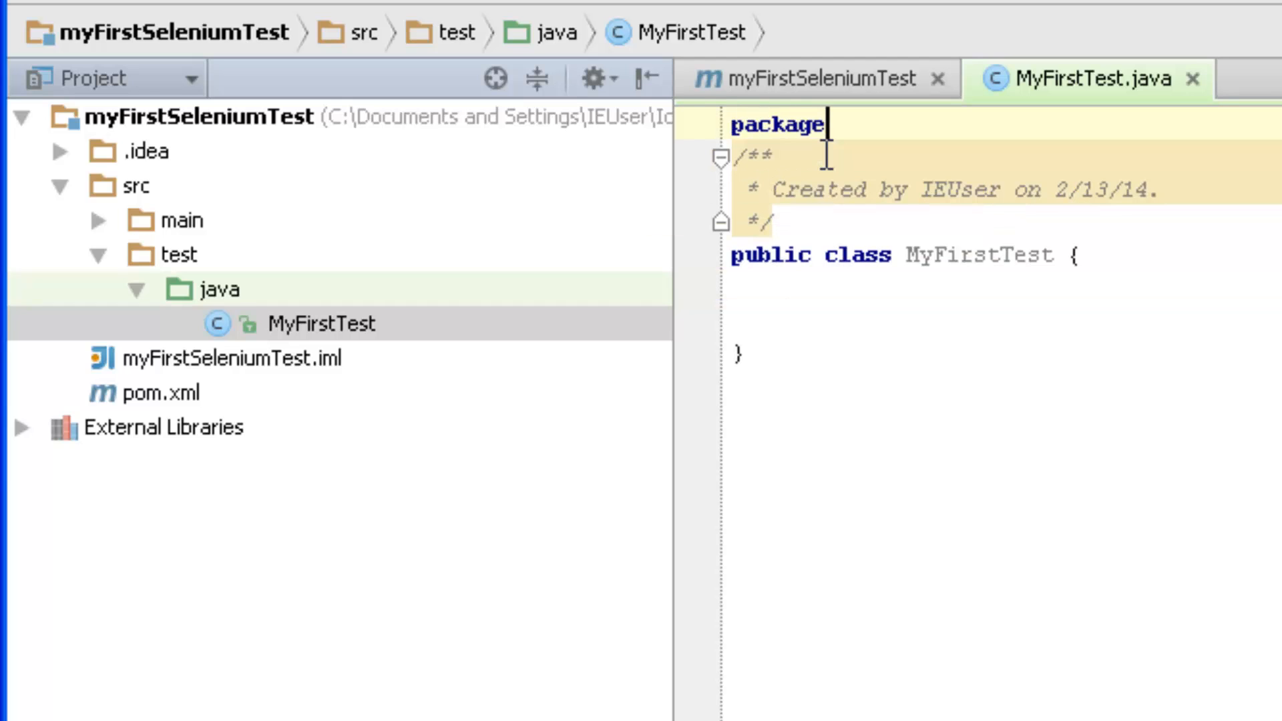
type("com.e")
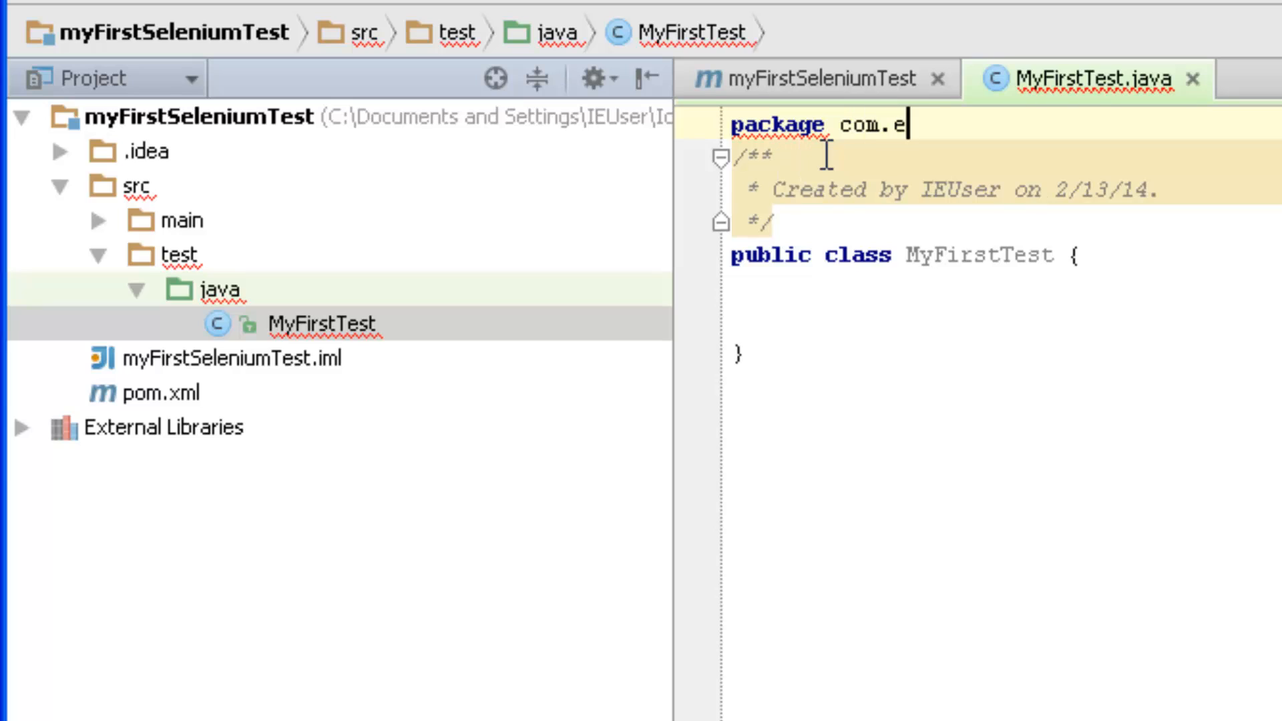
type("viltester.")
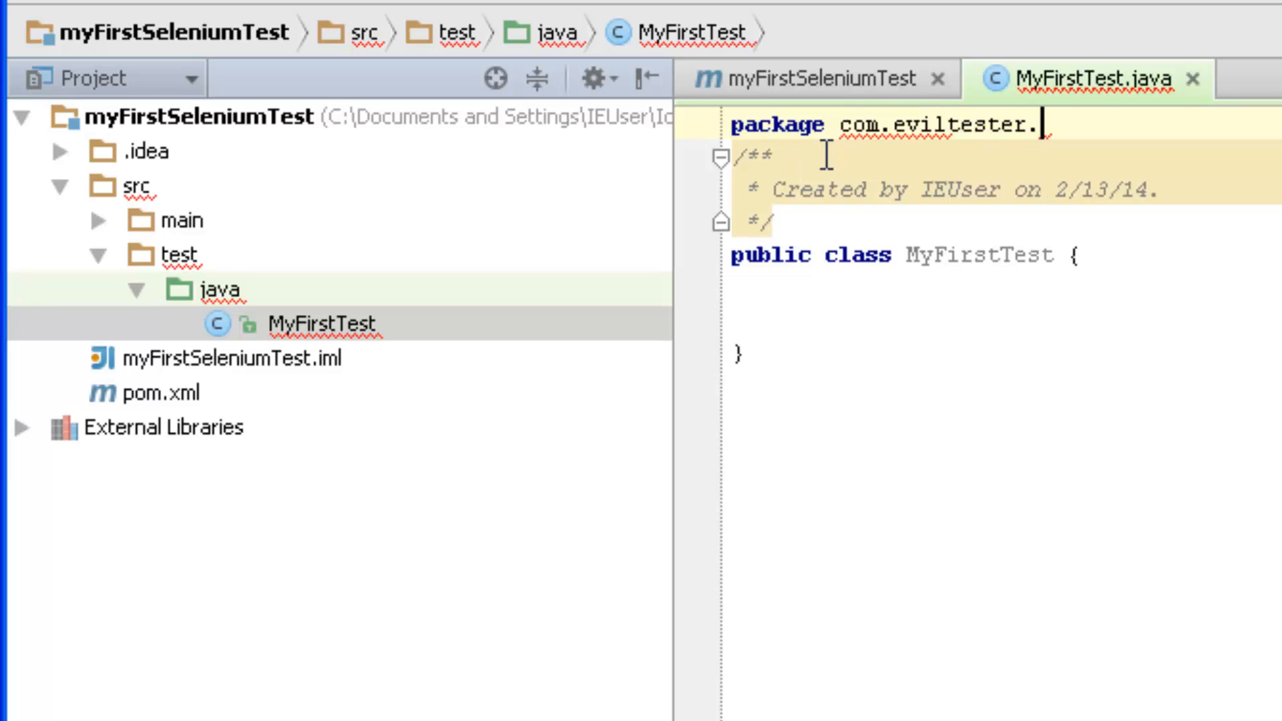
type("webdriver;")
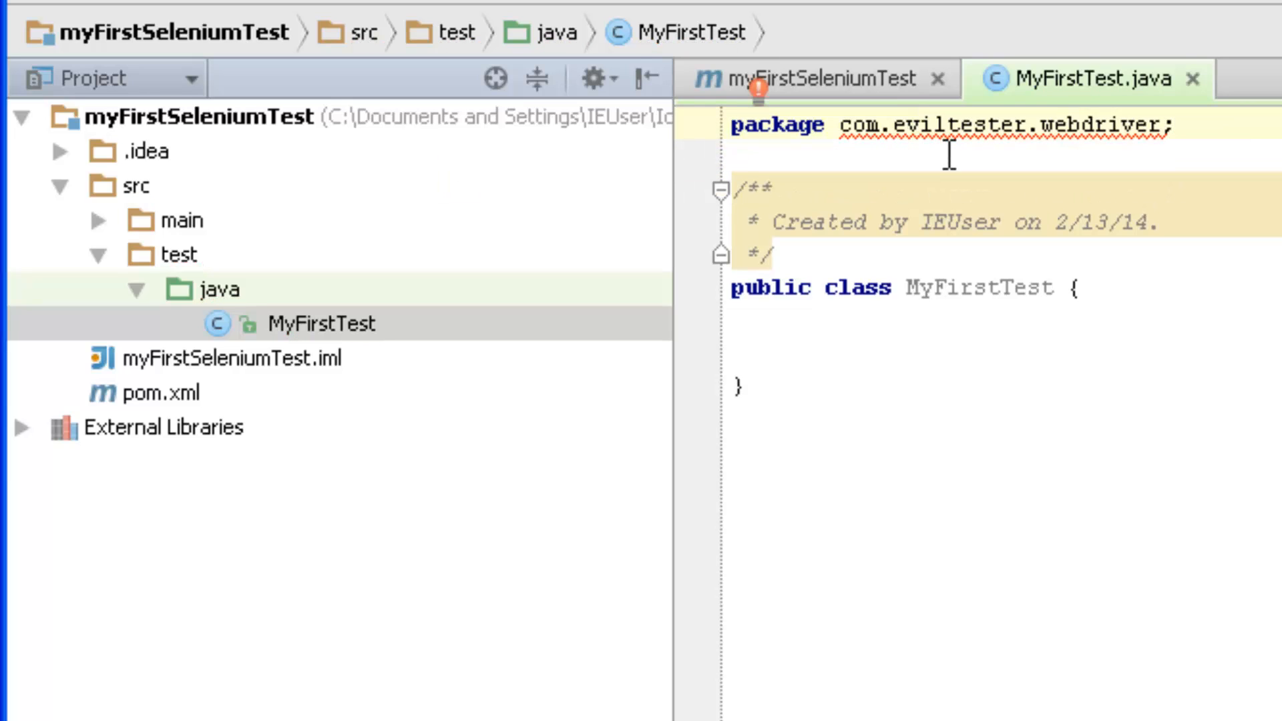
left_click(757, 89)
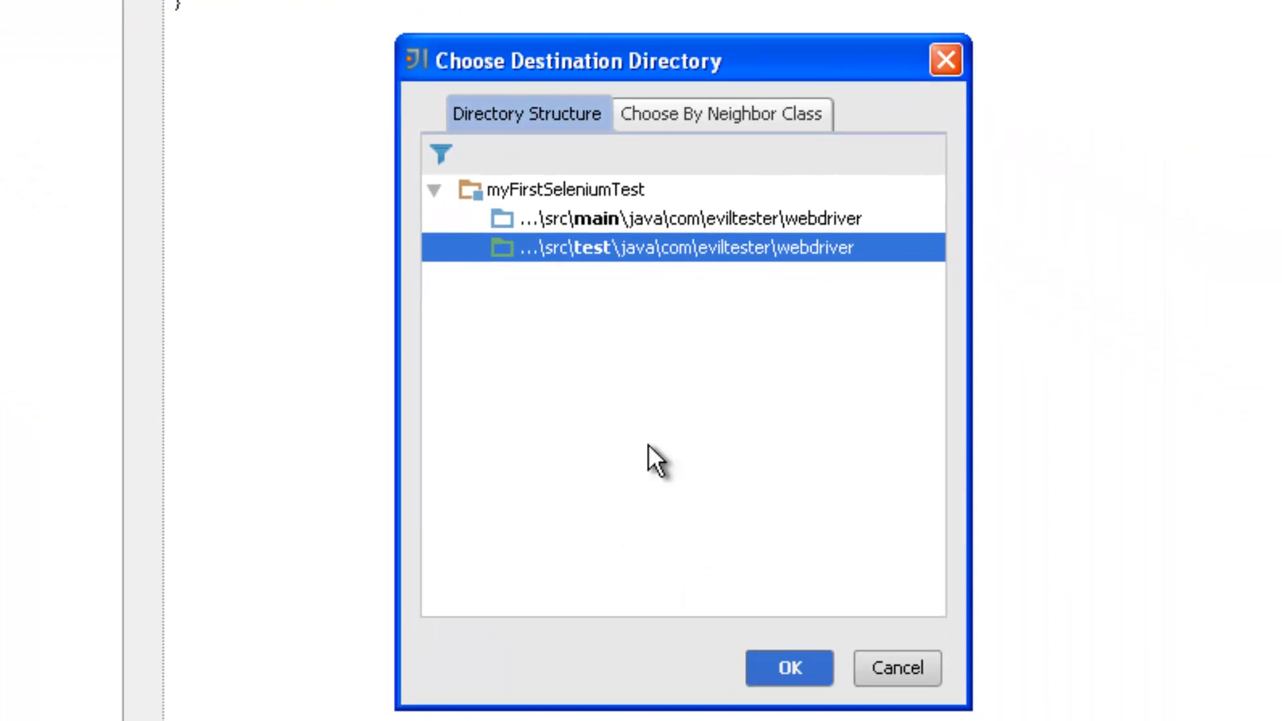
left_click(788, 668)
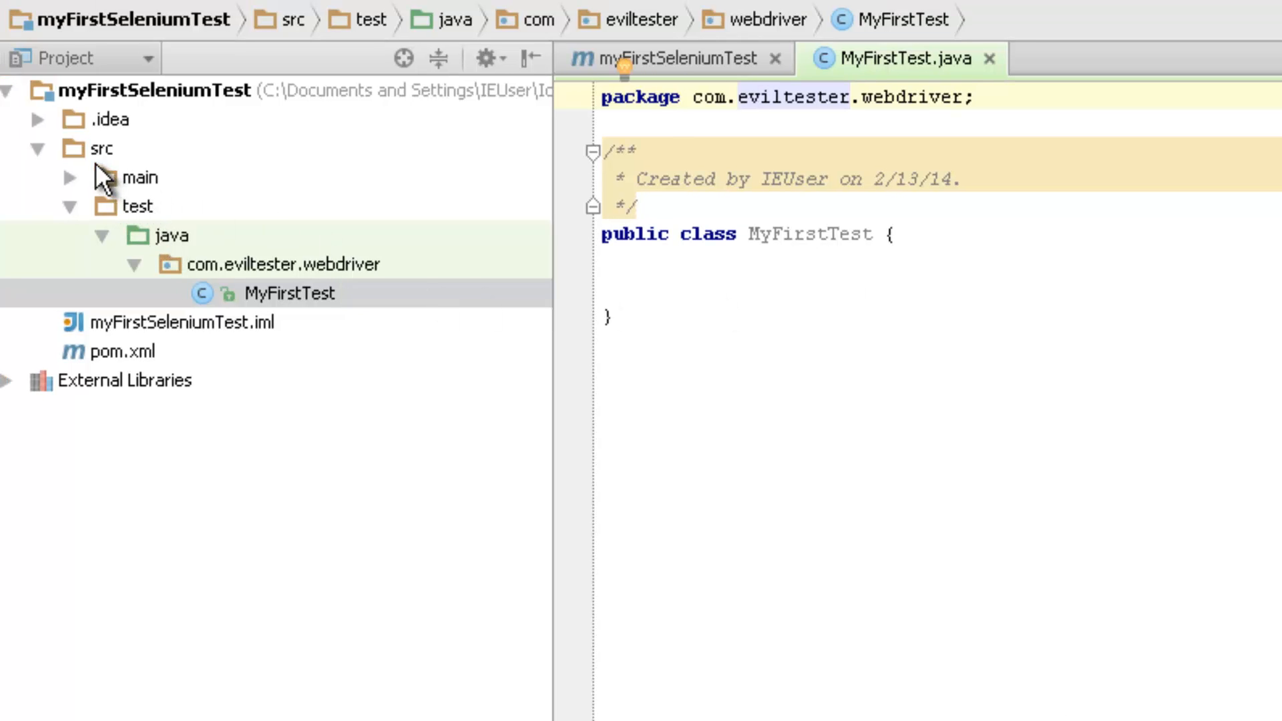
mouse_move(355, 294)
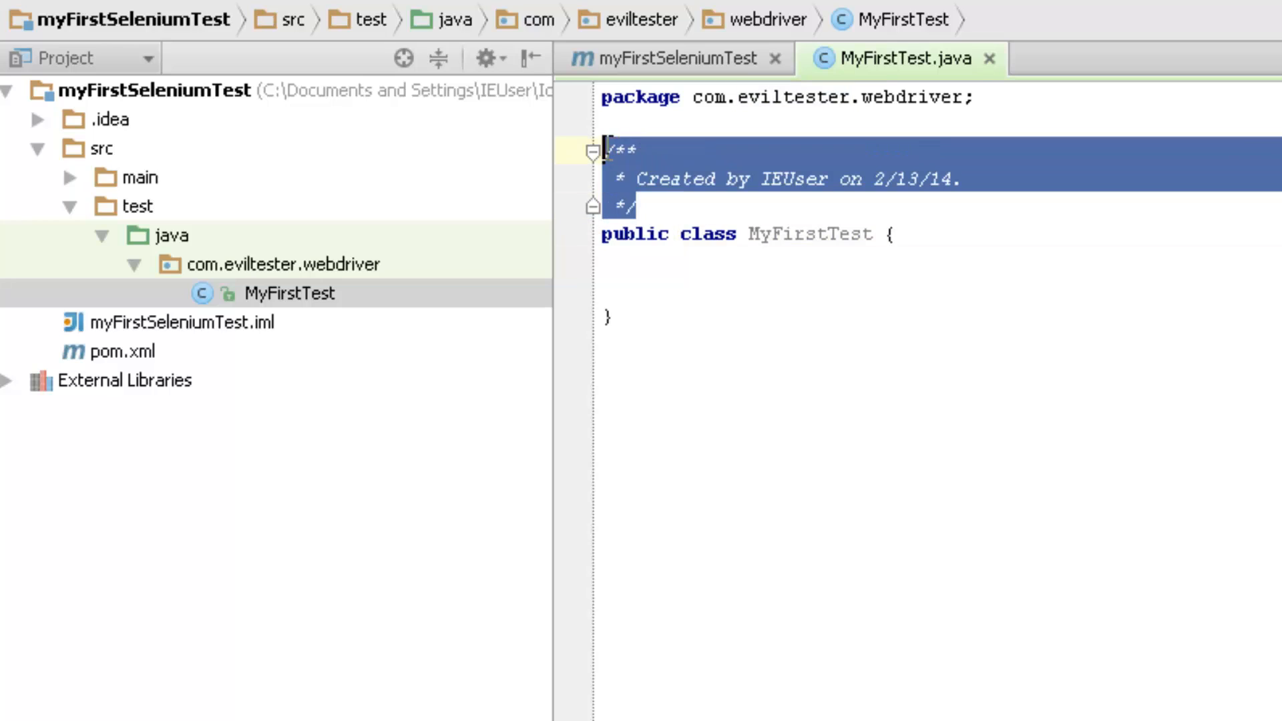
key("Delete")
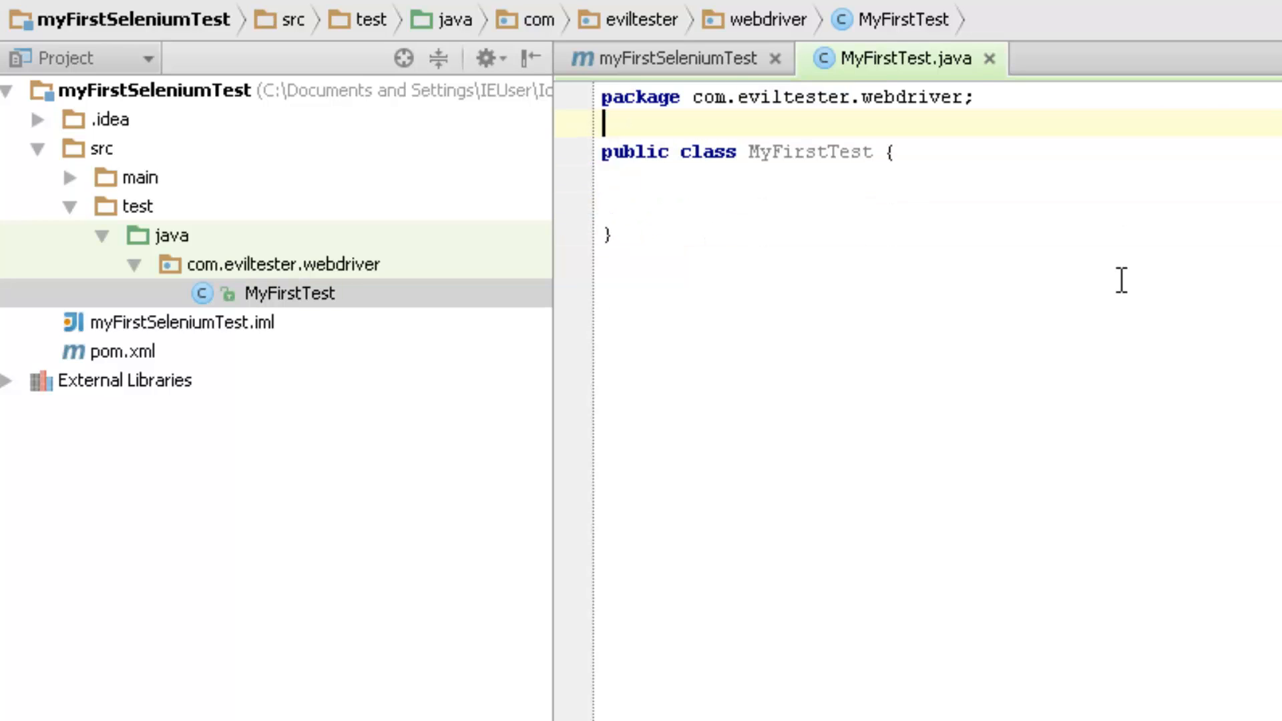
left_click(648, 179)
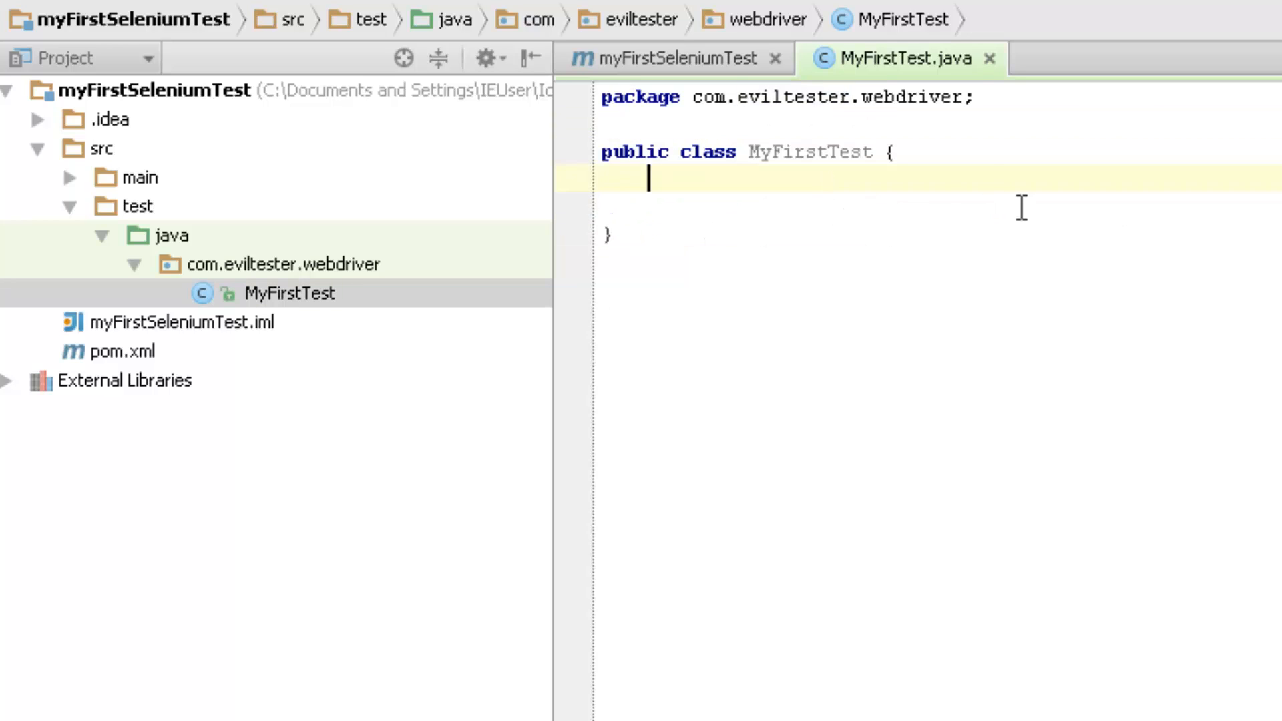
type("@")
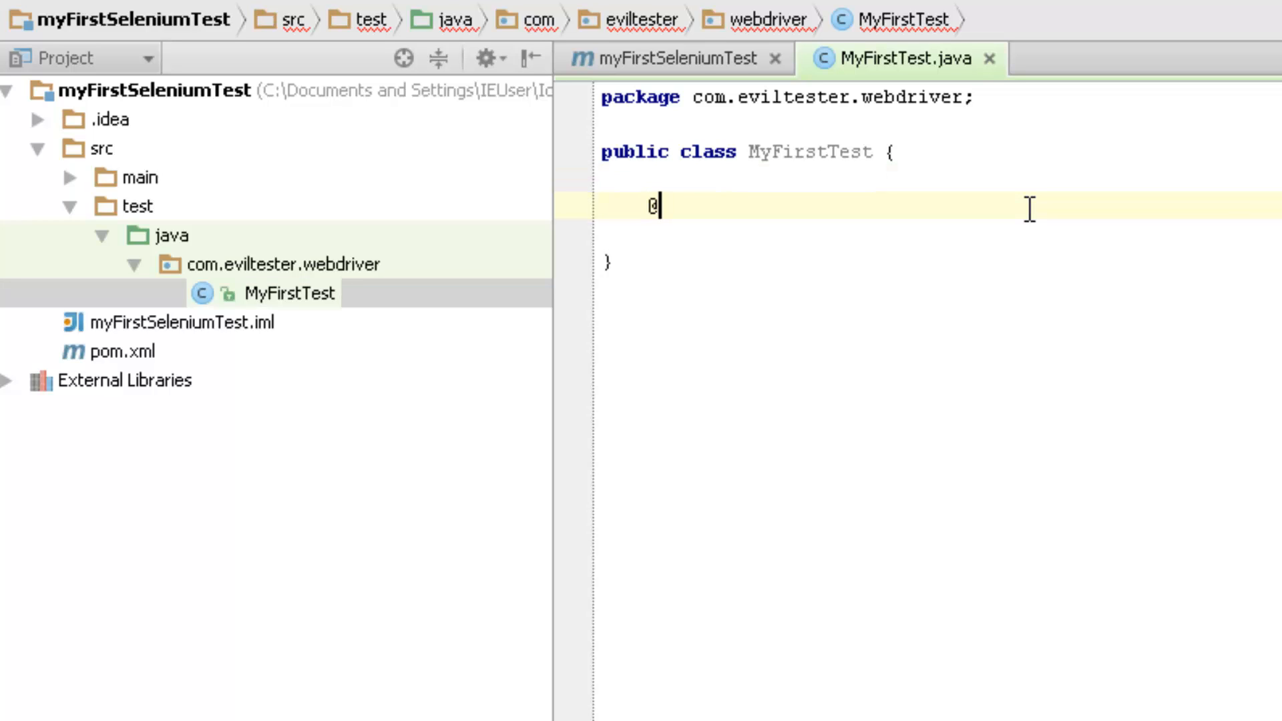
type("Test")
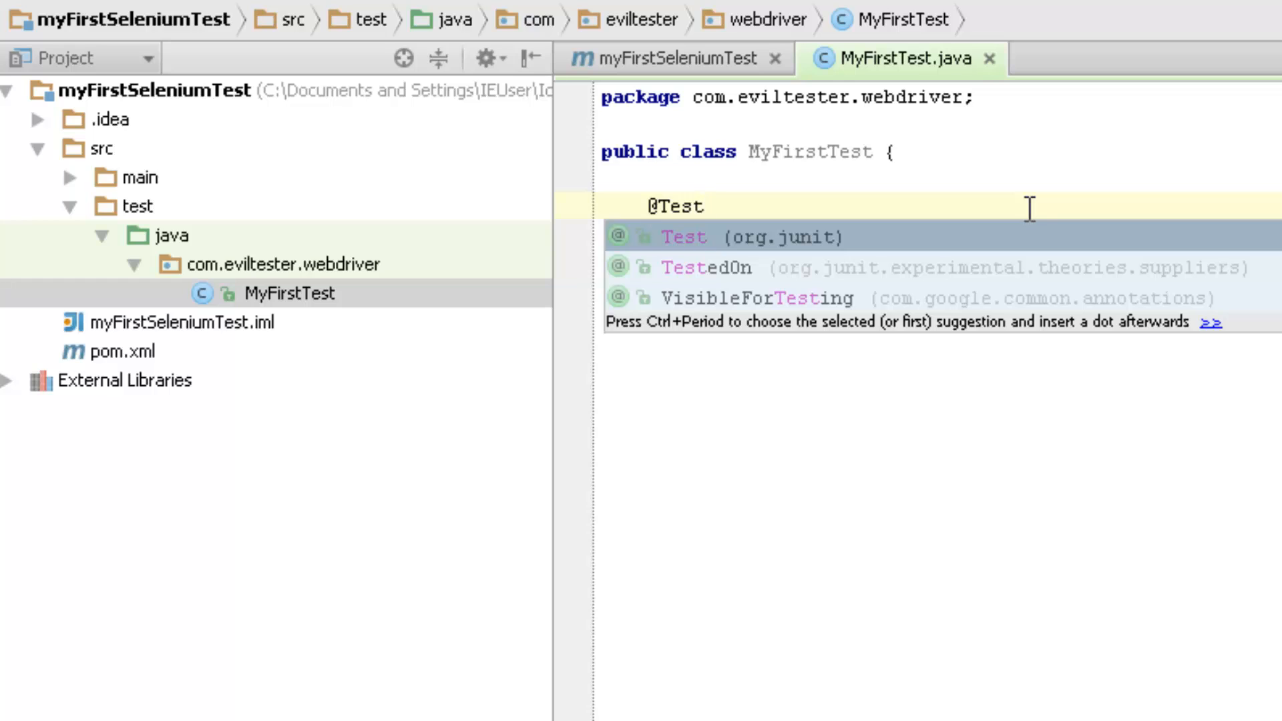
left_click(685, 238)
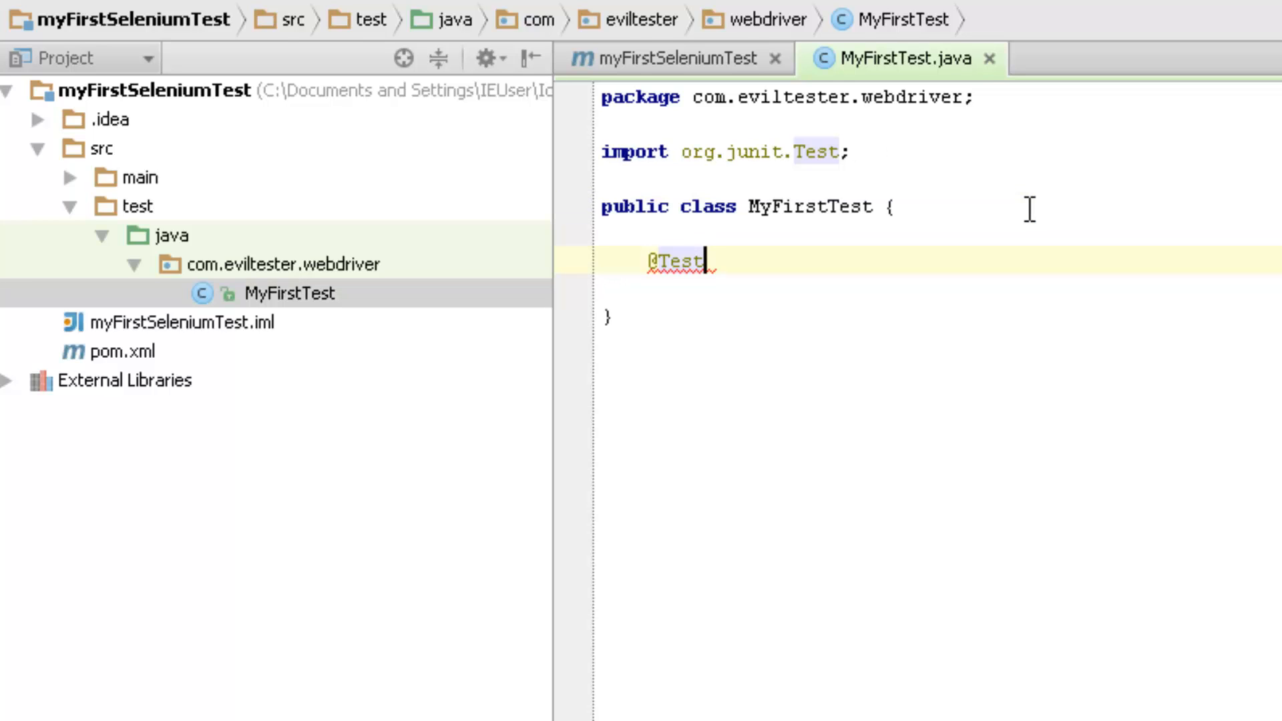
type("pu")
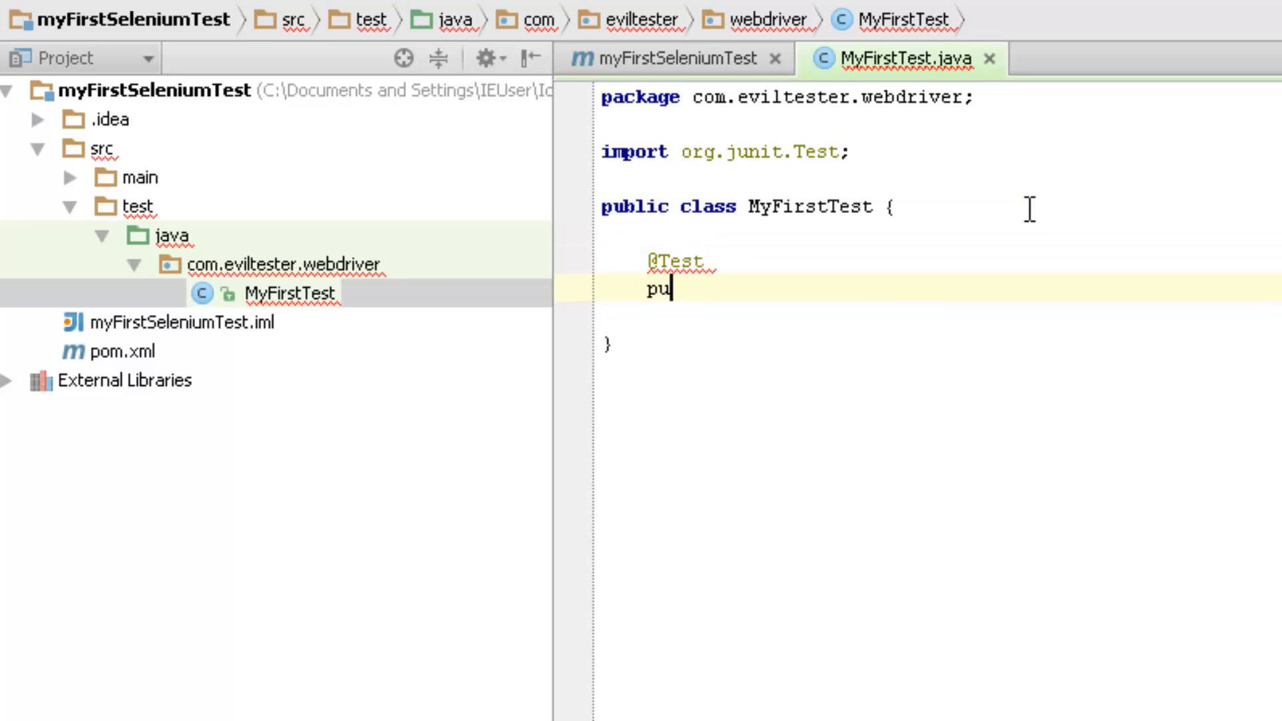
type("blic void")
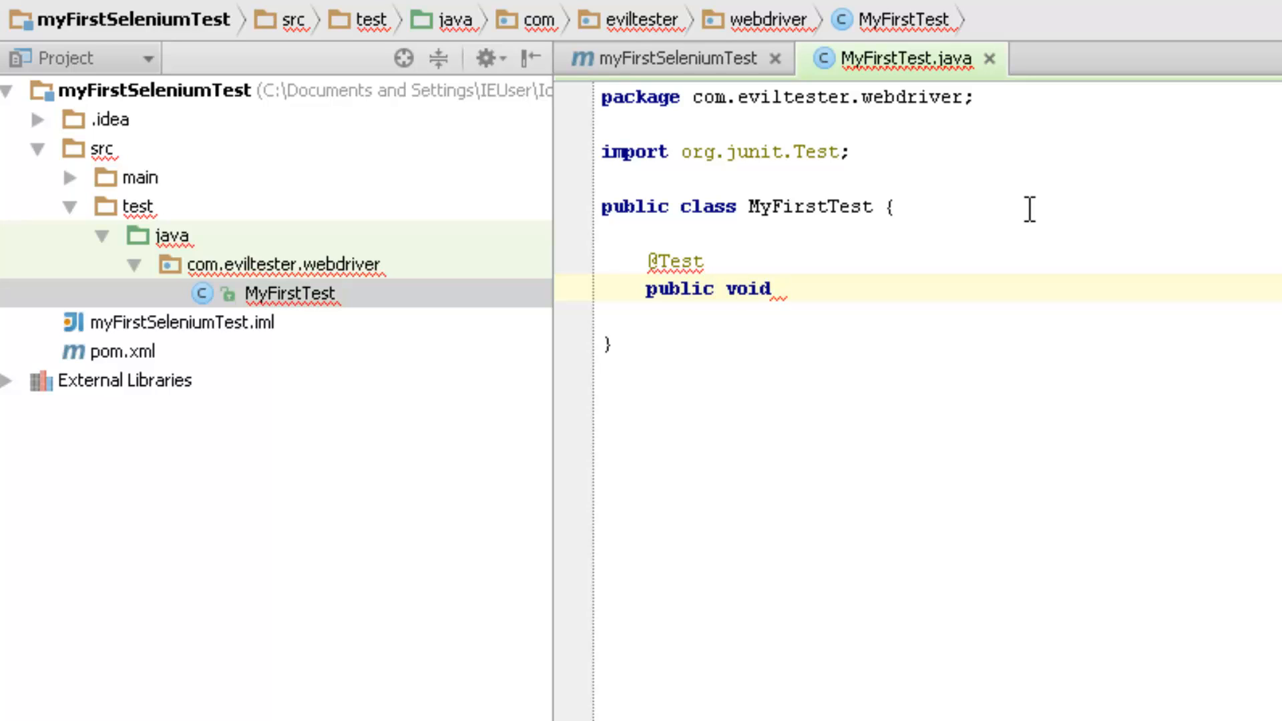
type("startWeb")
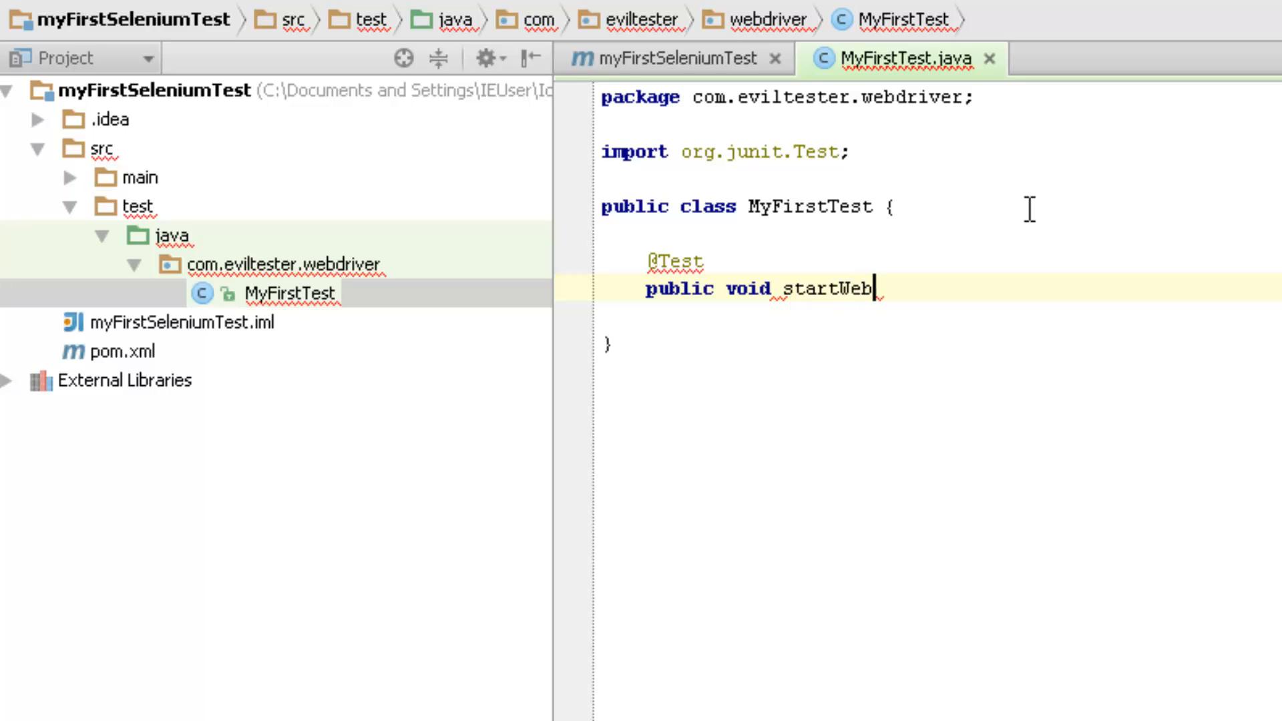
type("Driver")
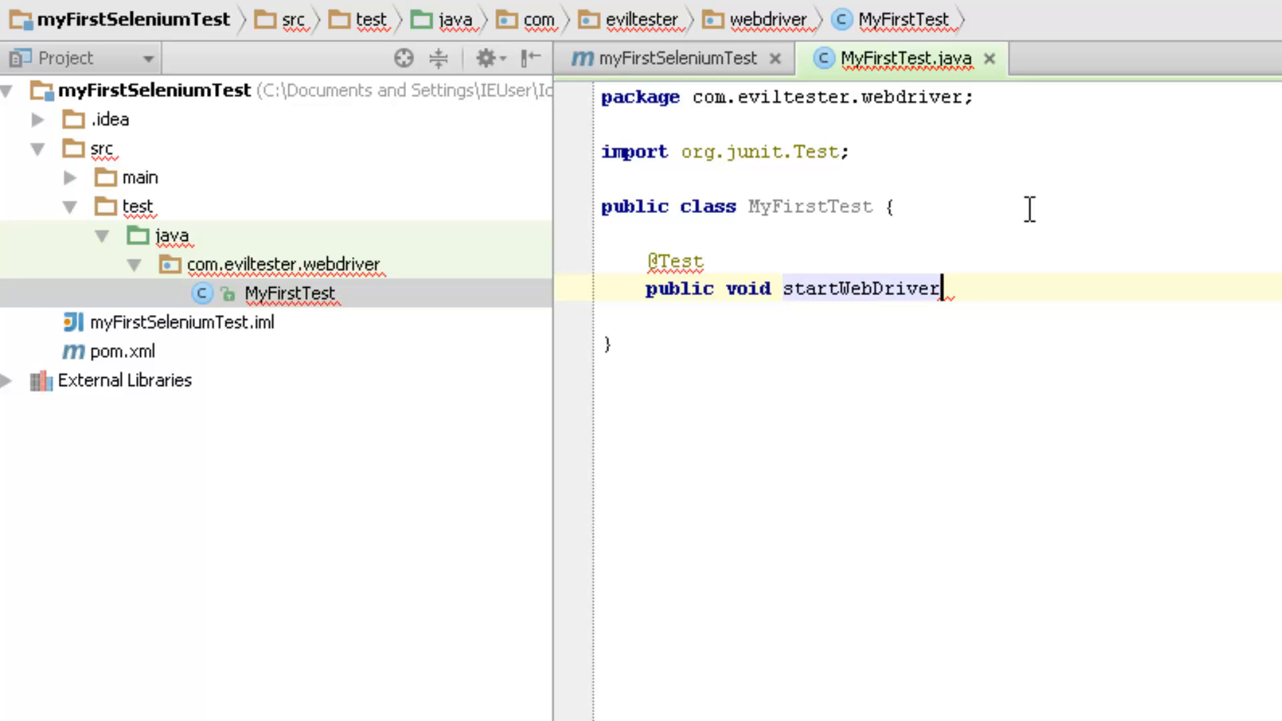
type("(){")
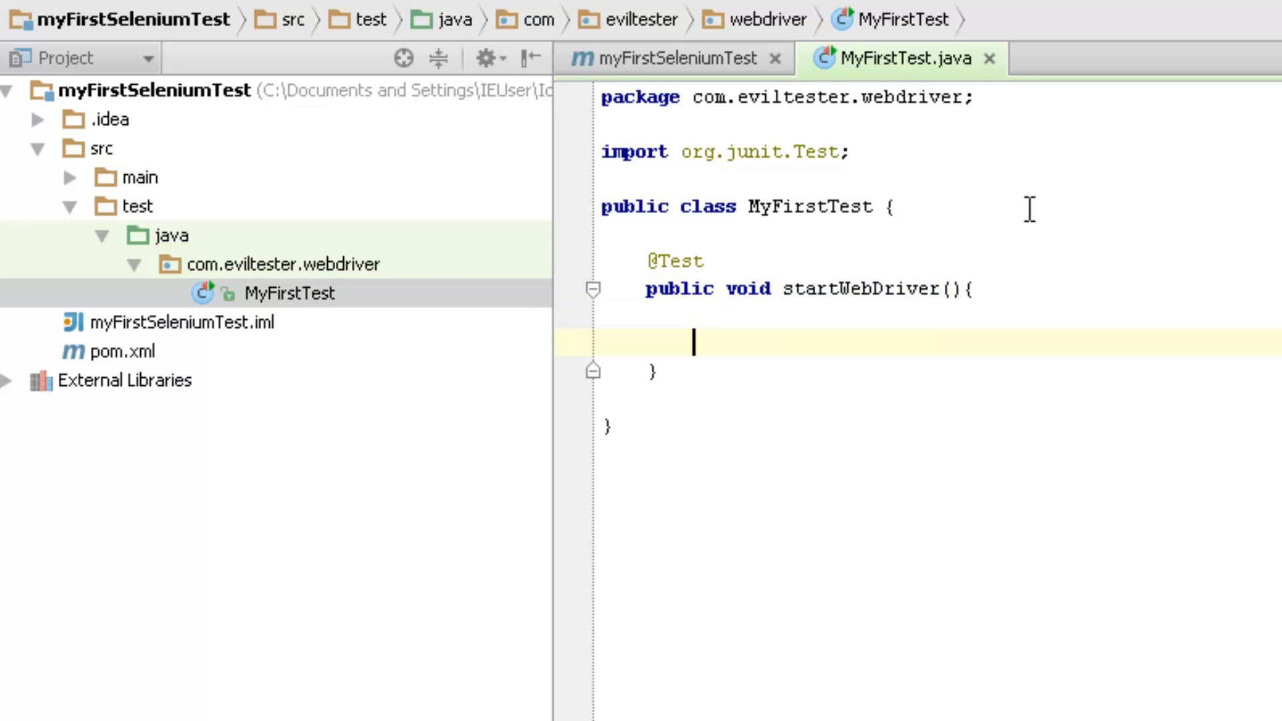
Declare WebDriver driver = new FirefoxDriver(); with auto-imported Selenium classes
type("WebDrive")
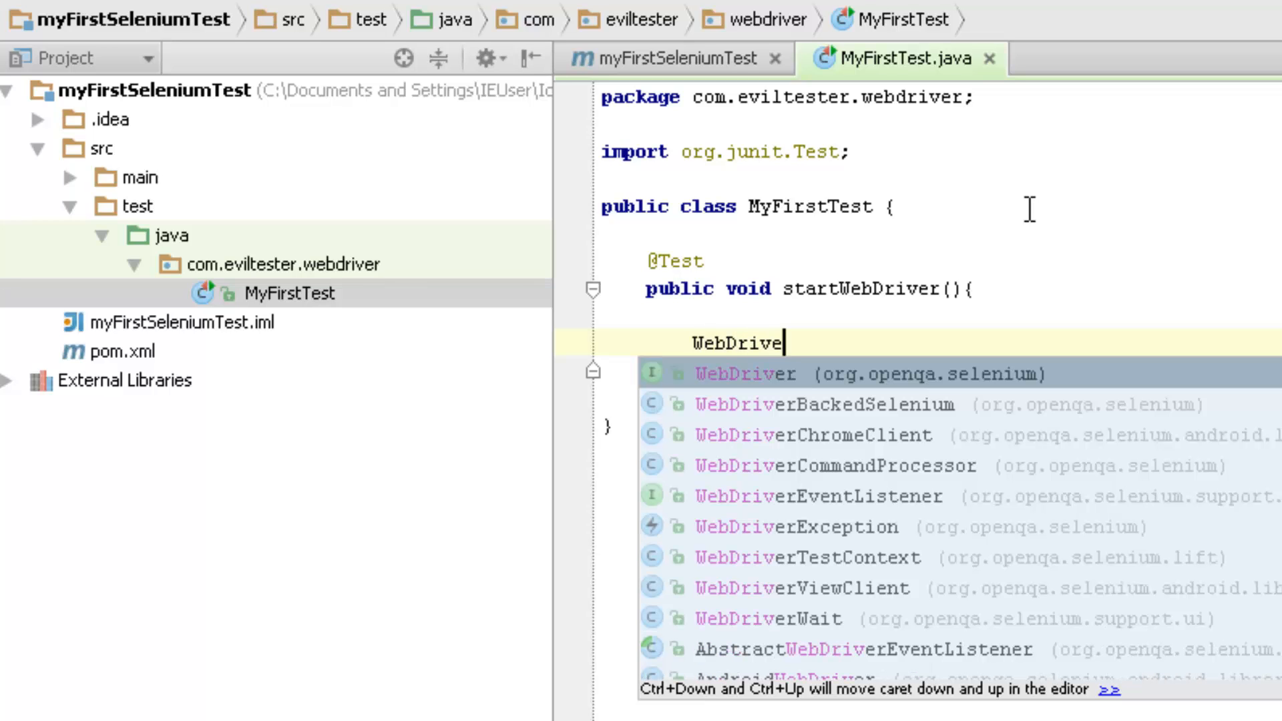
type("drive")
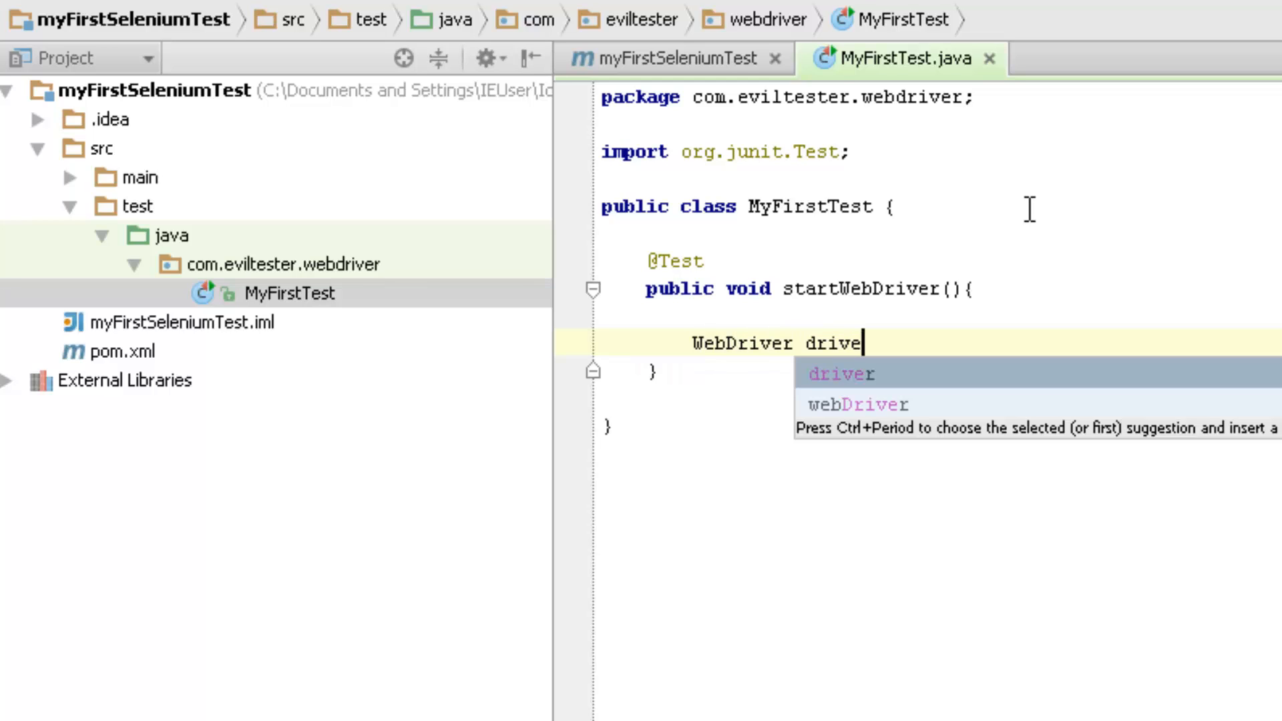
type("= new Fi")
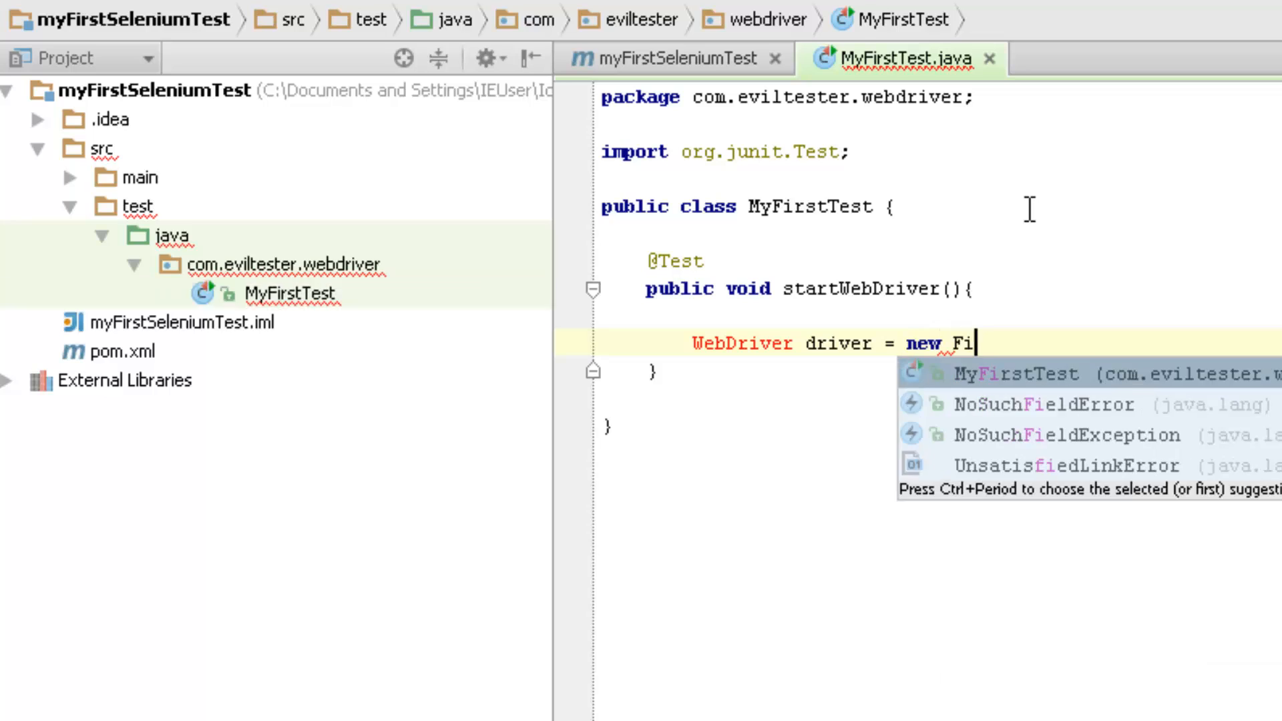
type("refo")
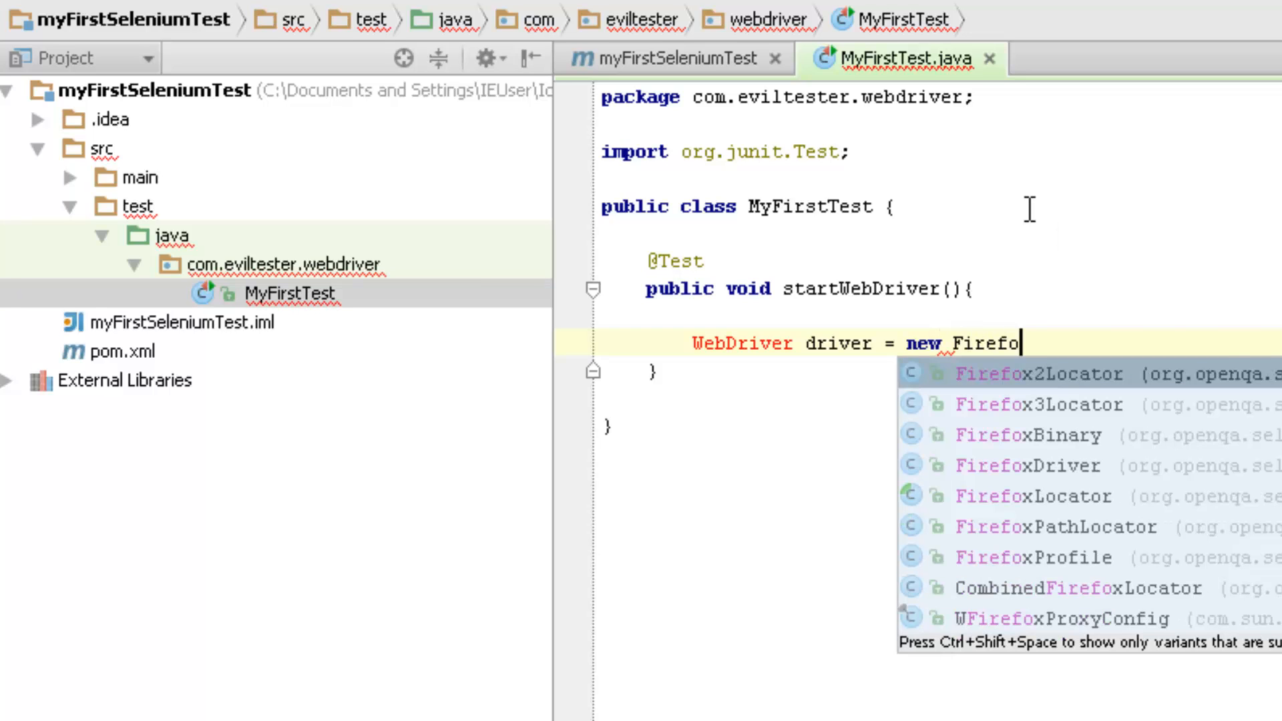
left_click(1026, 465)
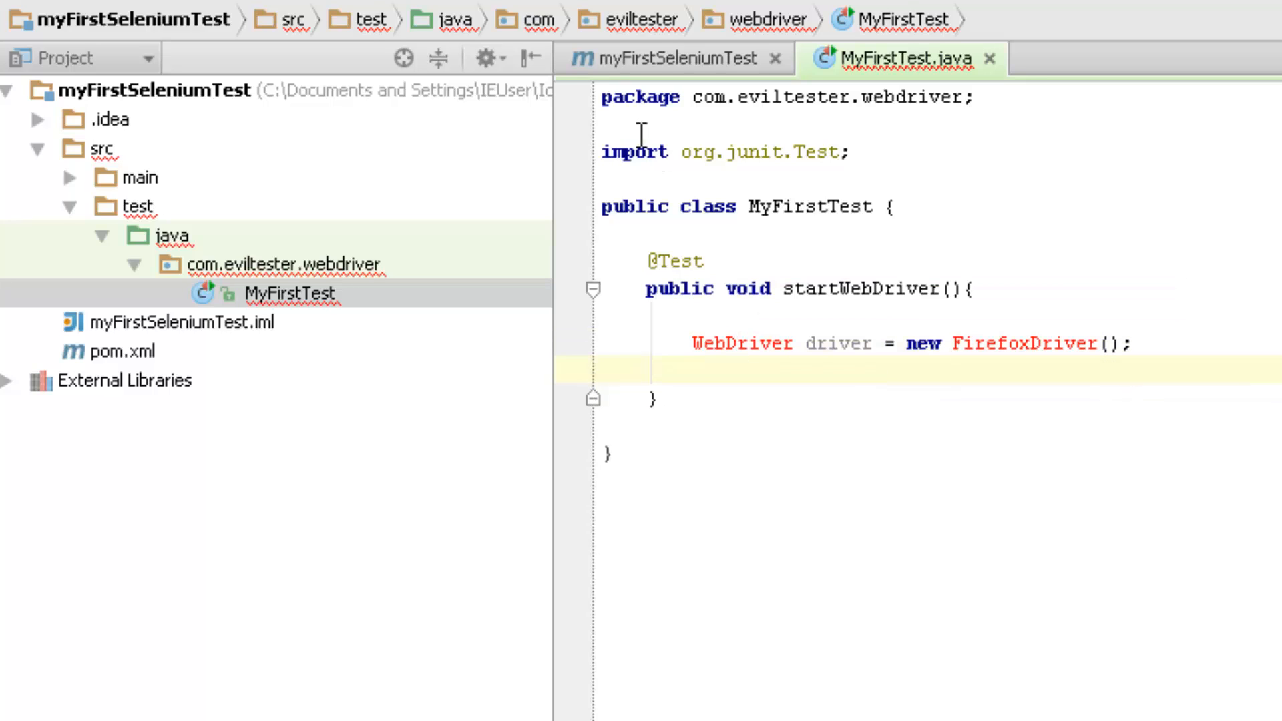
mouse_move(711, 344)
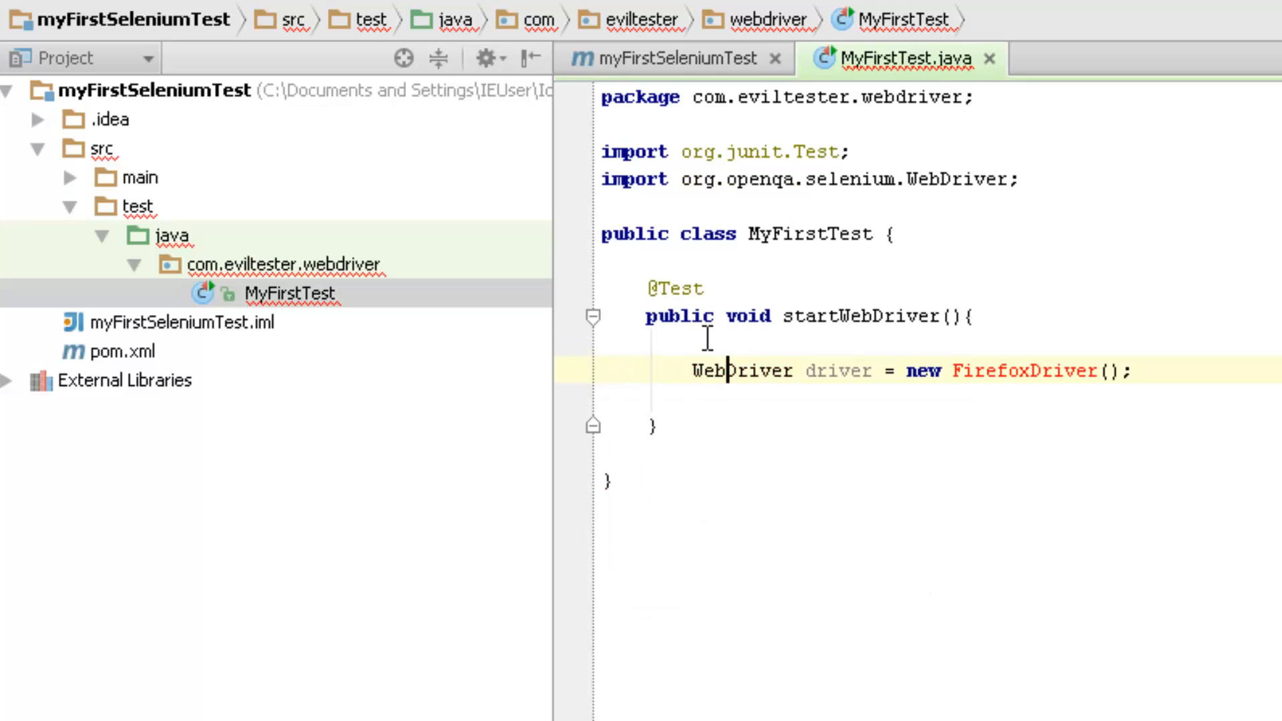
mouse_move(1018, 370)
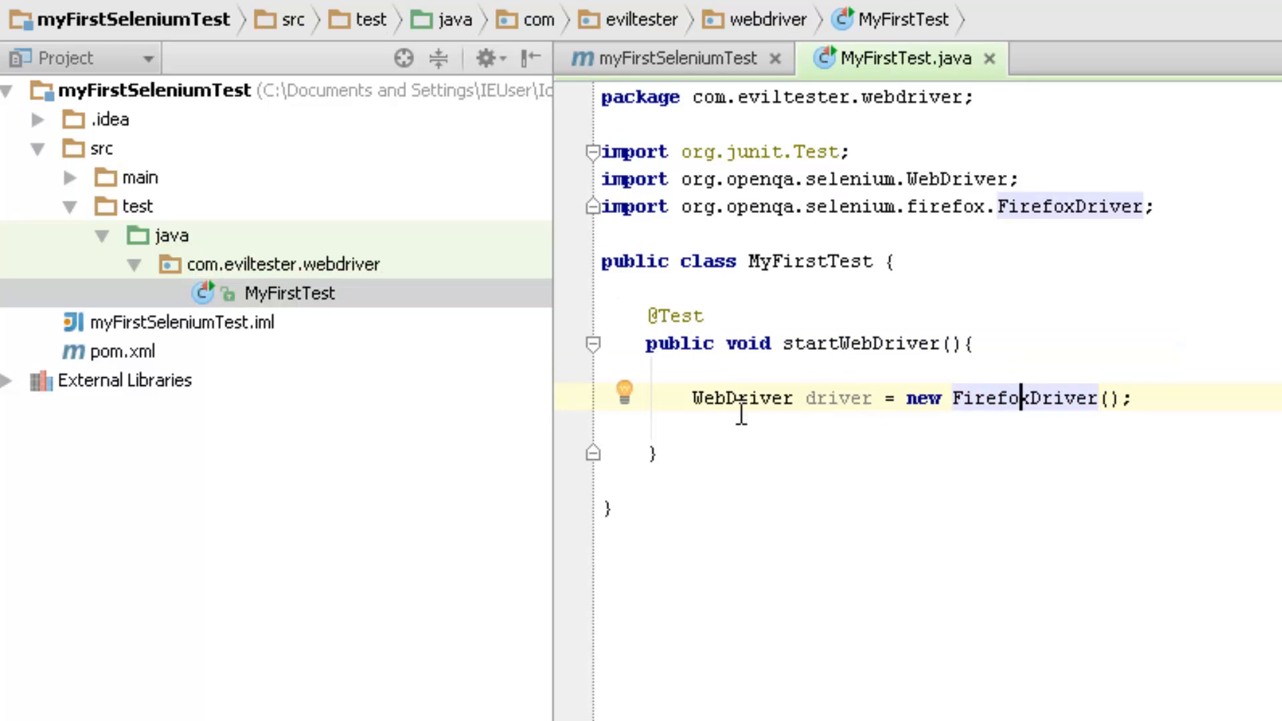
mouse_move(877, 364)
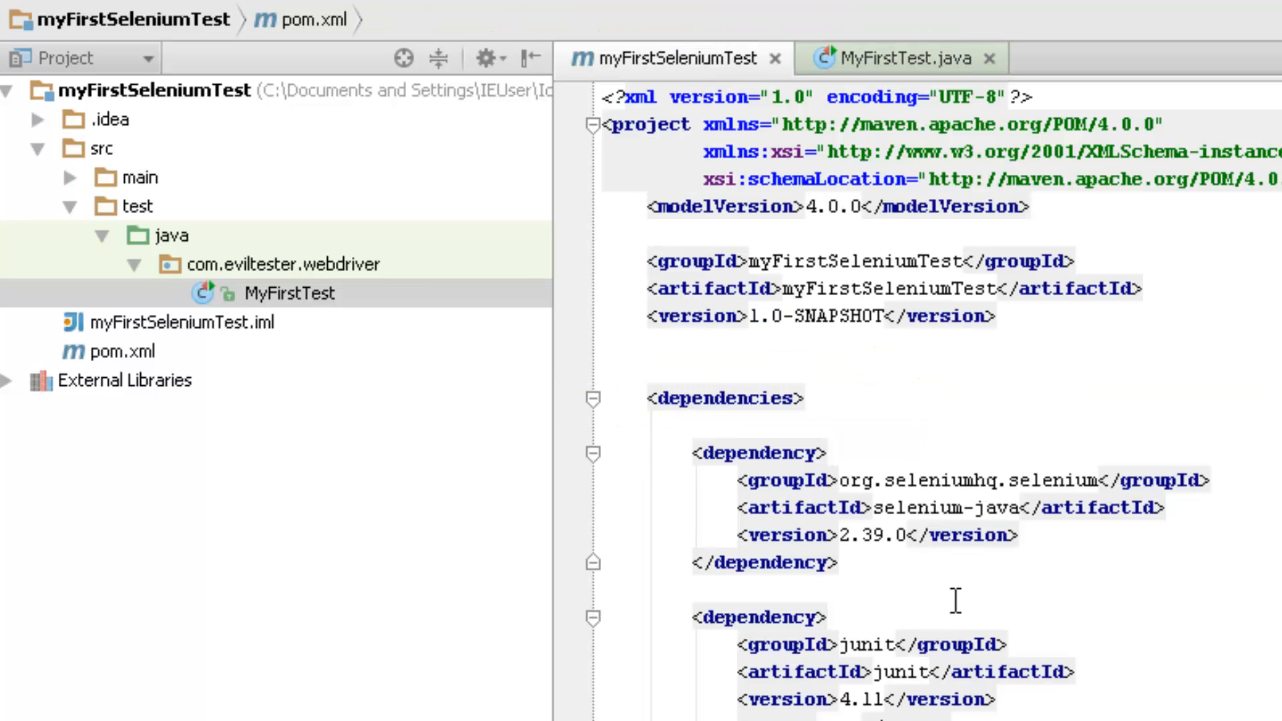
mouse_move(948, 666)
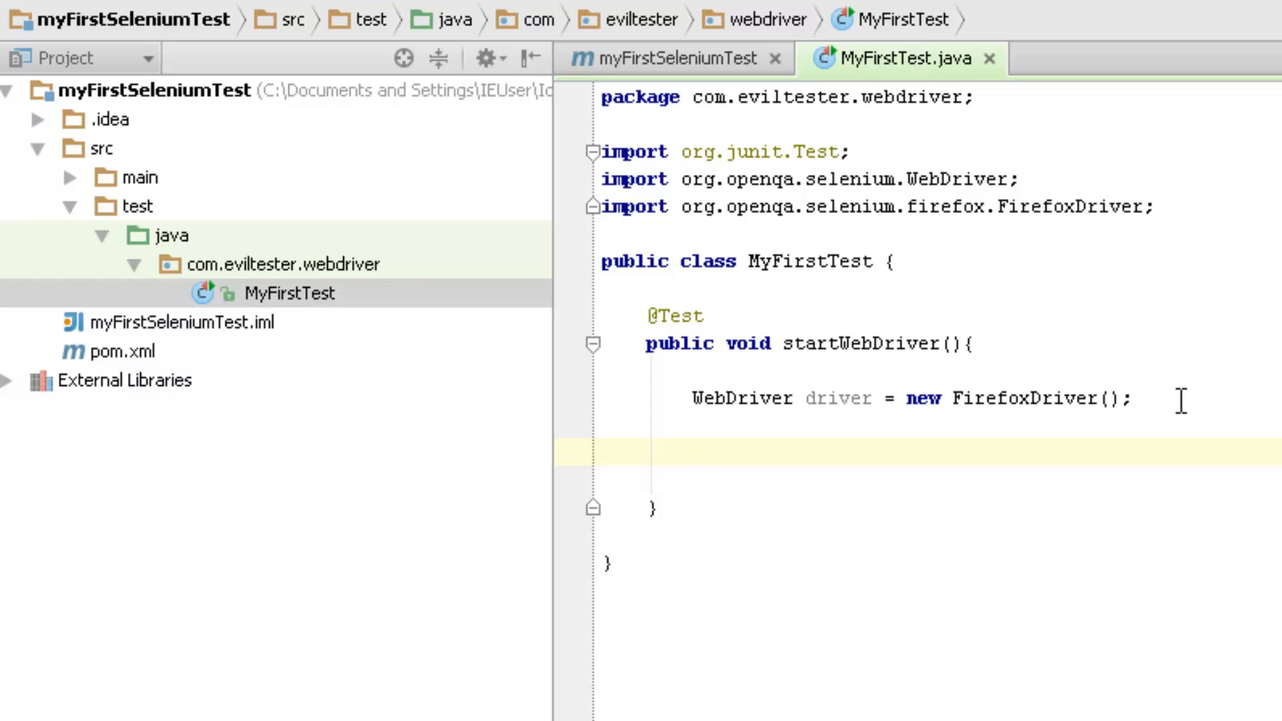
type("driver.")
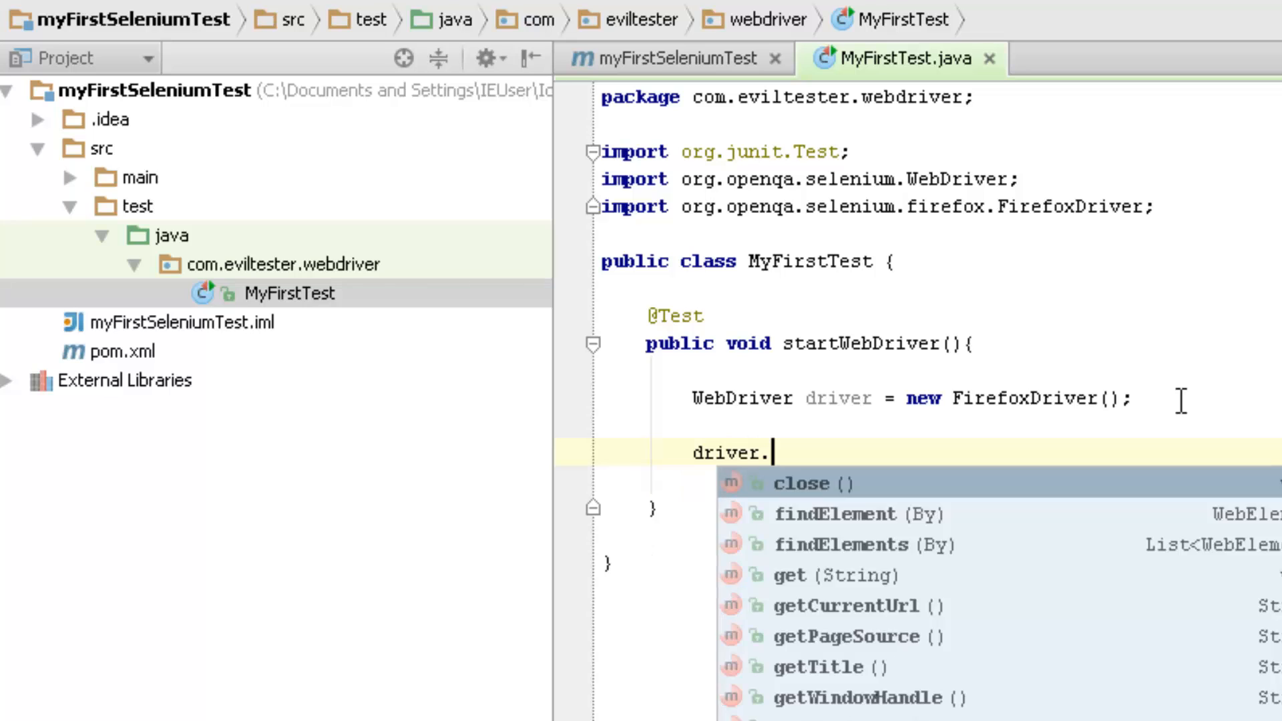
type("navigate().to")
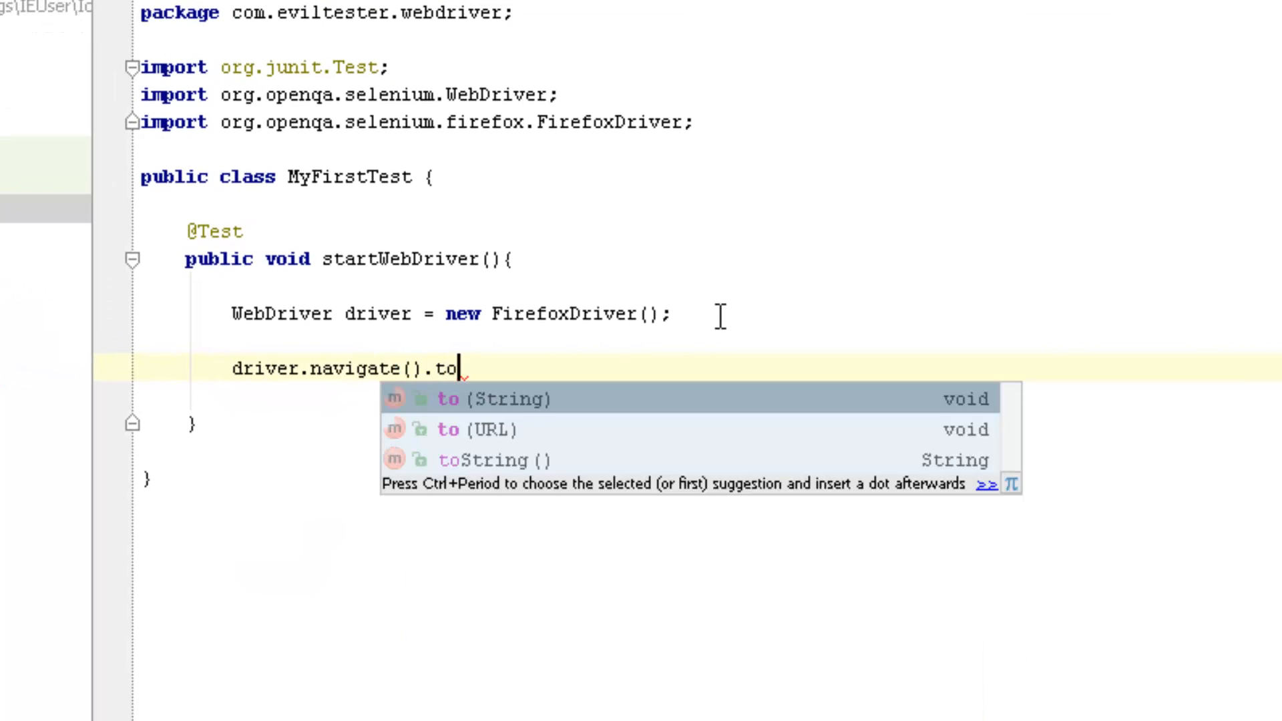
type("(@")
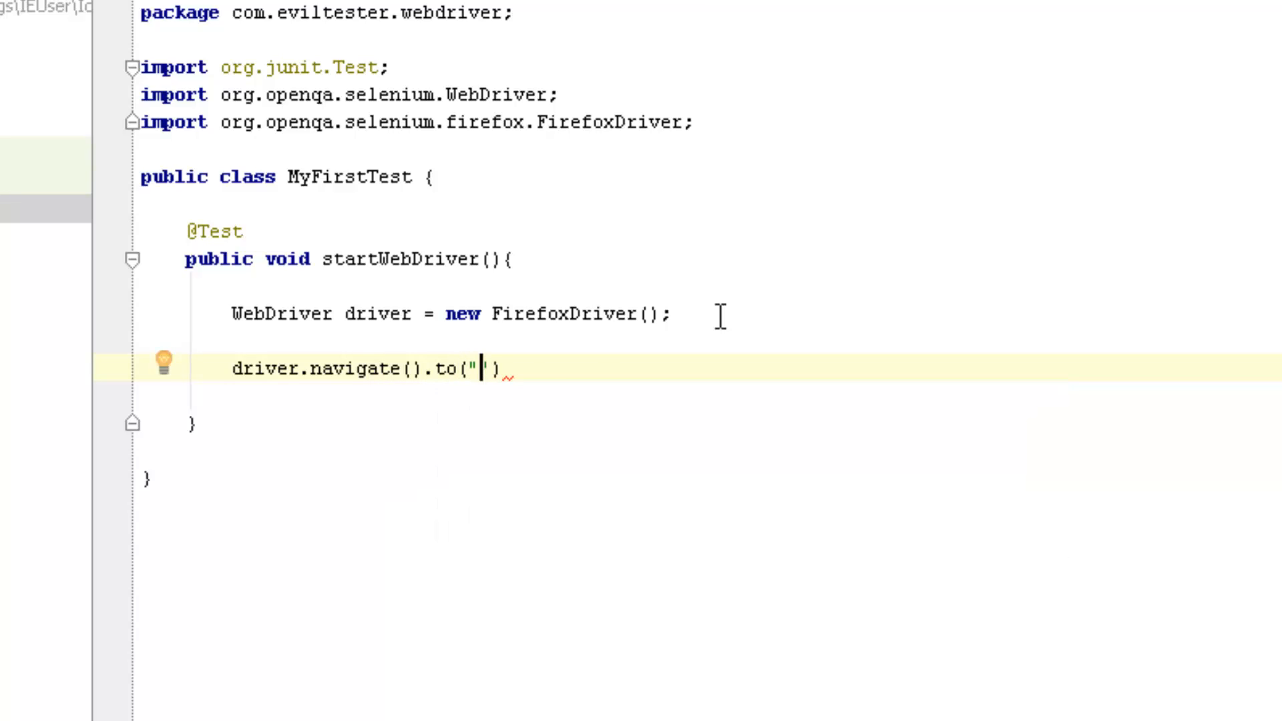
type("http://seleniumsimplified.com")
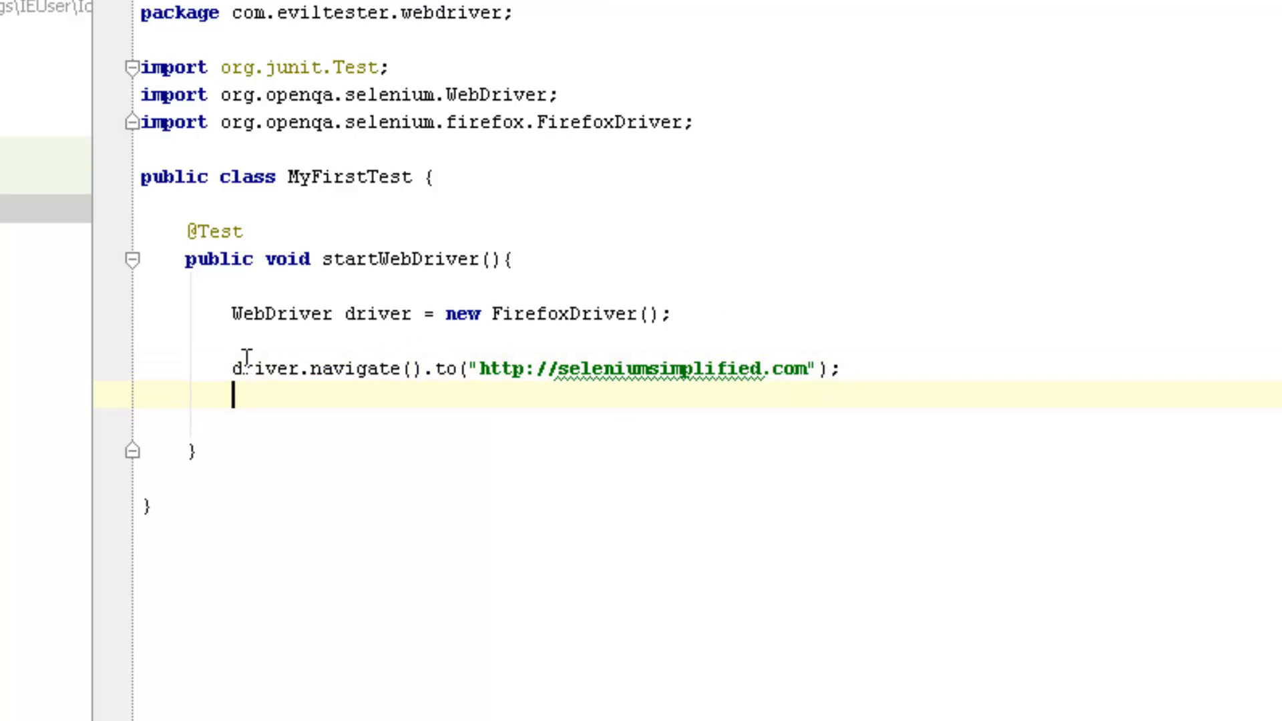
mouse_move(352, 412)
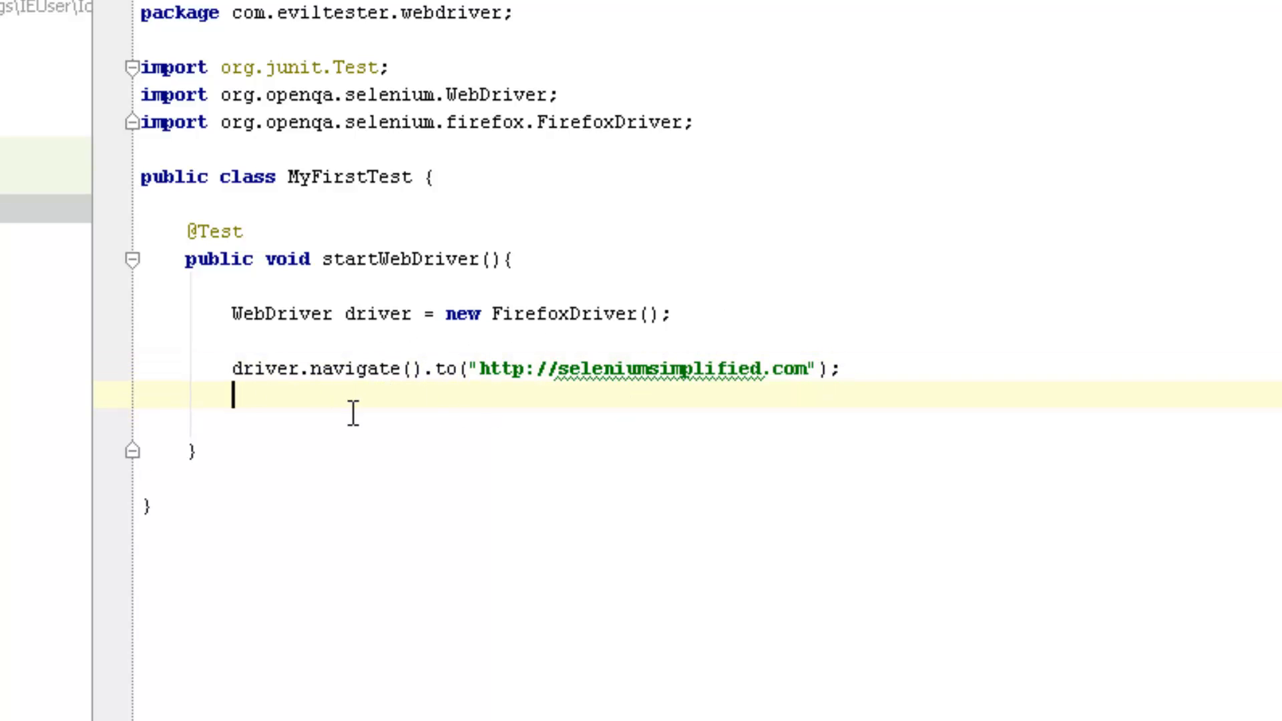
Begin an Assert.assertTrue call on the next line via code completion
type("A")
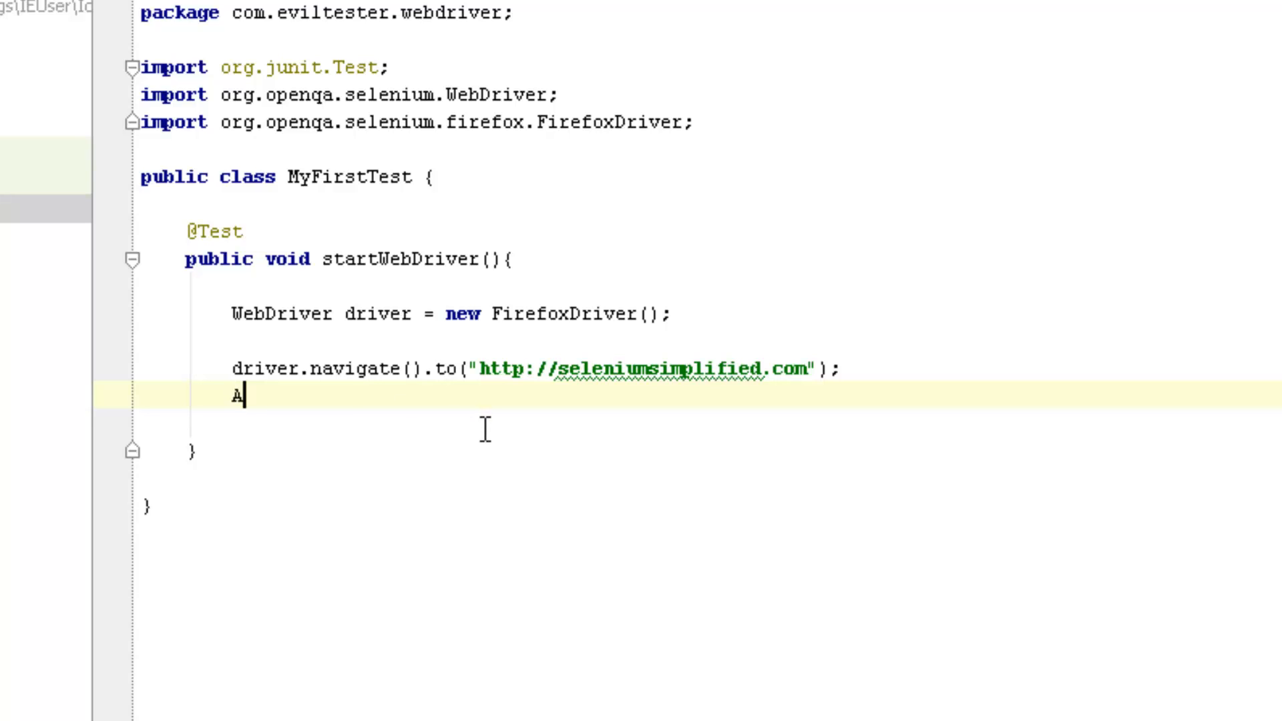
type("ssert")
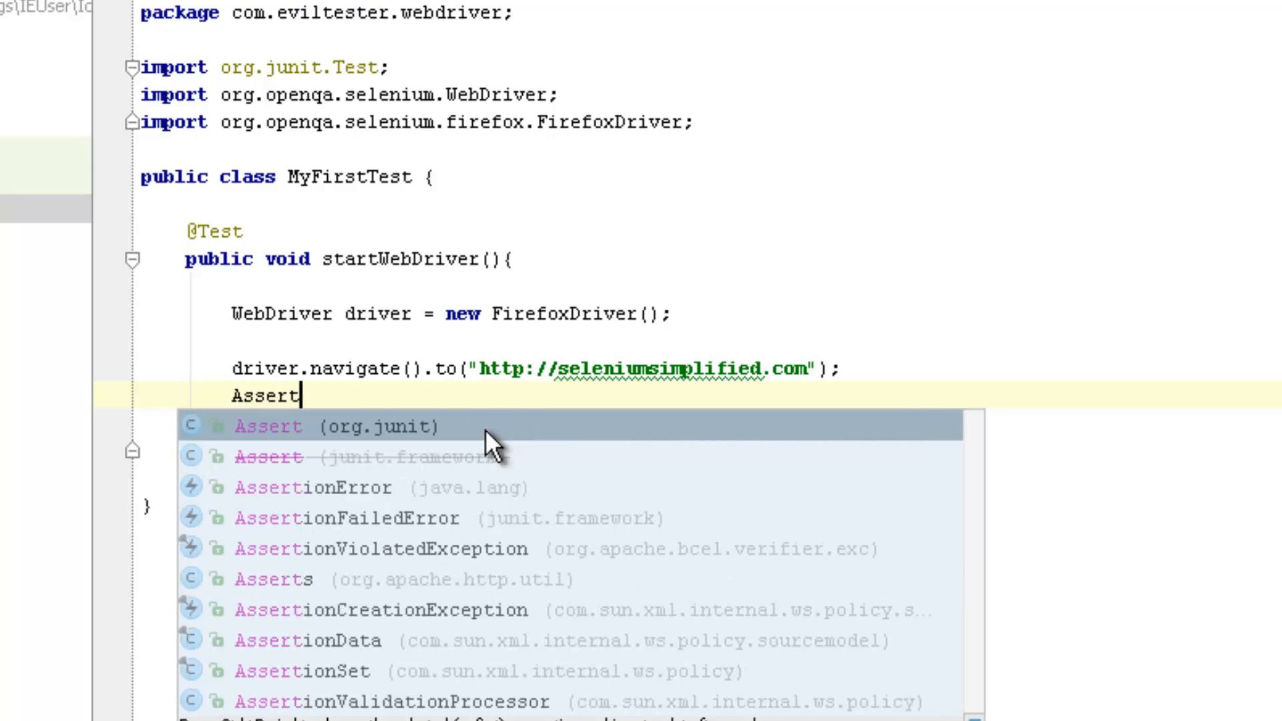
type(".assertTrue")
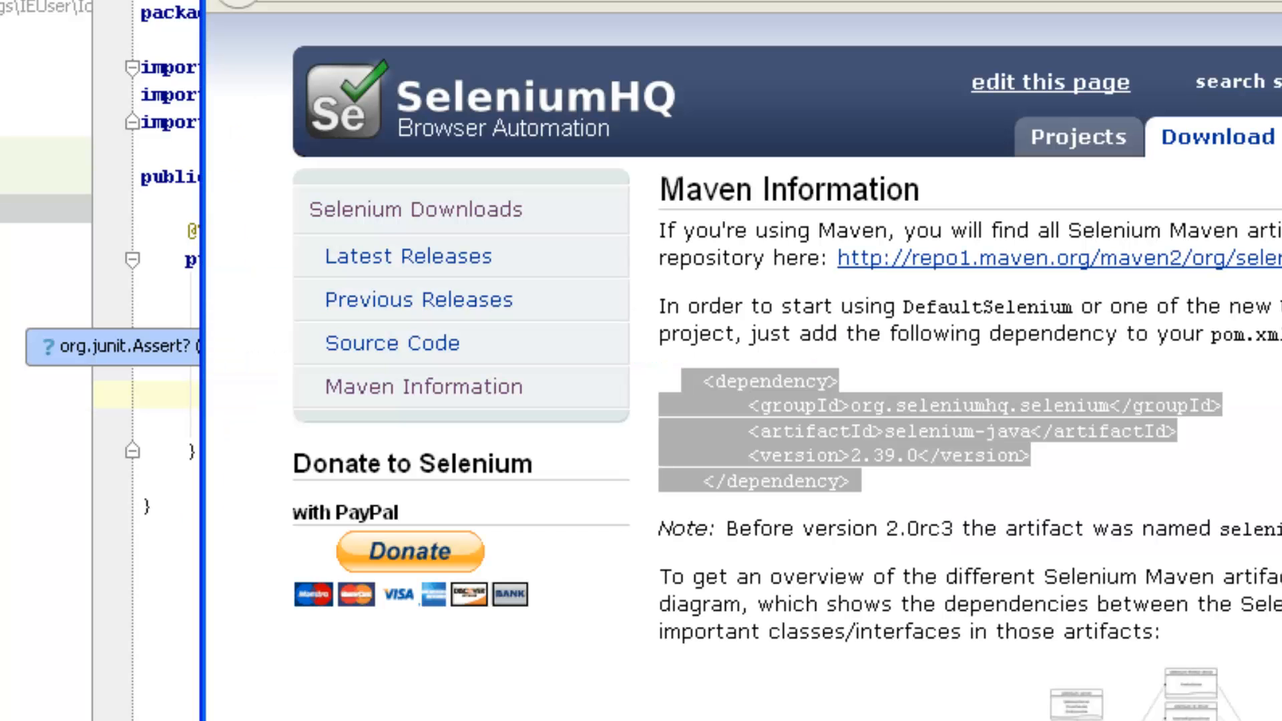
Load seleniumsimplified.com in a new browser tab to check its page title
left_click(1083, 81)
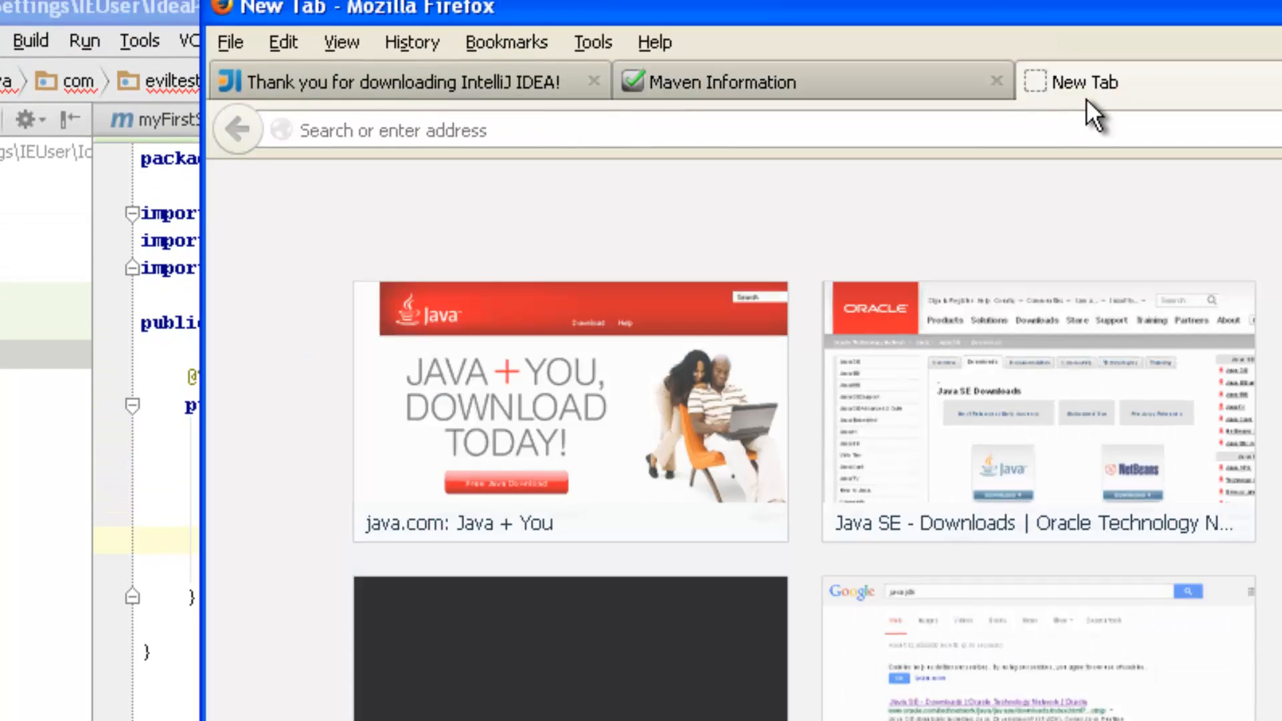
type("seleniumsimplified.com")
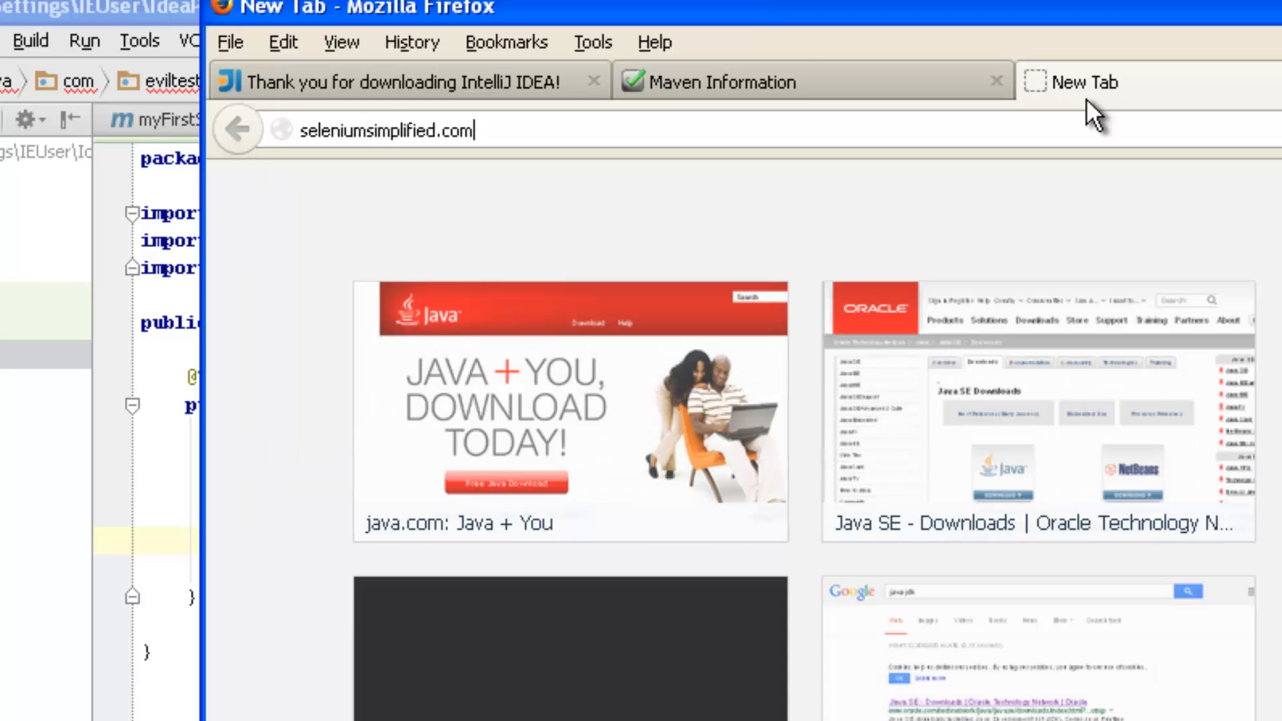
key("Return")
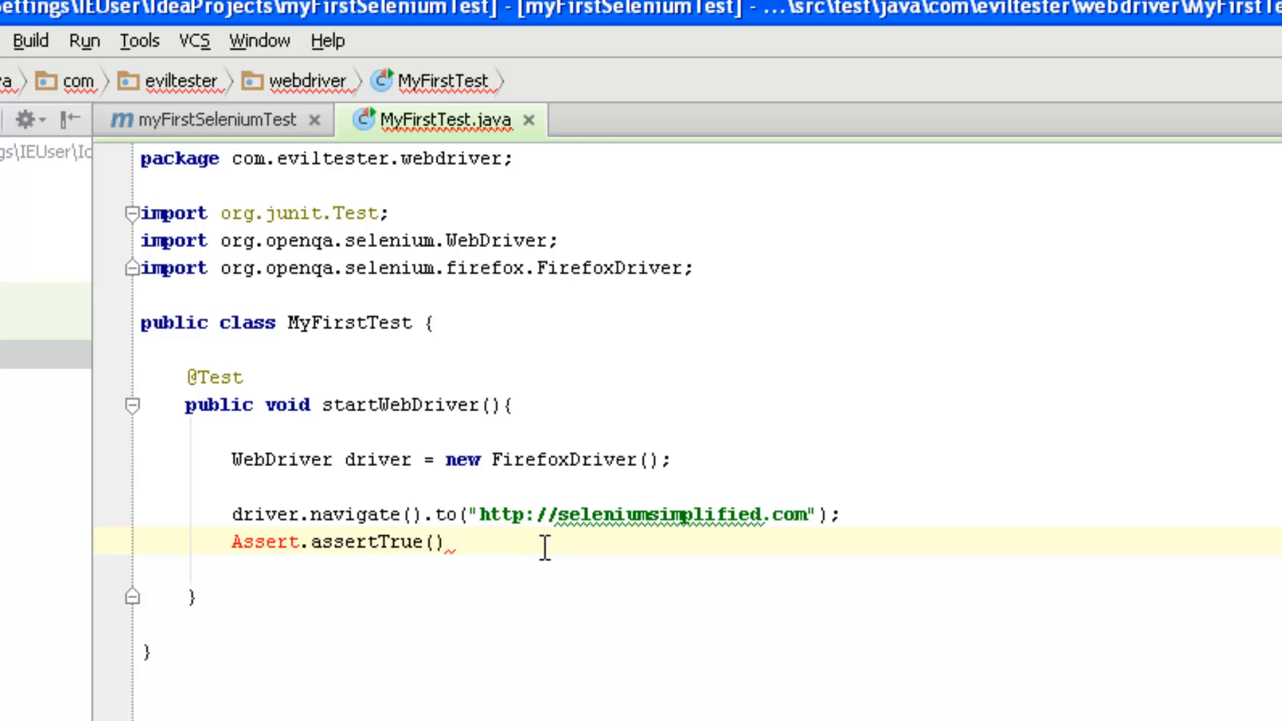
Import org.junit.Assert and write the message "title should start with Selenium Simplified"
type("\"")
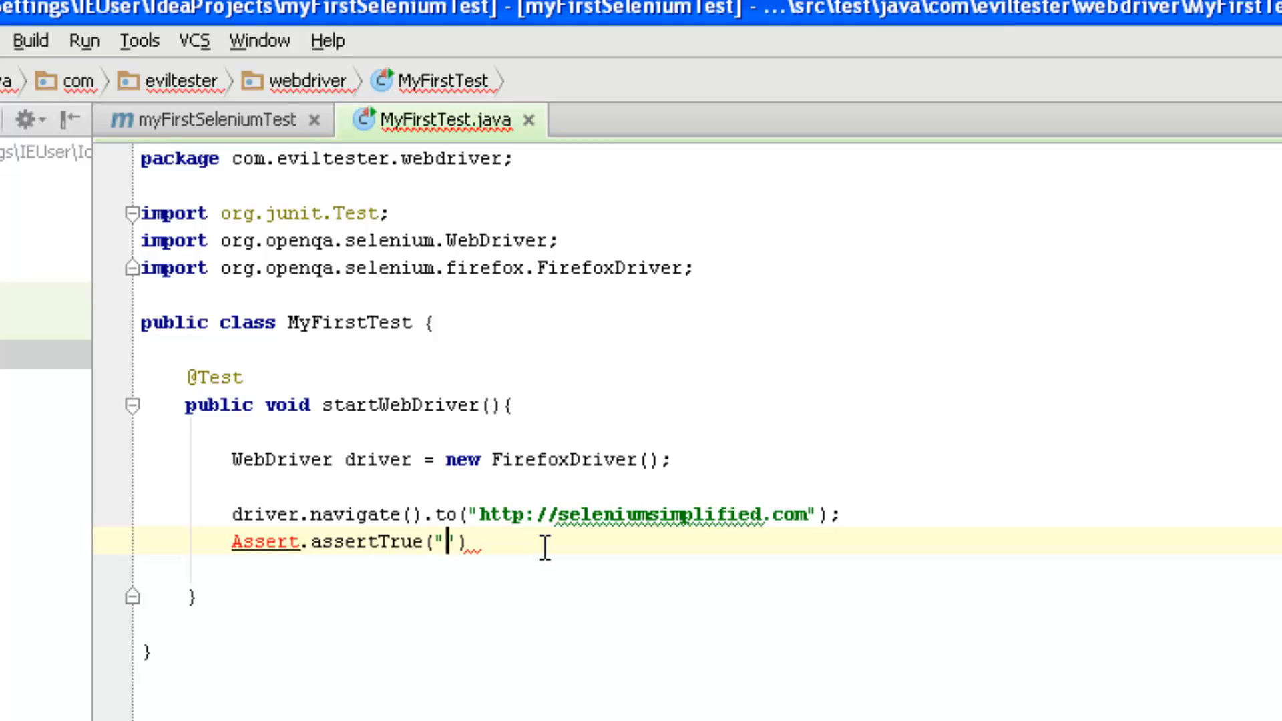
type("title")
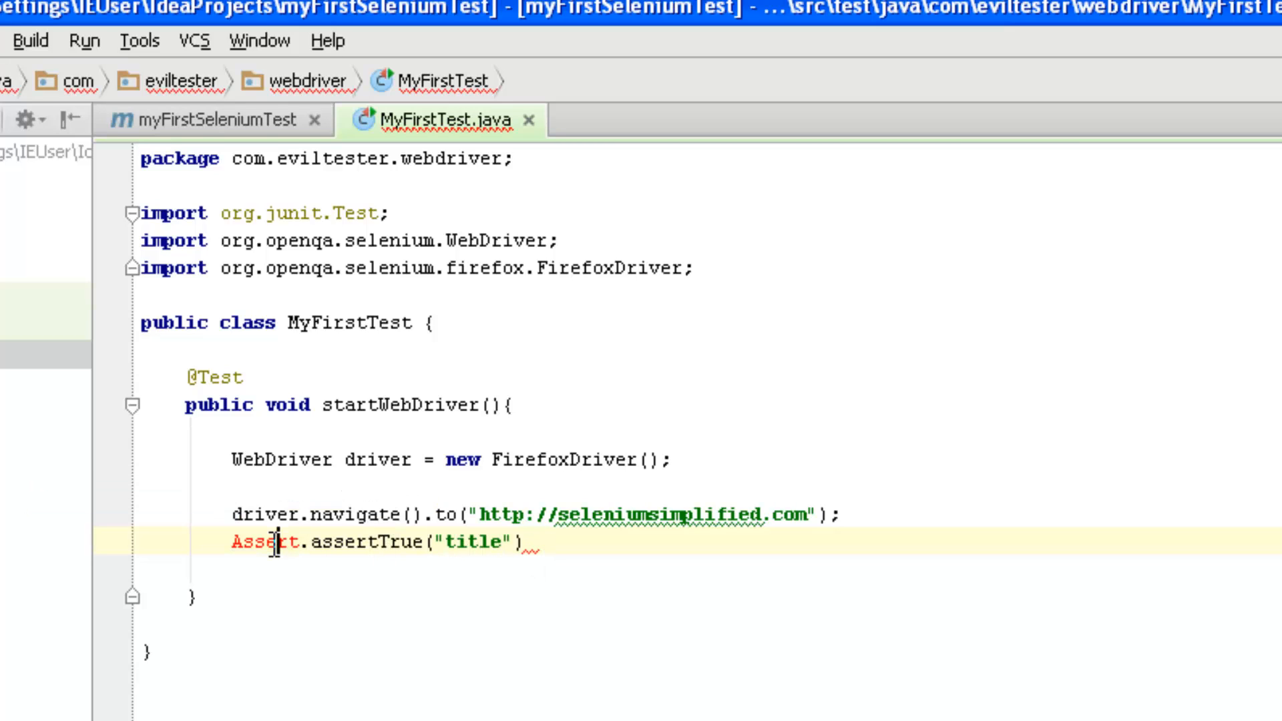
left_click(274, 524)
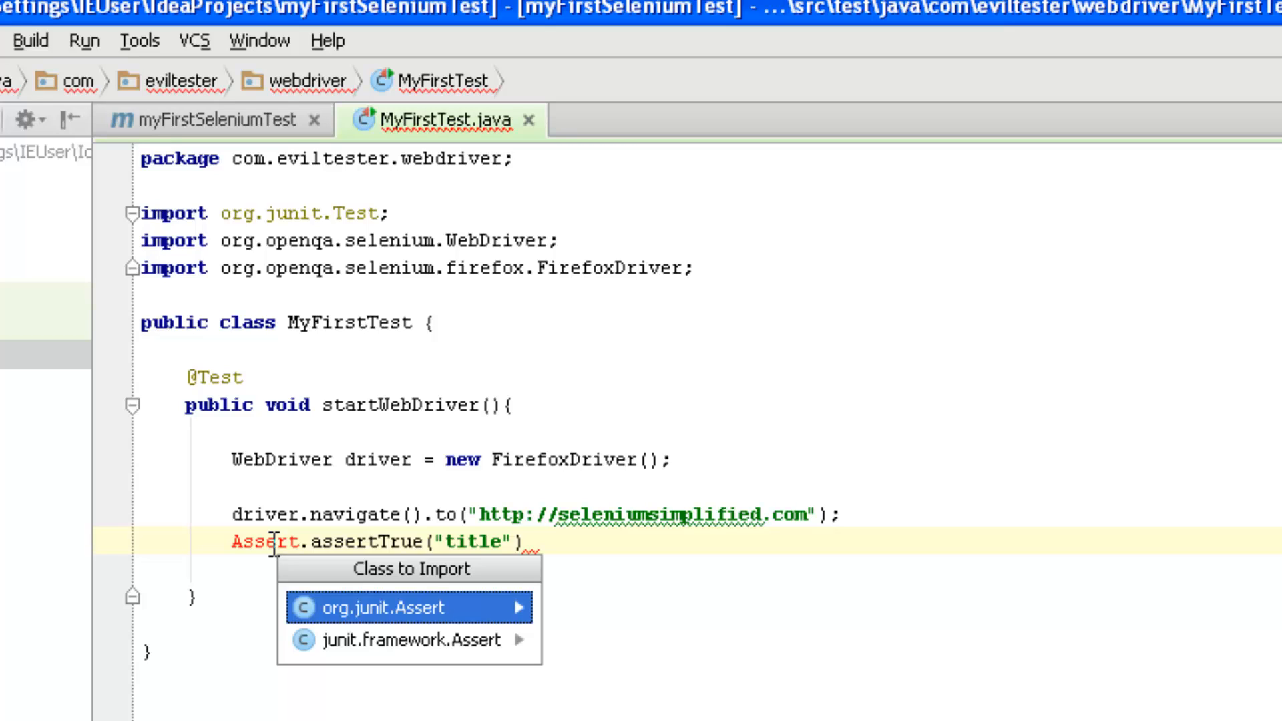
left_click(366, 608)
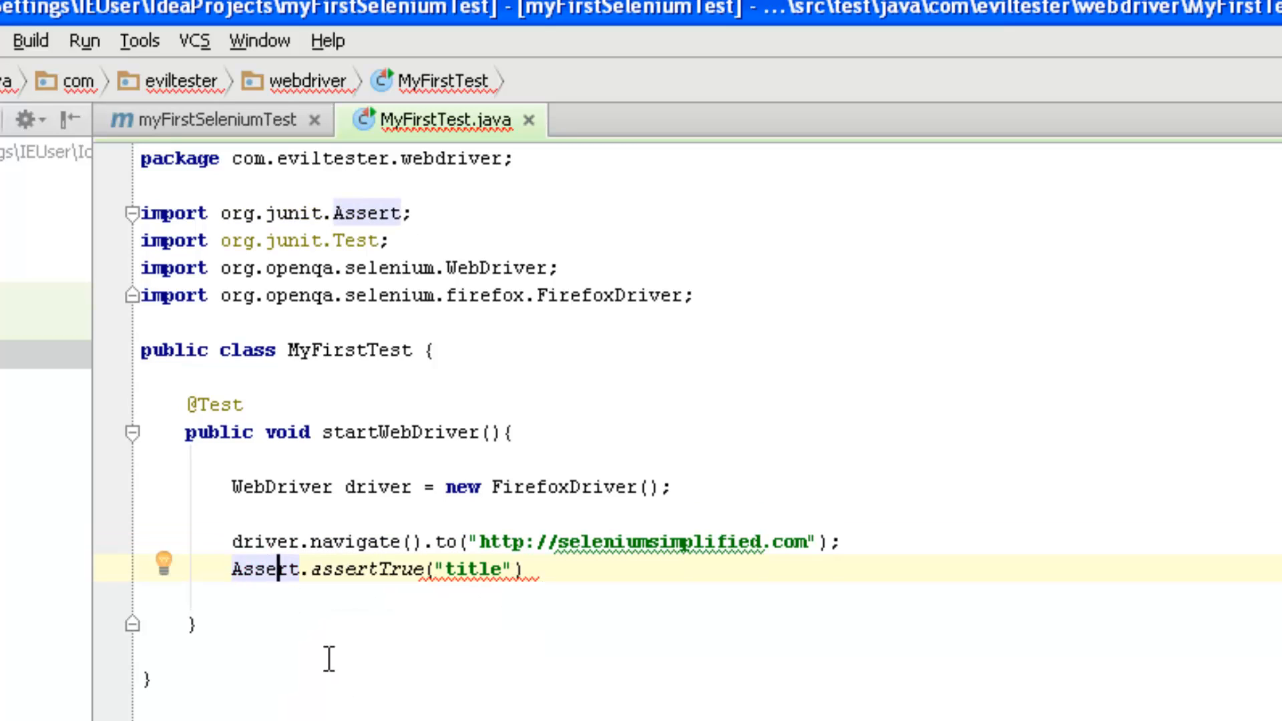
double_click(466, 570)
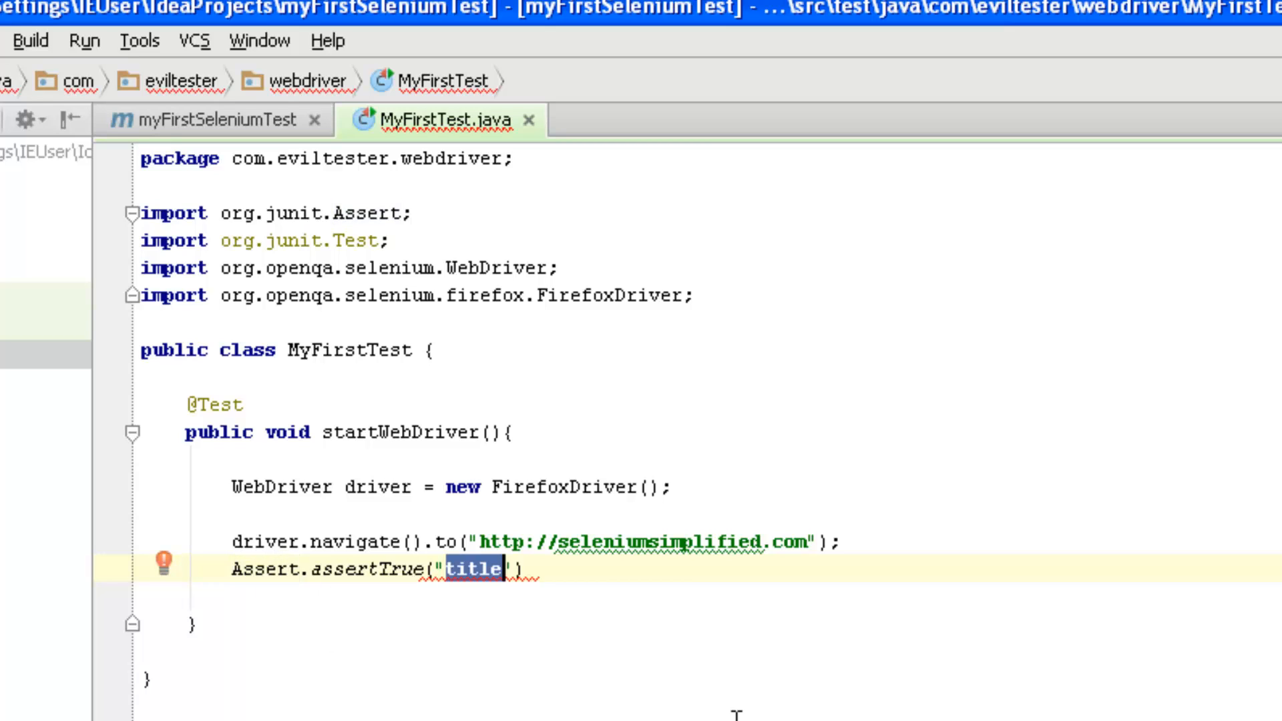
type("should star")
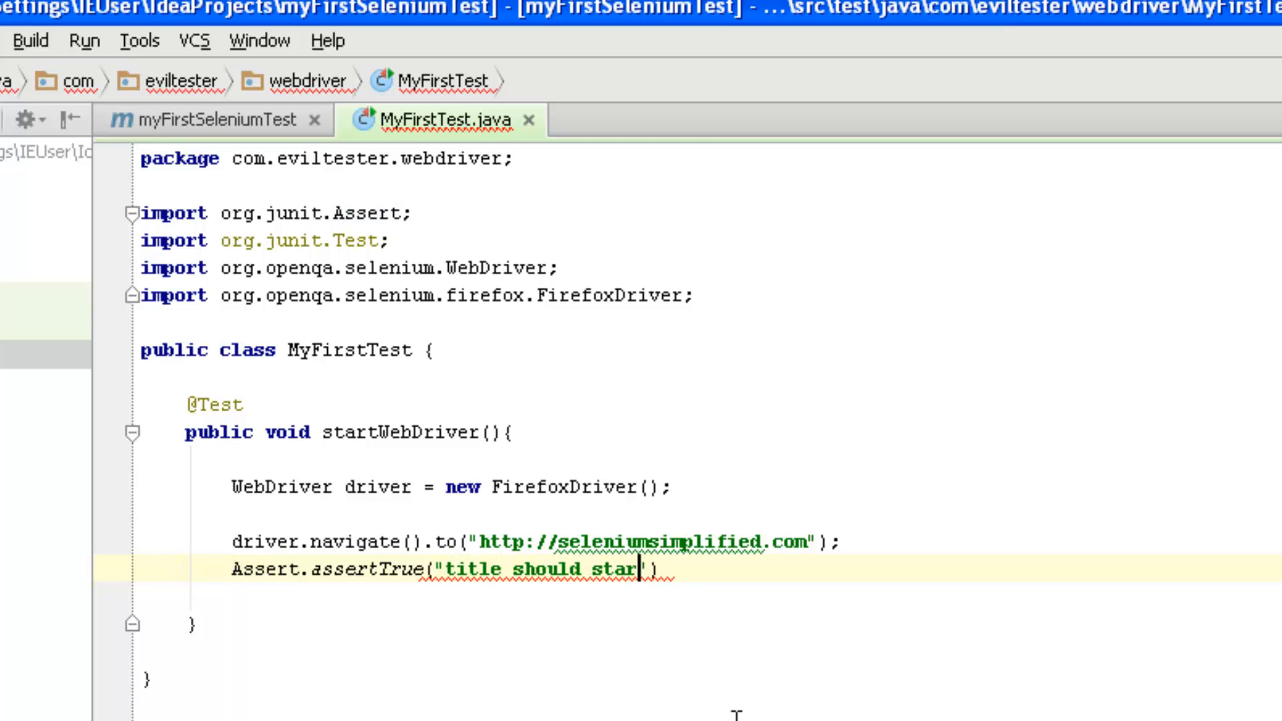
type("with Seleni")
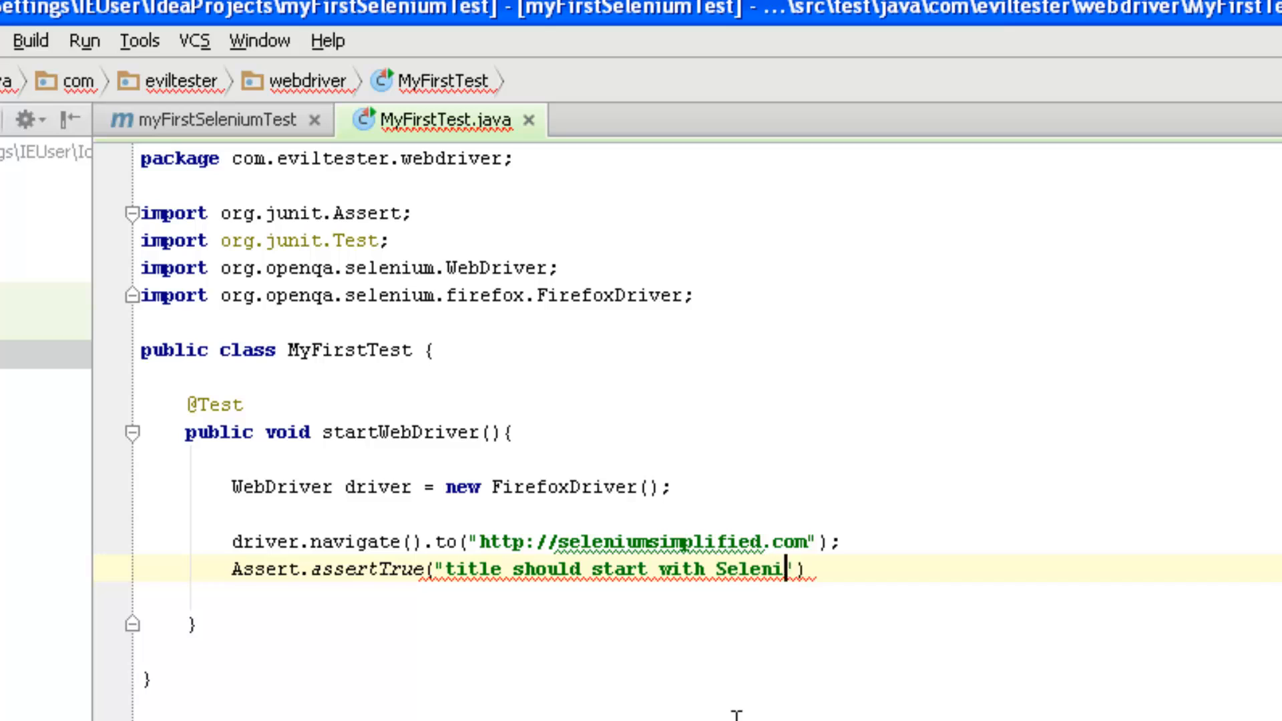
type("um Simplif")
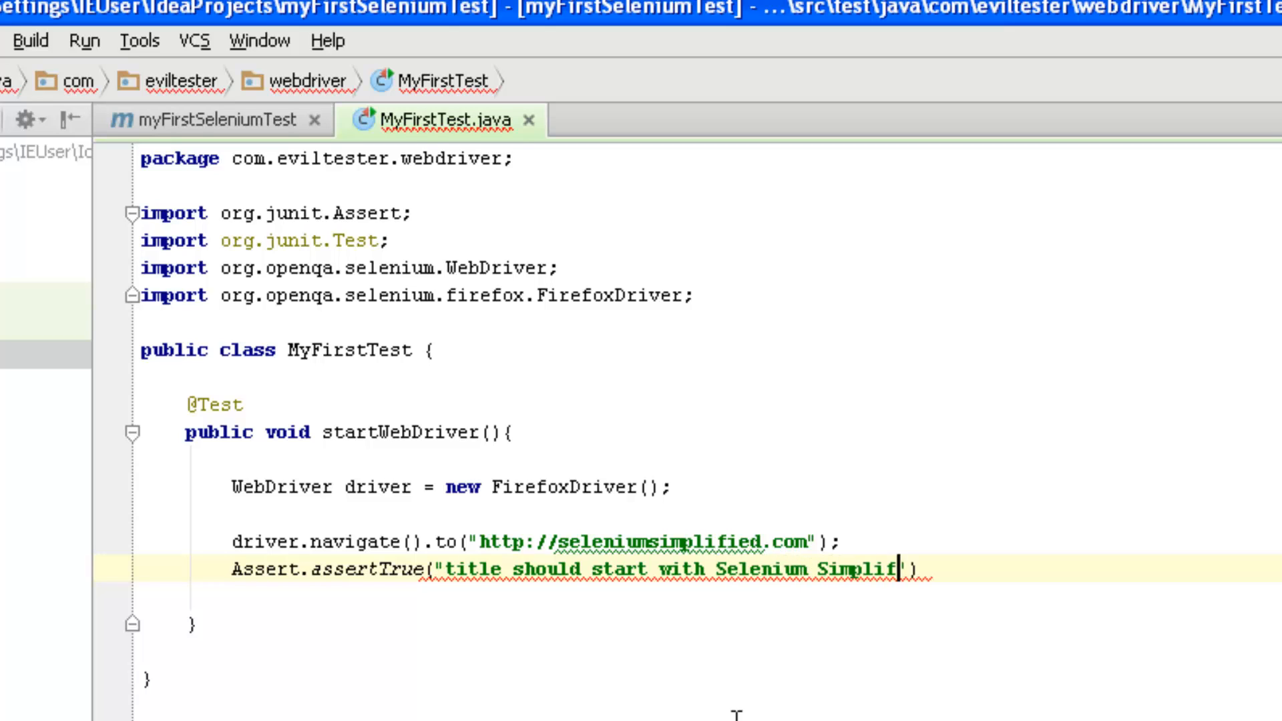
type("ied")
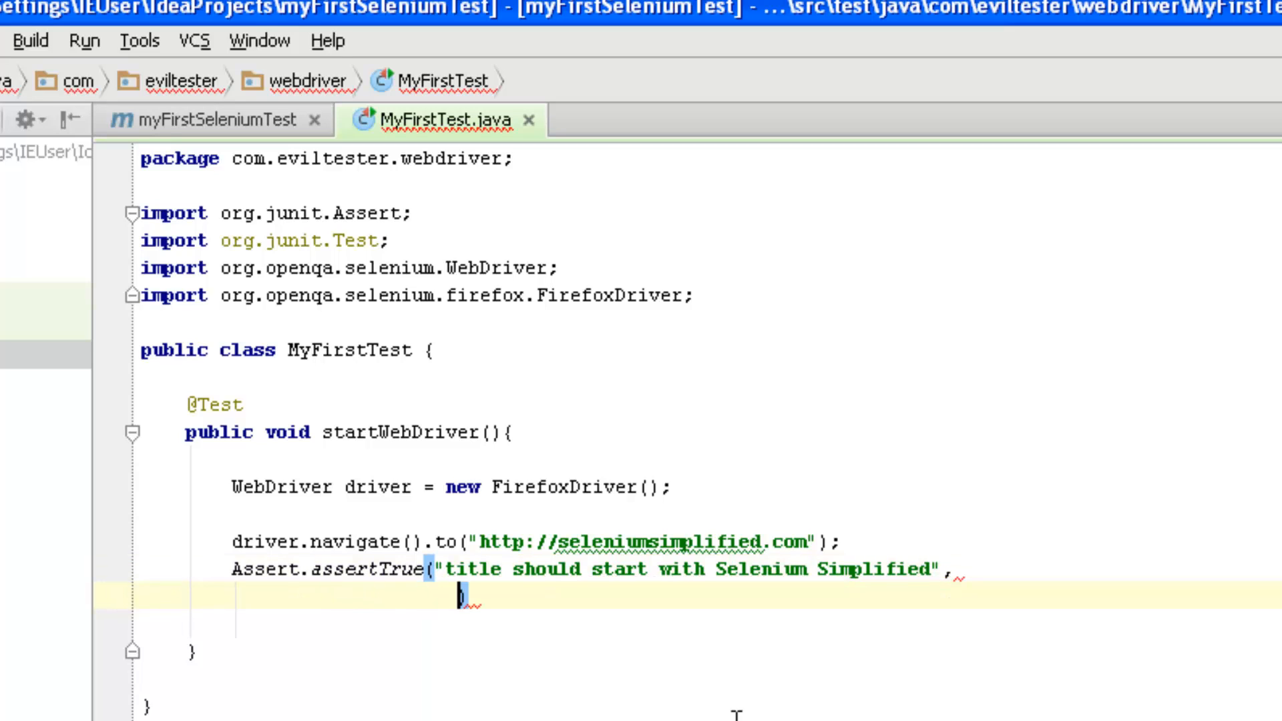
Assert driver.getTitle().startsWith("Selenium Simplified"), then add driver.close() and driver.quit()
type("driver.getTitle(")
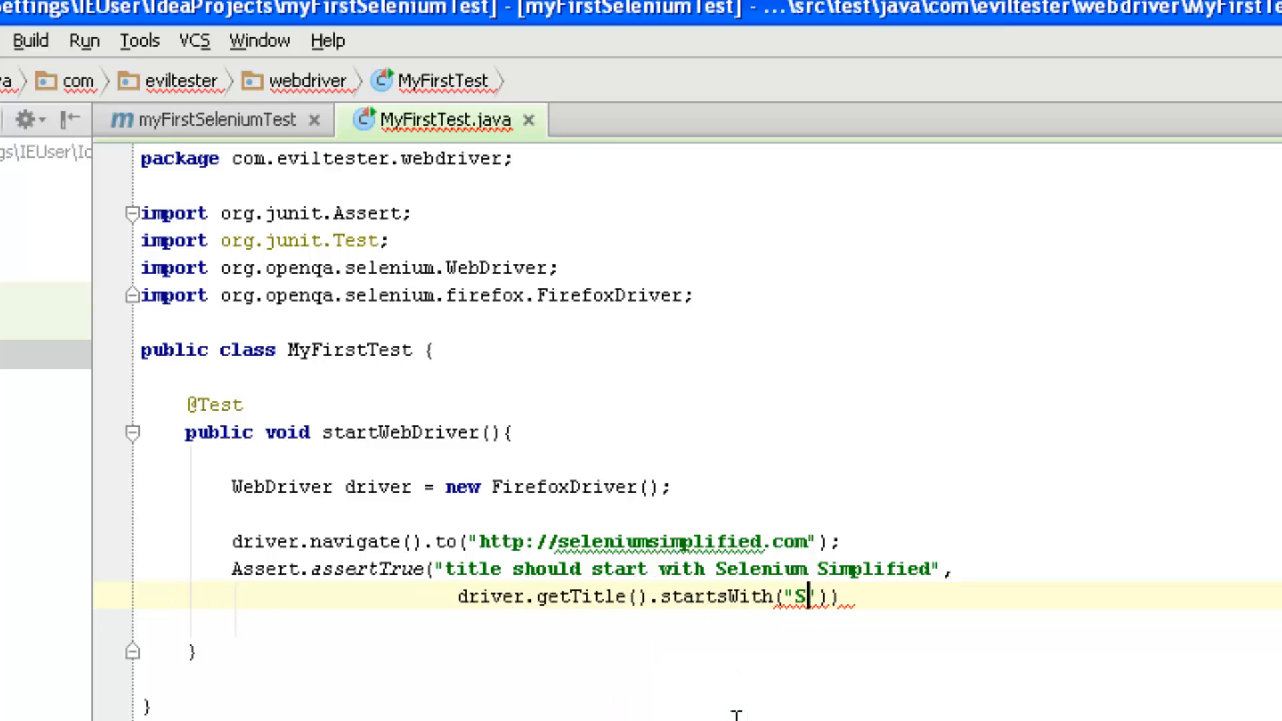
type("elenium Sim")
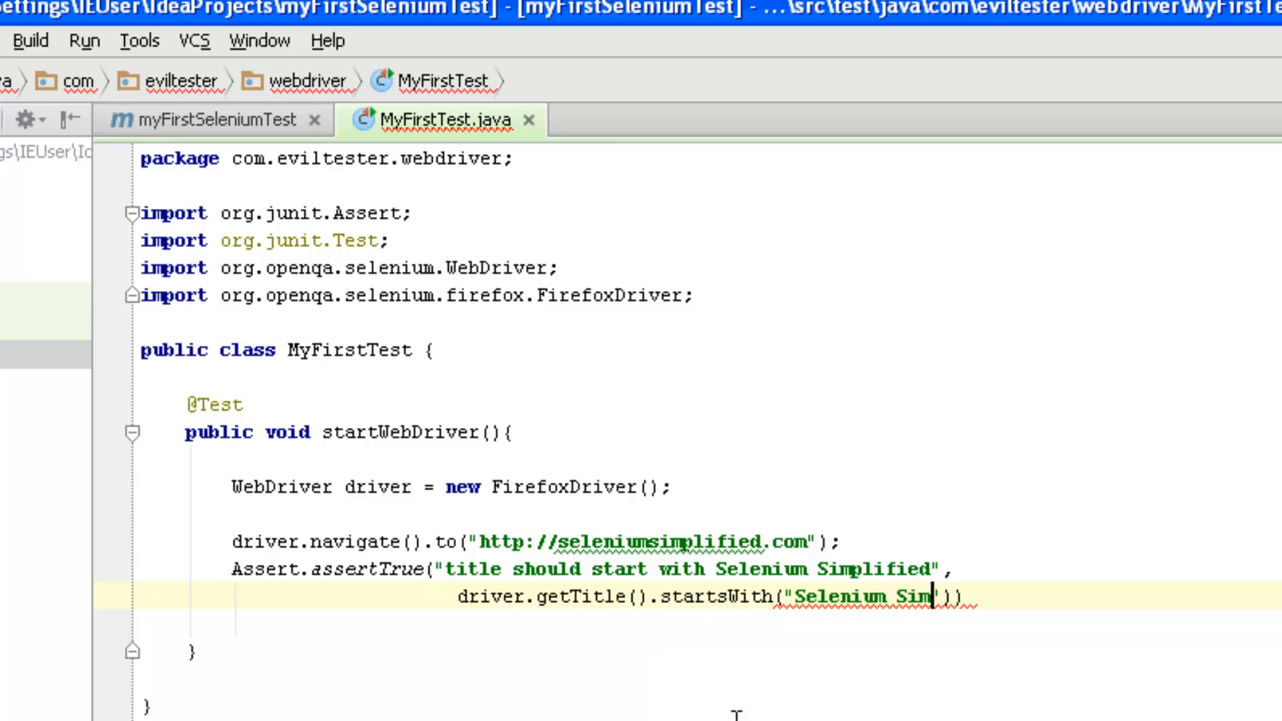
type("plified")
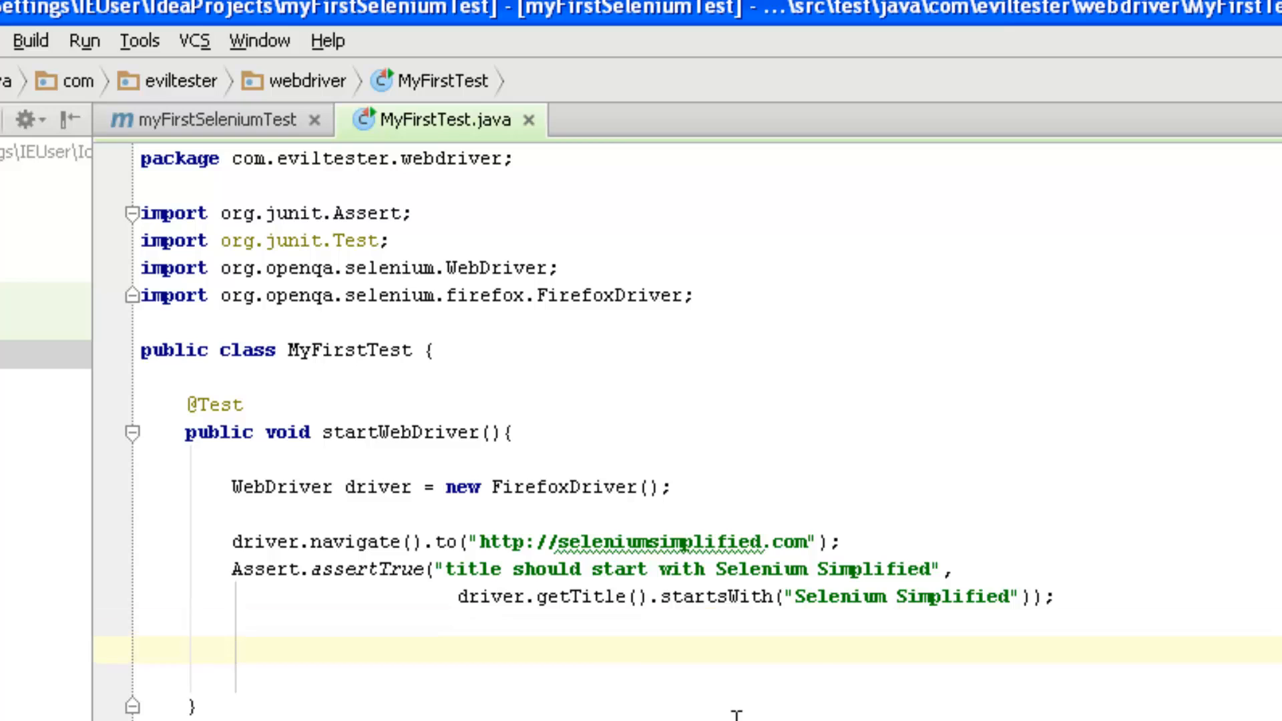
type("driver.close();")
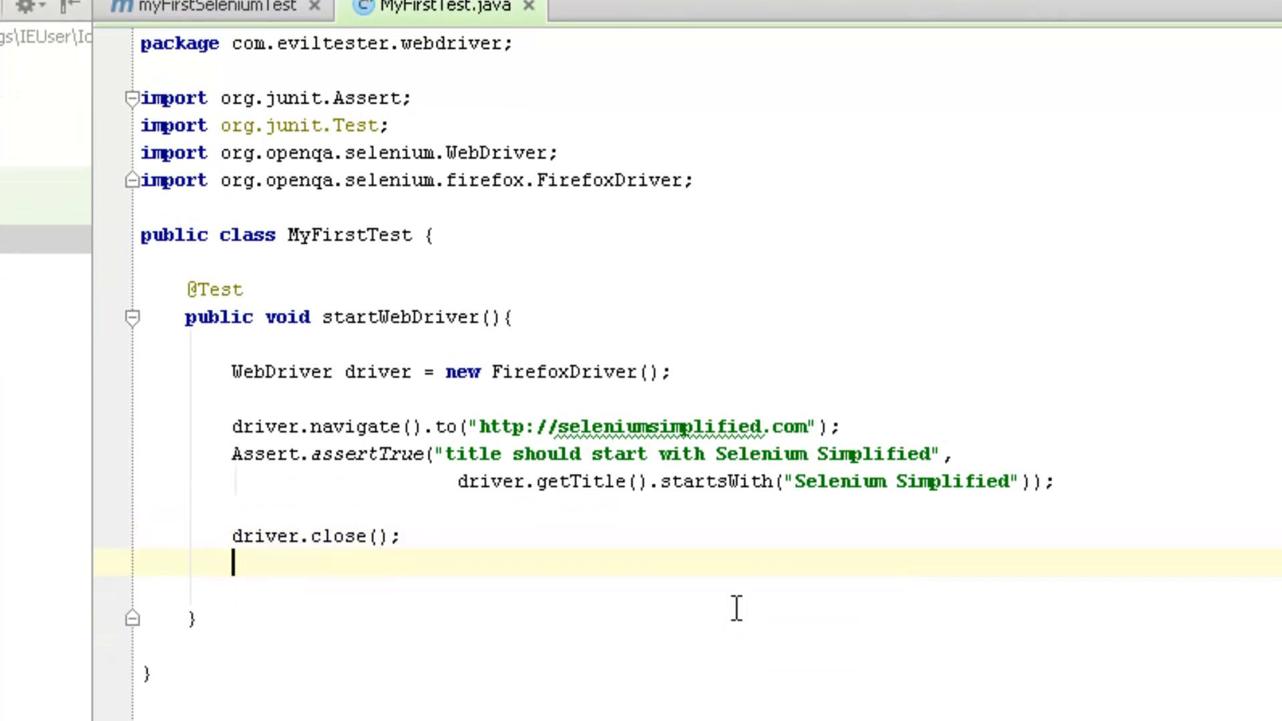
type("driver.quit();")
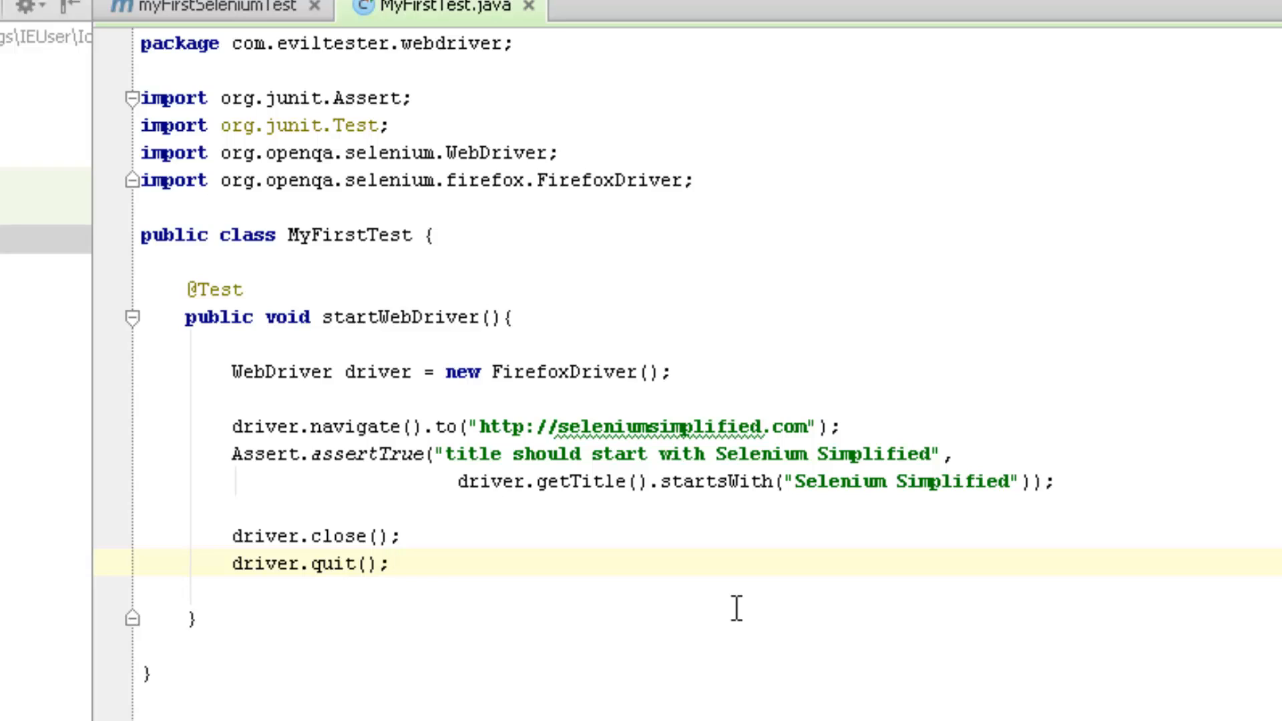
left_click(391, 562)
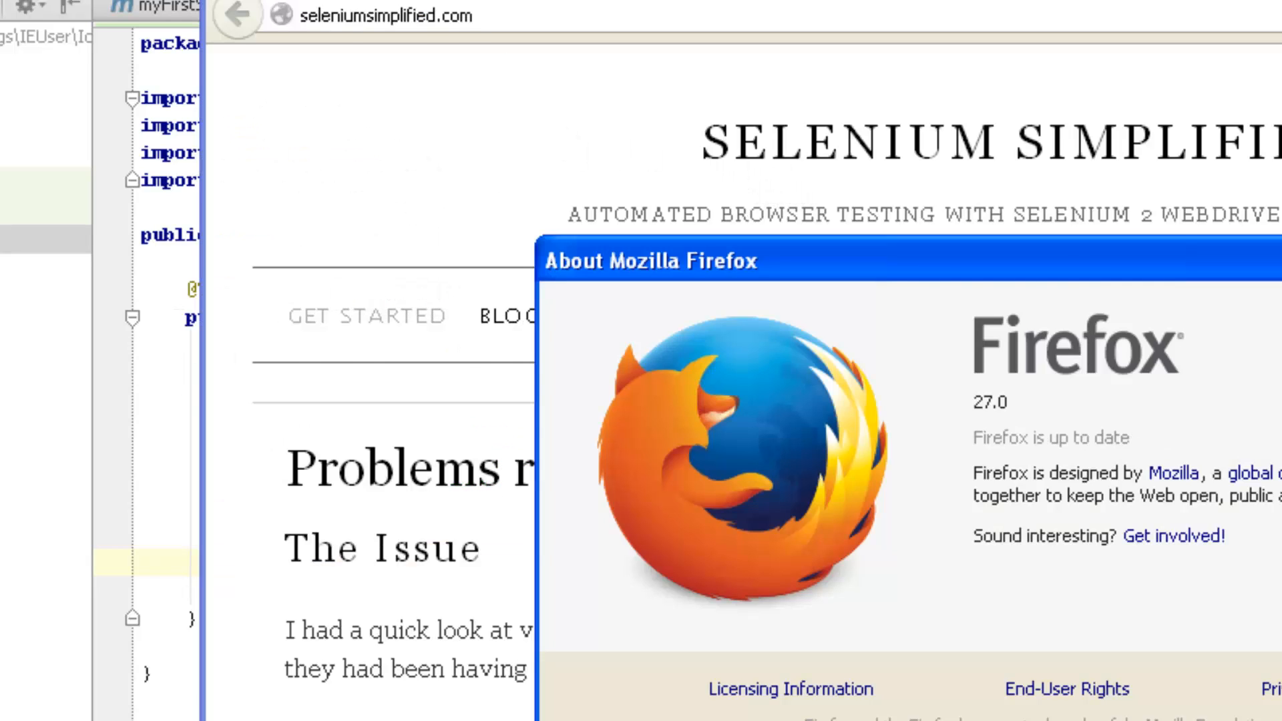
left_click(196, 7)
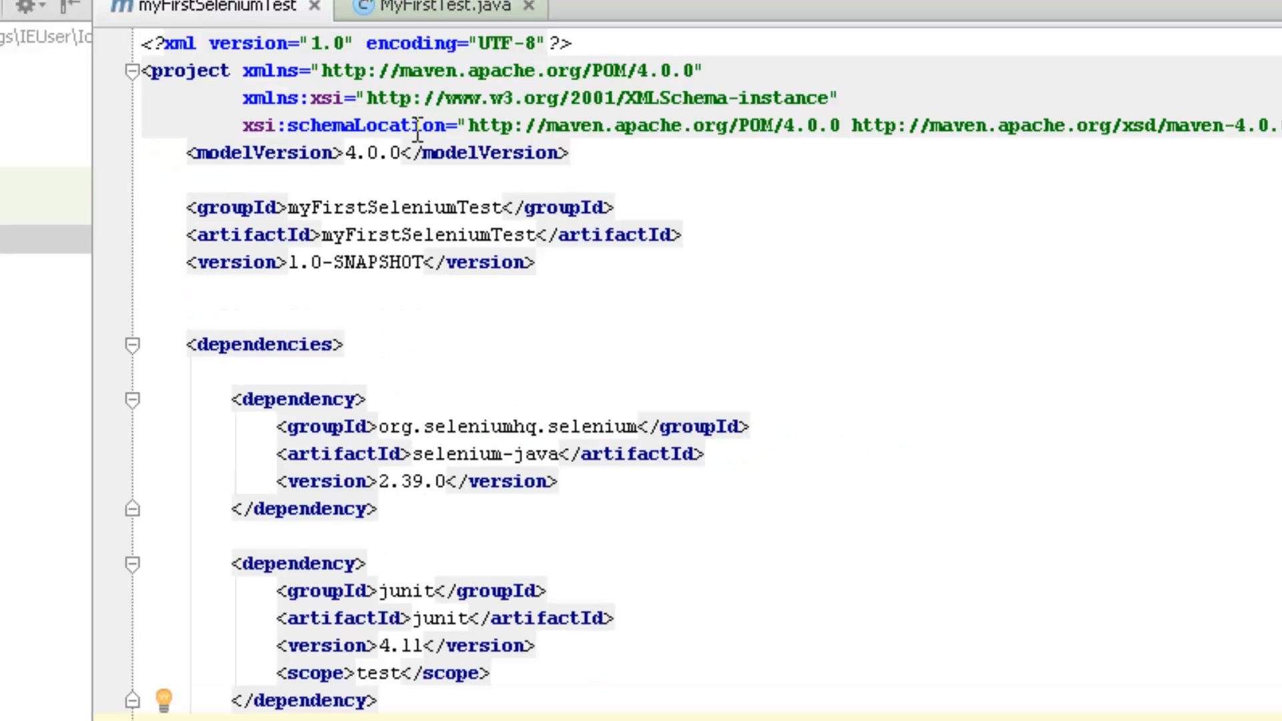
left_click(442, 6)
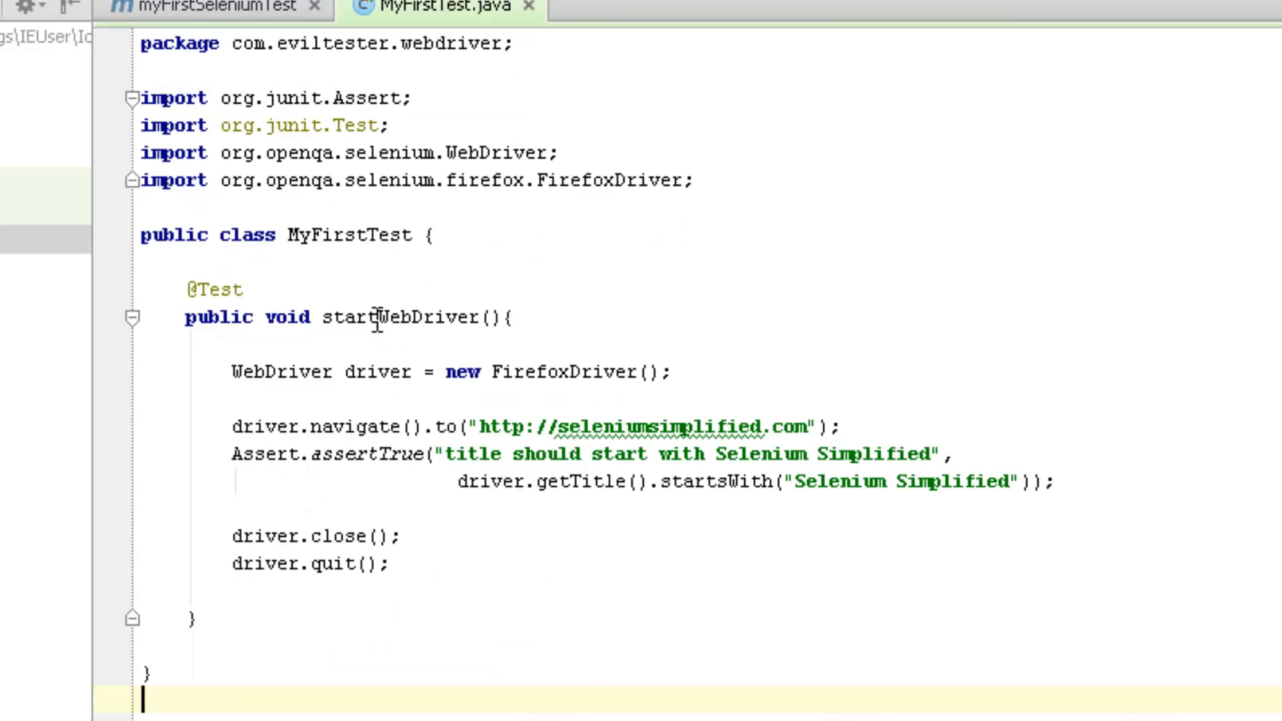
Run the startWebDriver test and unblock Java in the Windows Security Alert
right_click(303, 318)
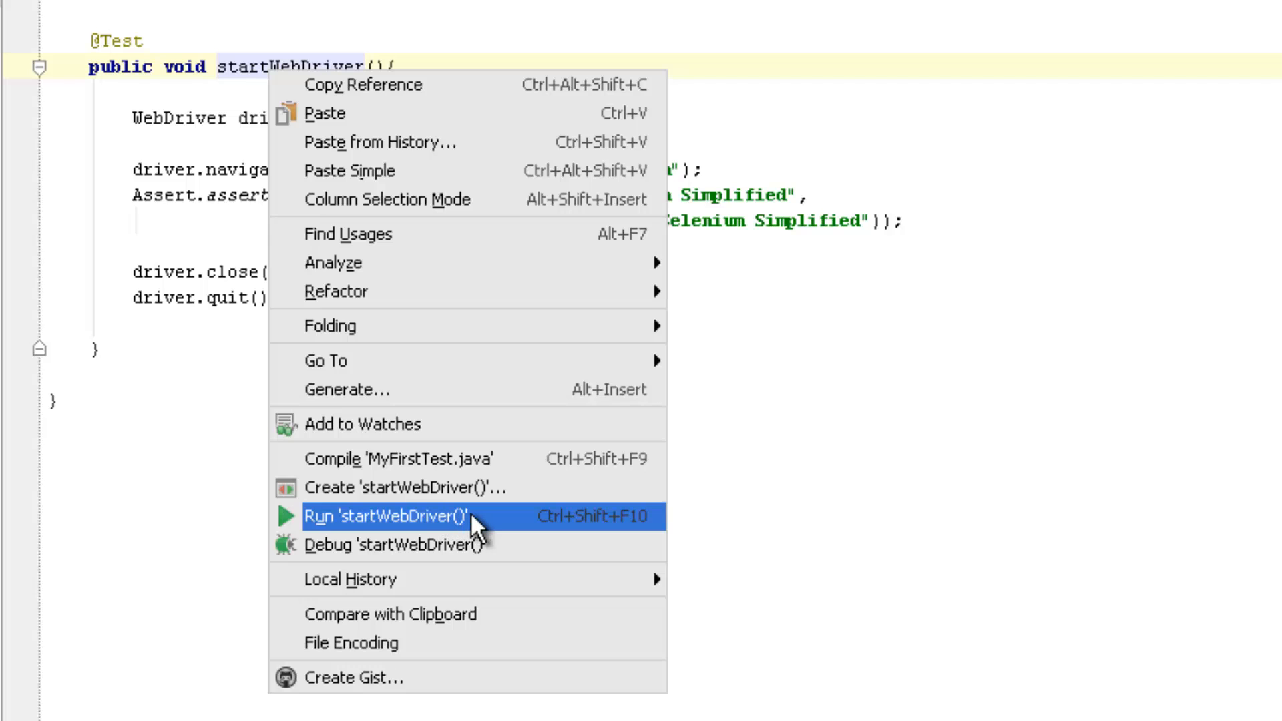
left_click(392, 515)
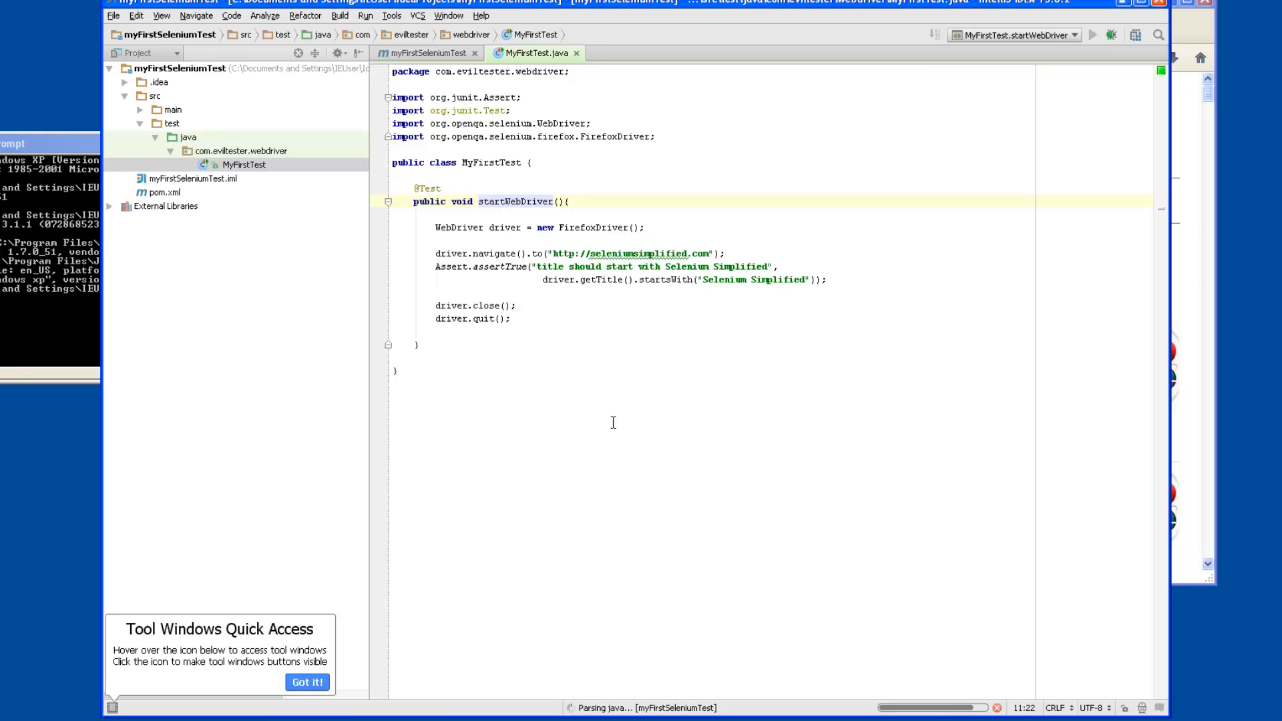
left_click(1092, 34)
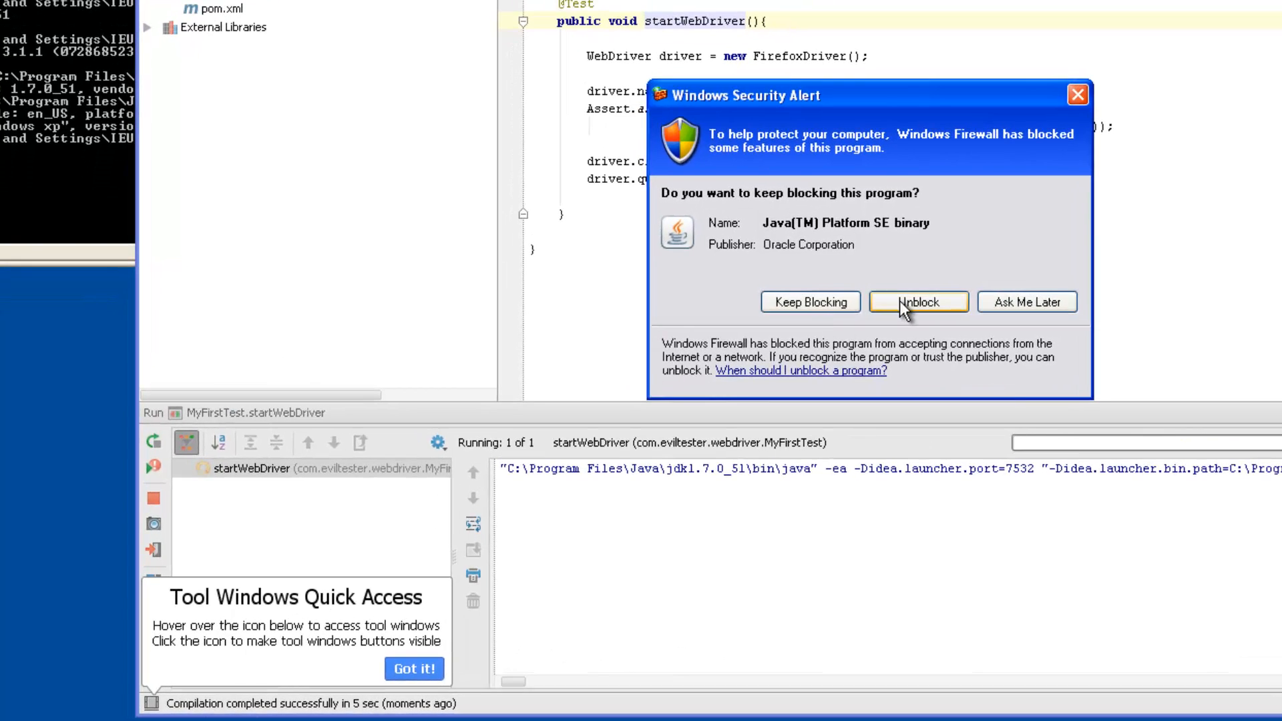
left_click(918, 302)
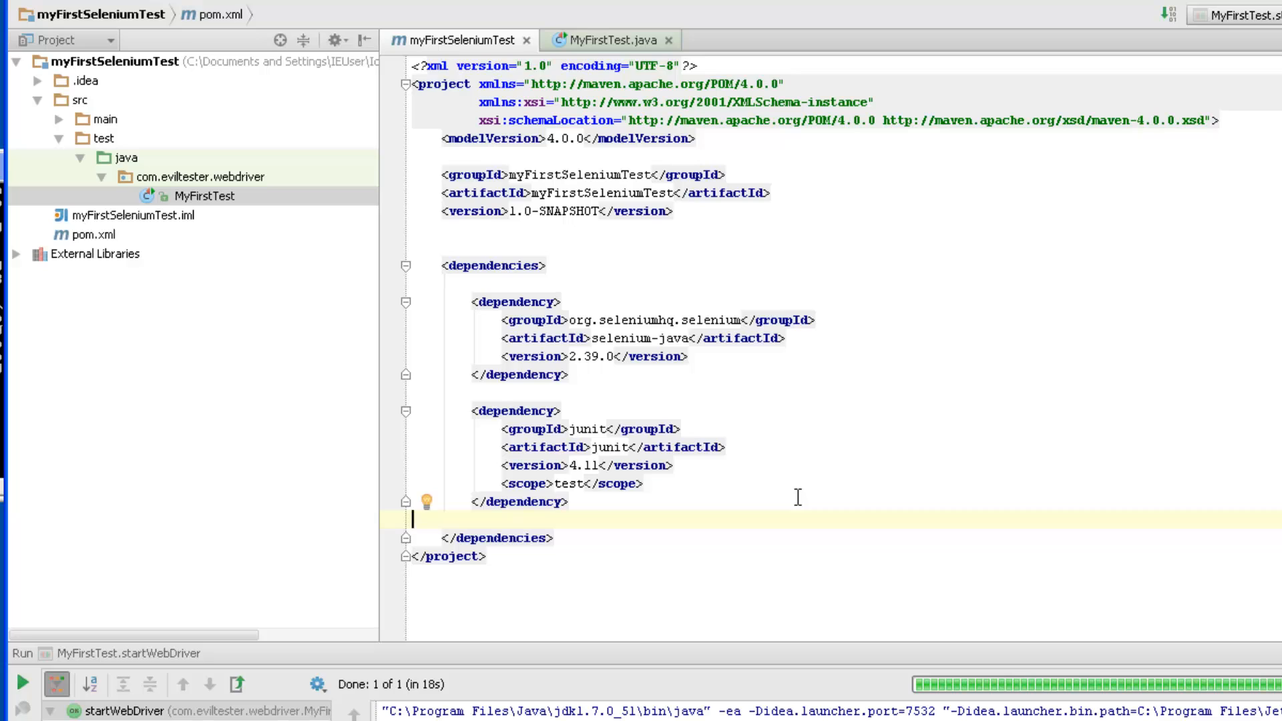
mouse_move(809, 358)
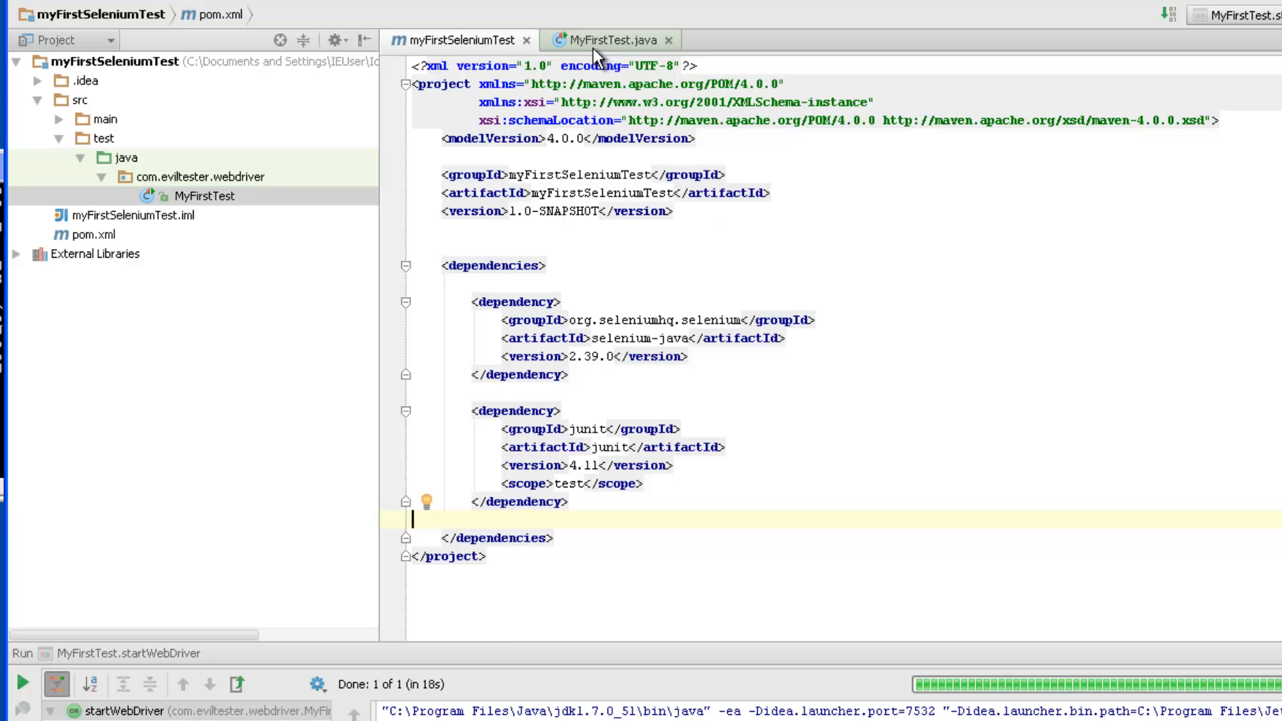
Return to the MyFirstTest.java editor after the test passes 1 of 1
left_click(601, 40)
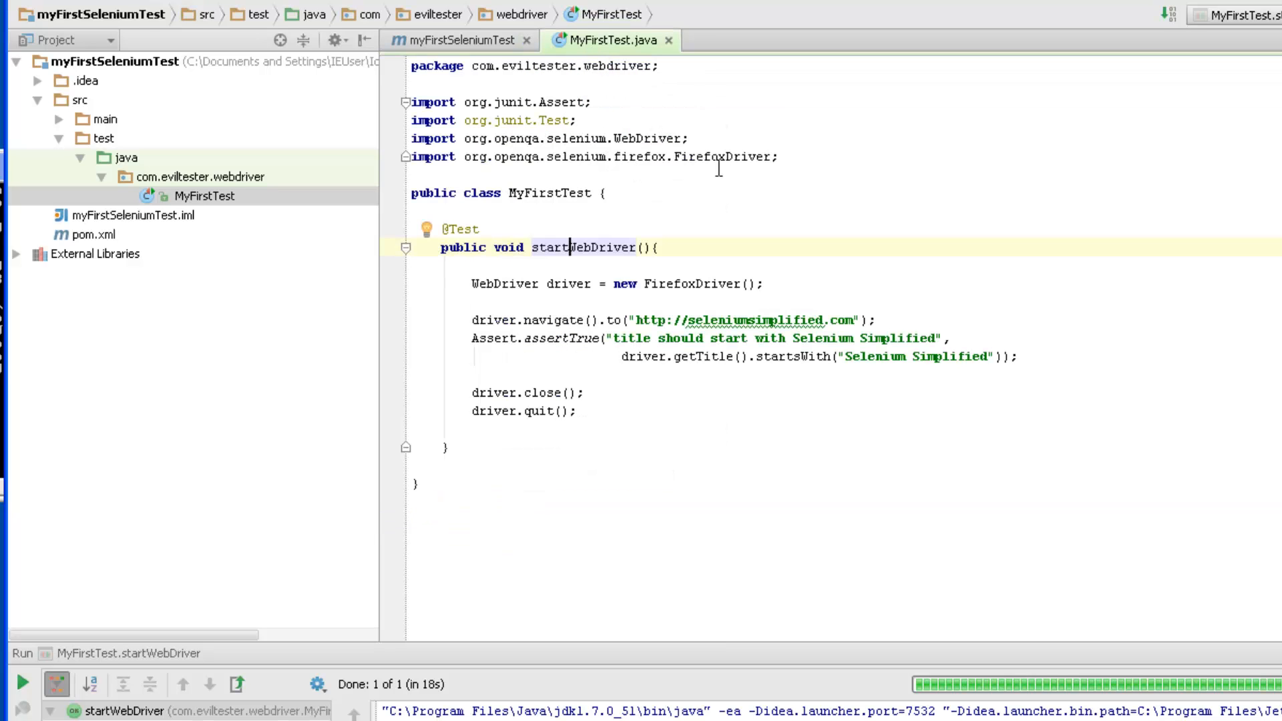